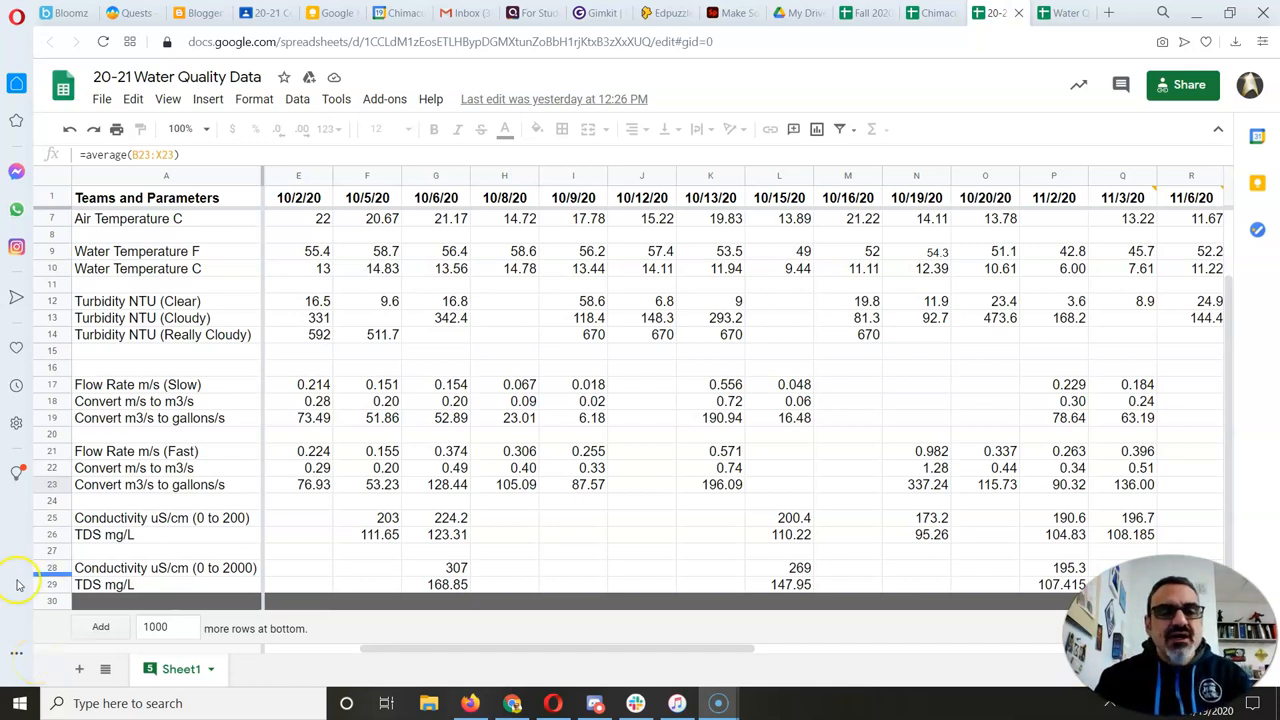
# Inspect the 10/2/20 dissolved oxygen reading and the empty 10/16/20 pH and slow-flow cells.
pyautogui.scroll(3)
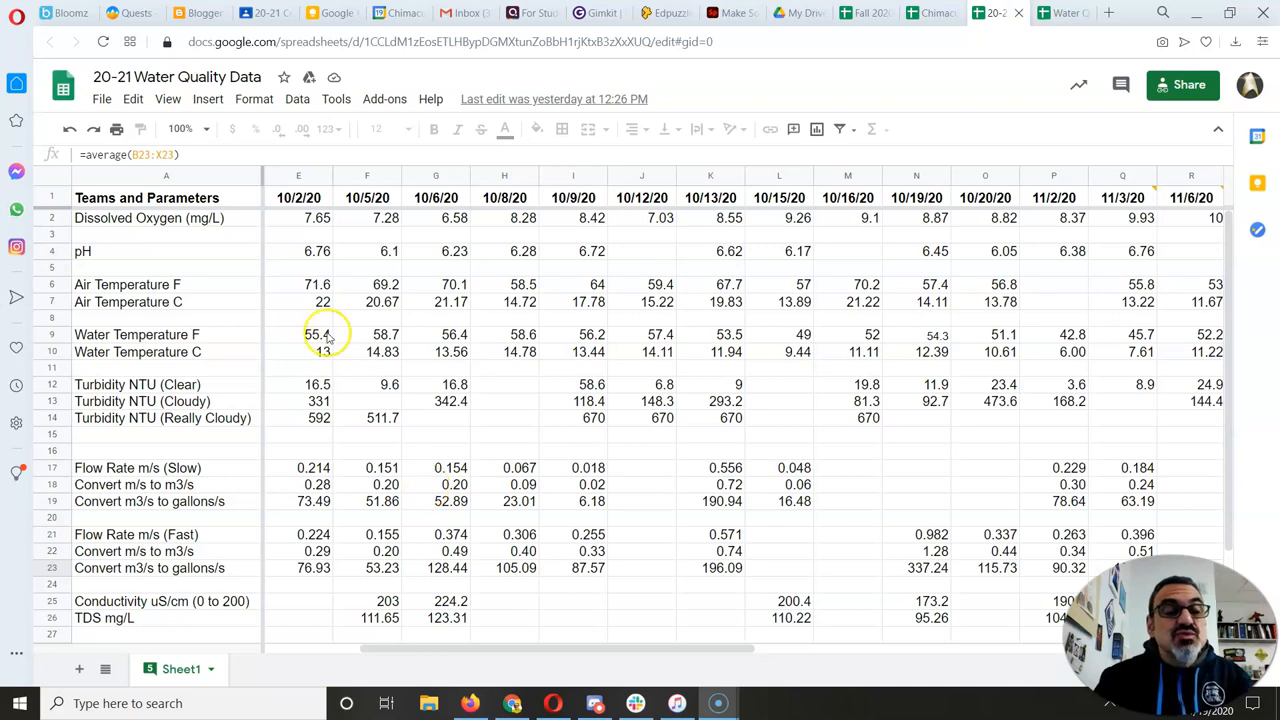
pyautogui.click(298, 218)
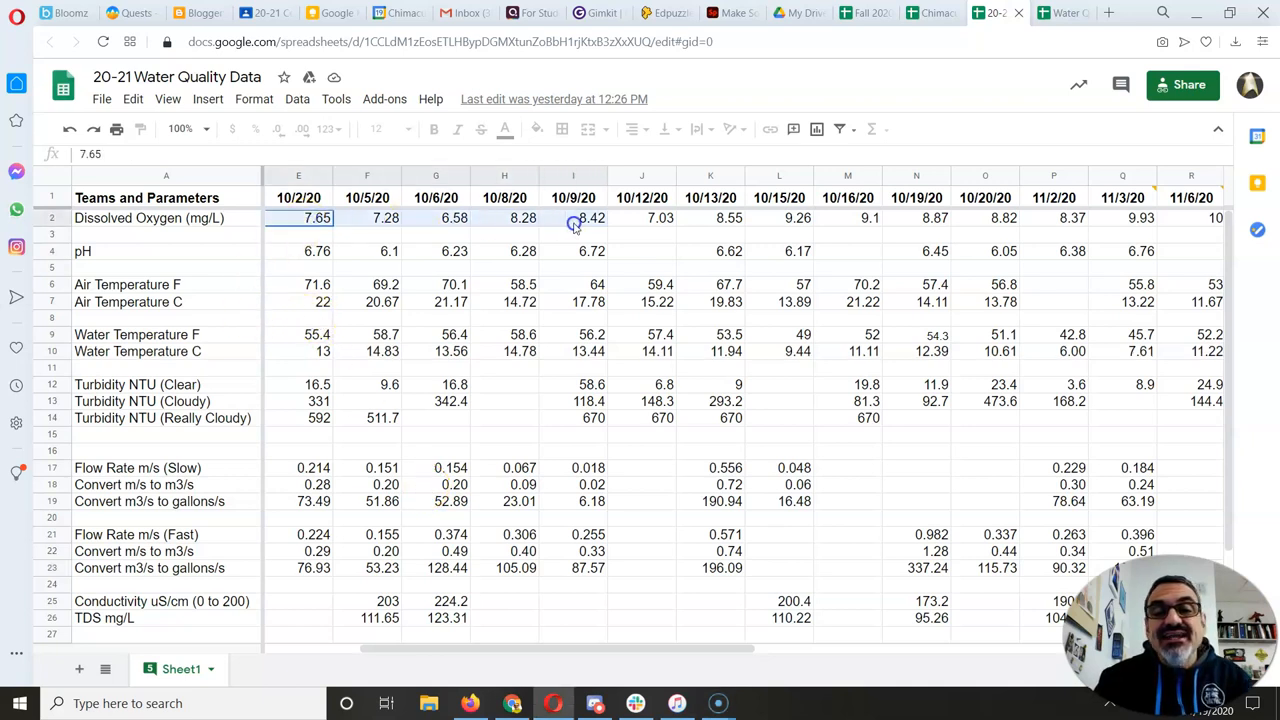
pyautogui.hscroll(3)
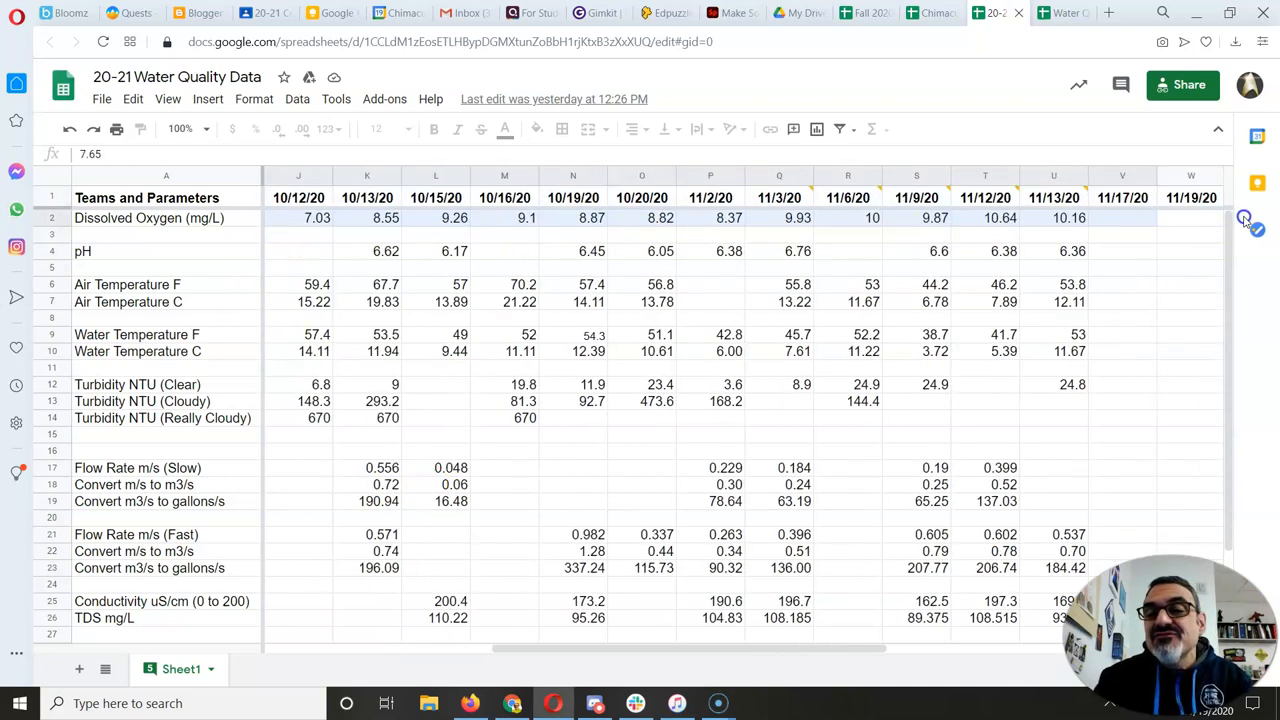
pyautogui.hscroll(3)
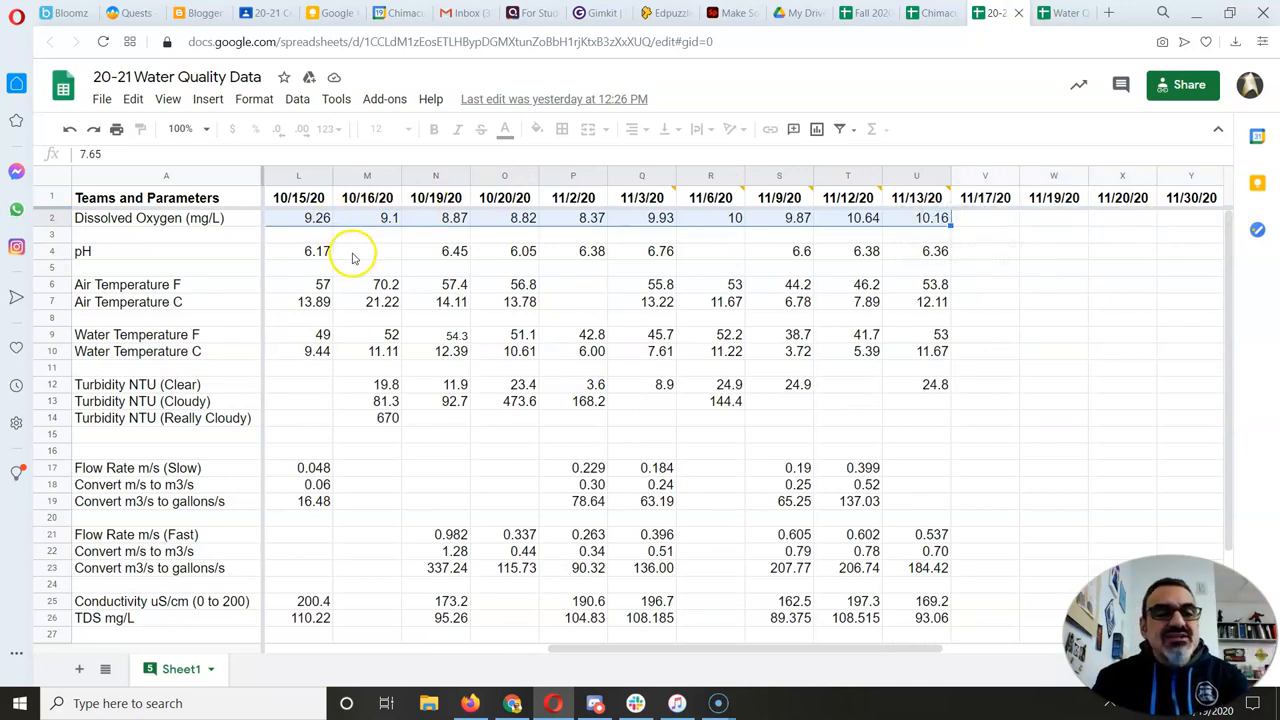
pyautogui.click(367, 251)
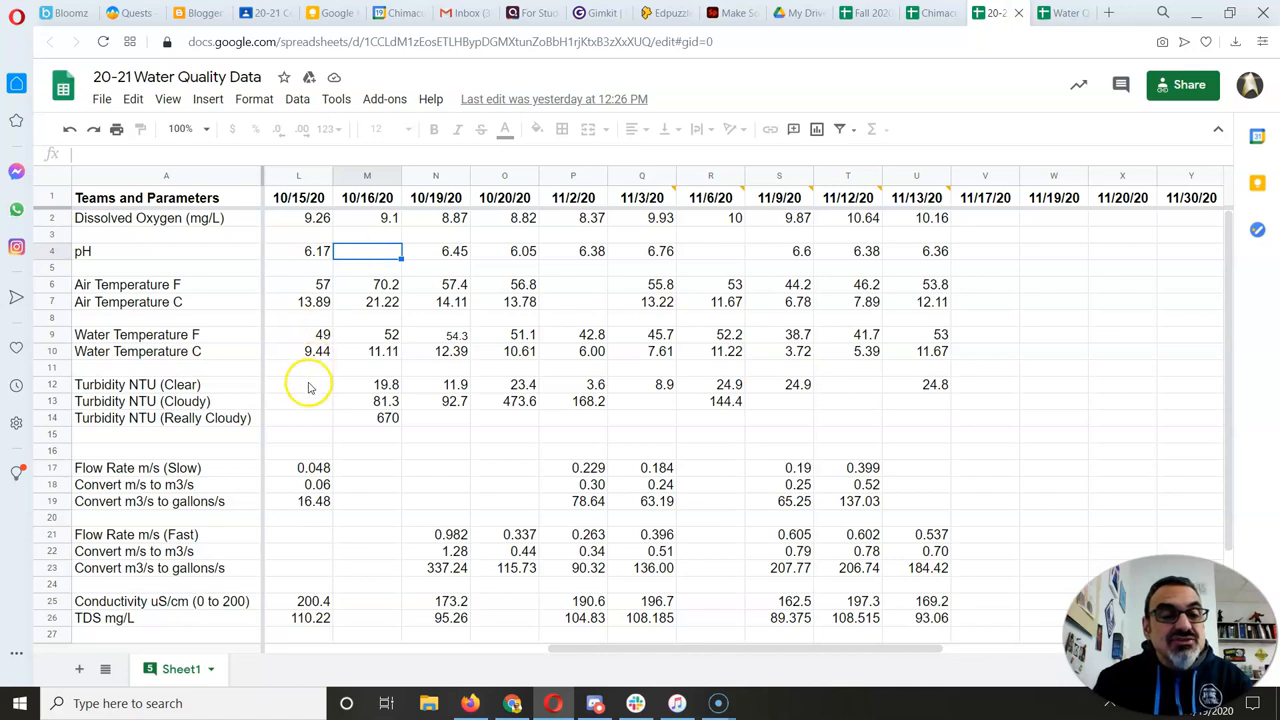
pyautogui.click(367, 468)
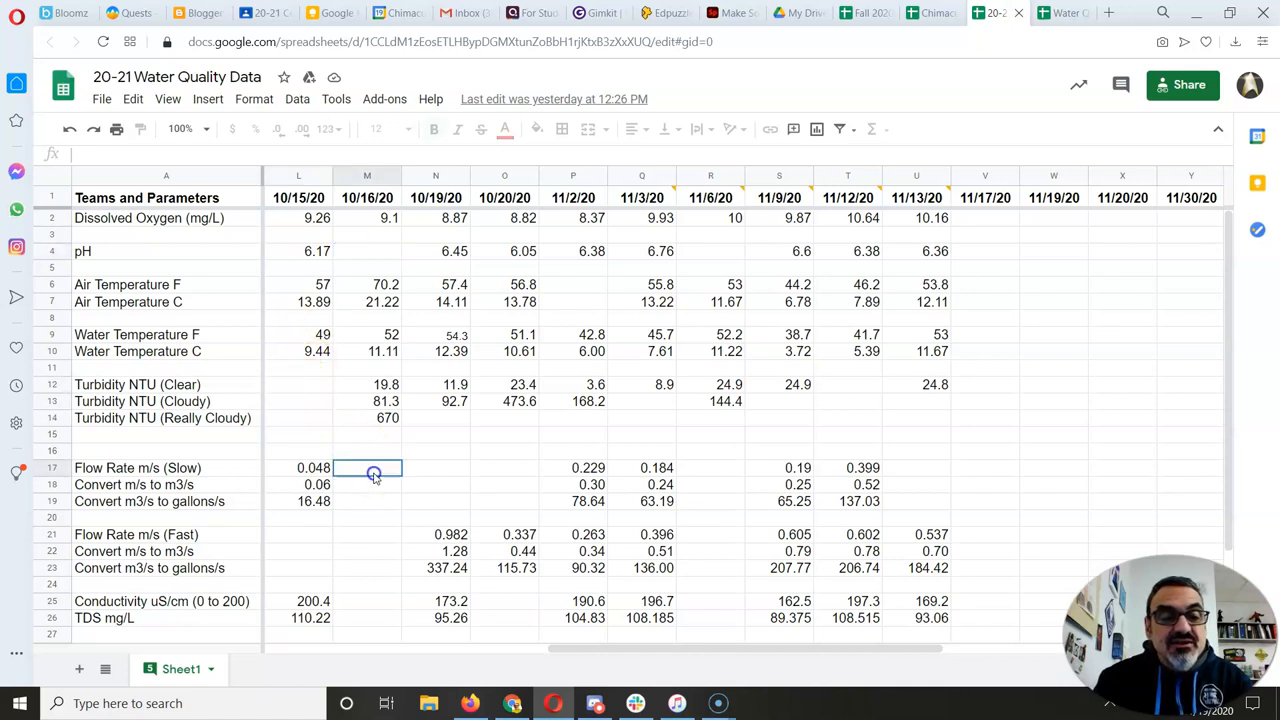
pyautogui.click(367, 251)
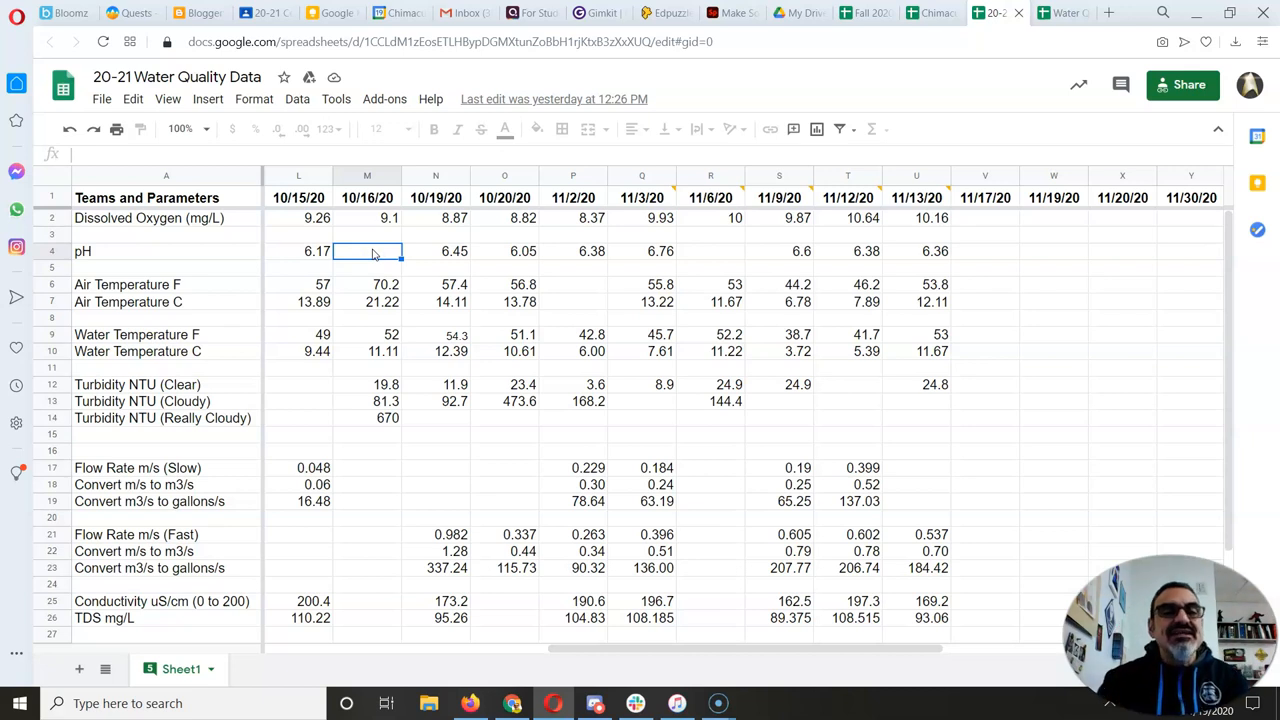
# In Fall 2020 Chimacum Creek DO, clear the 10/1/20 DO value, then drag the chart lower.
pyautogui.click(862, 12)
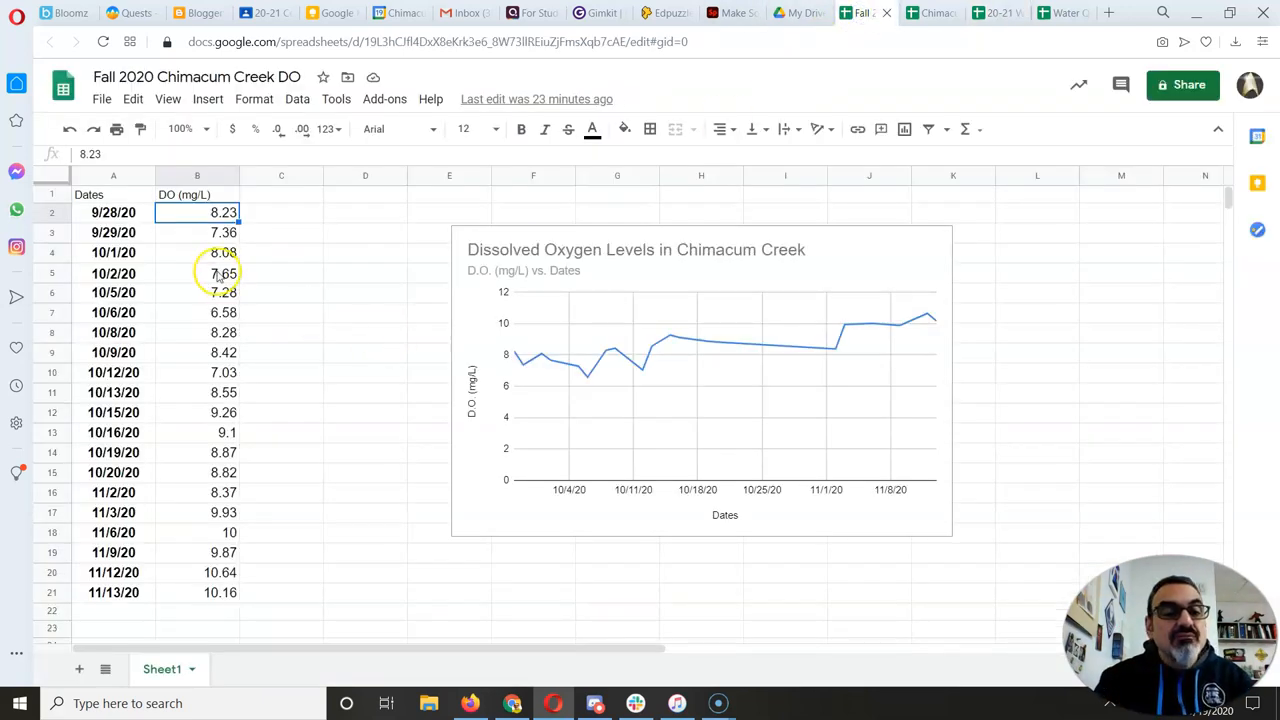
pyautogui.press('Delete')
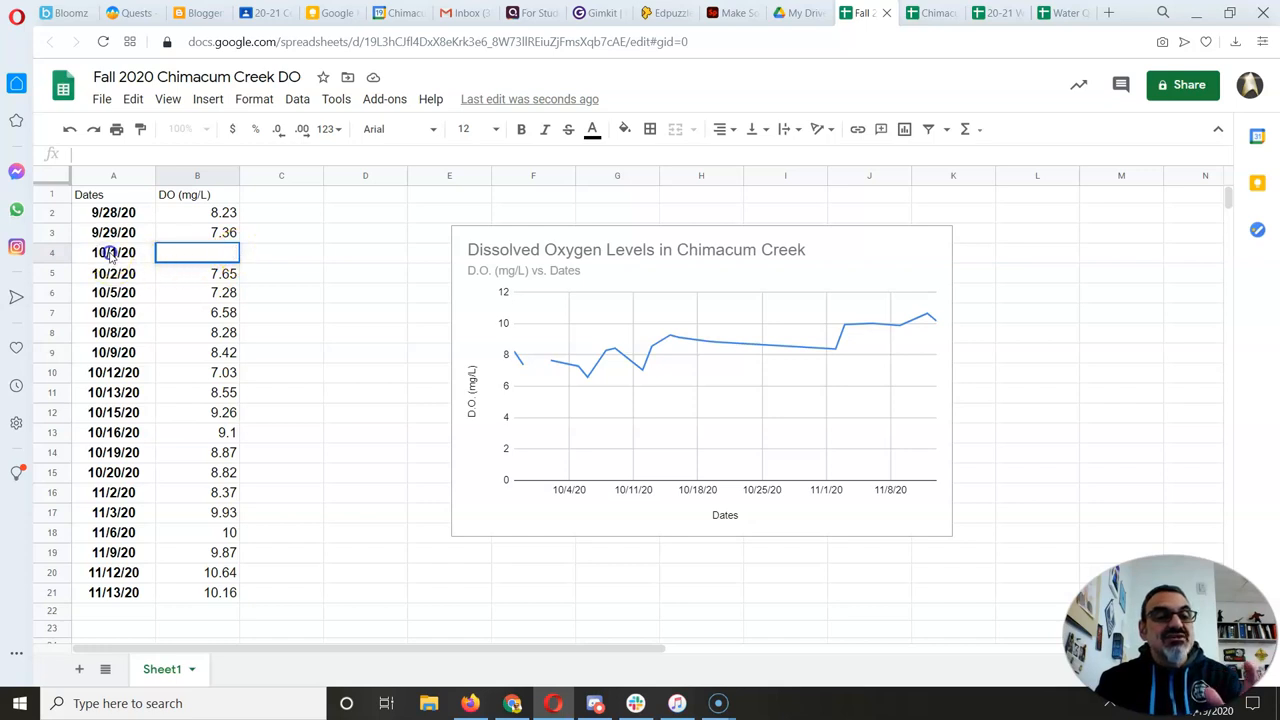
pyautogui.click(113, 252)
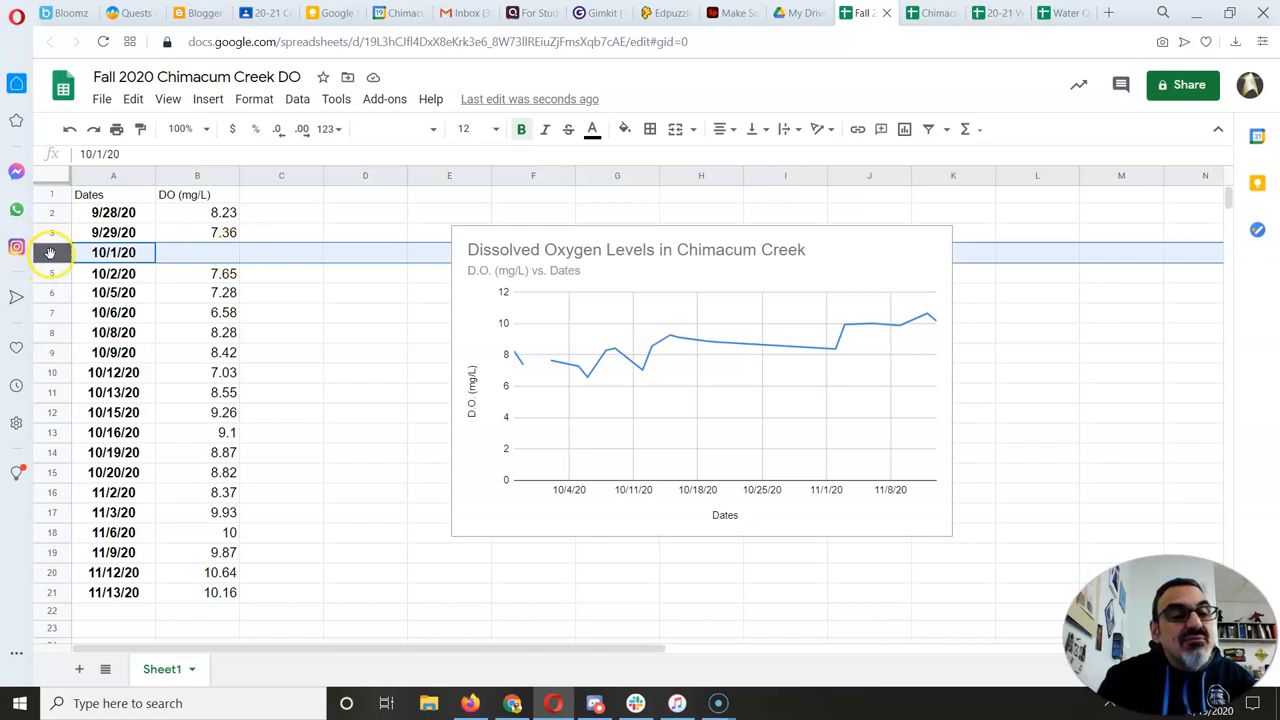
pyautogui.moveTo(185, 252)
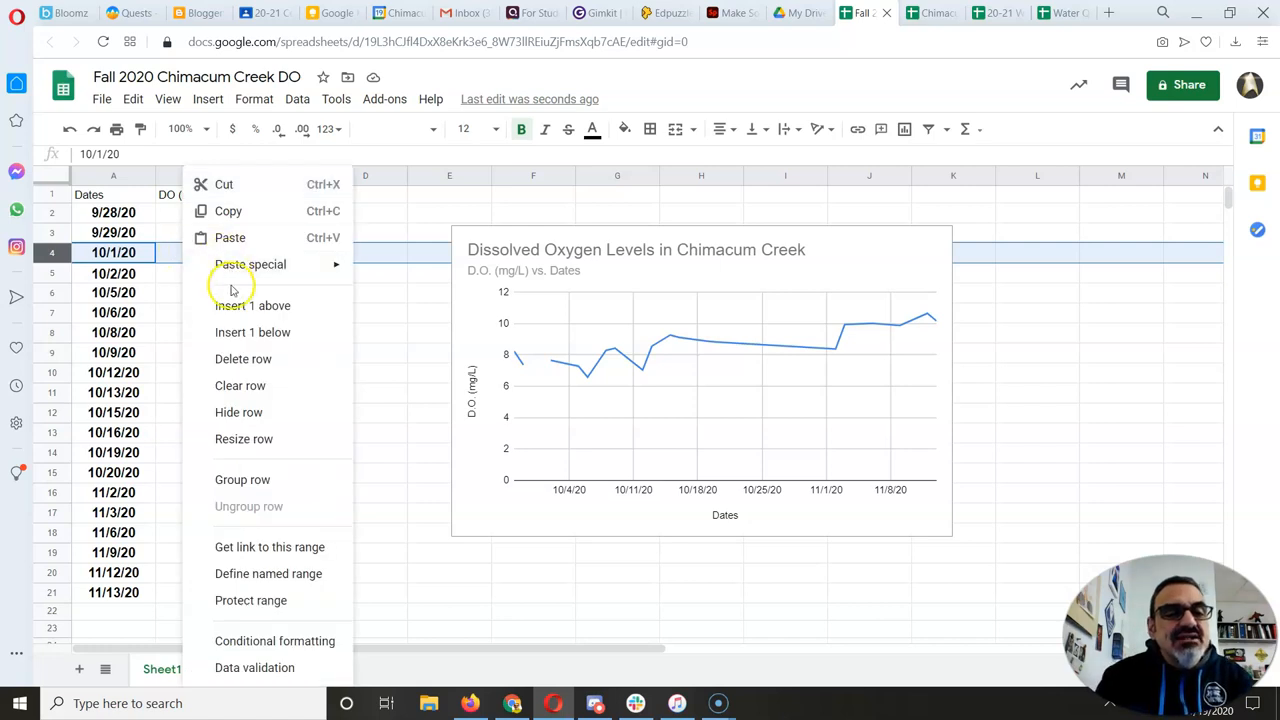
pyautogui.click(243, 358)
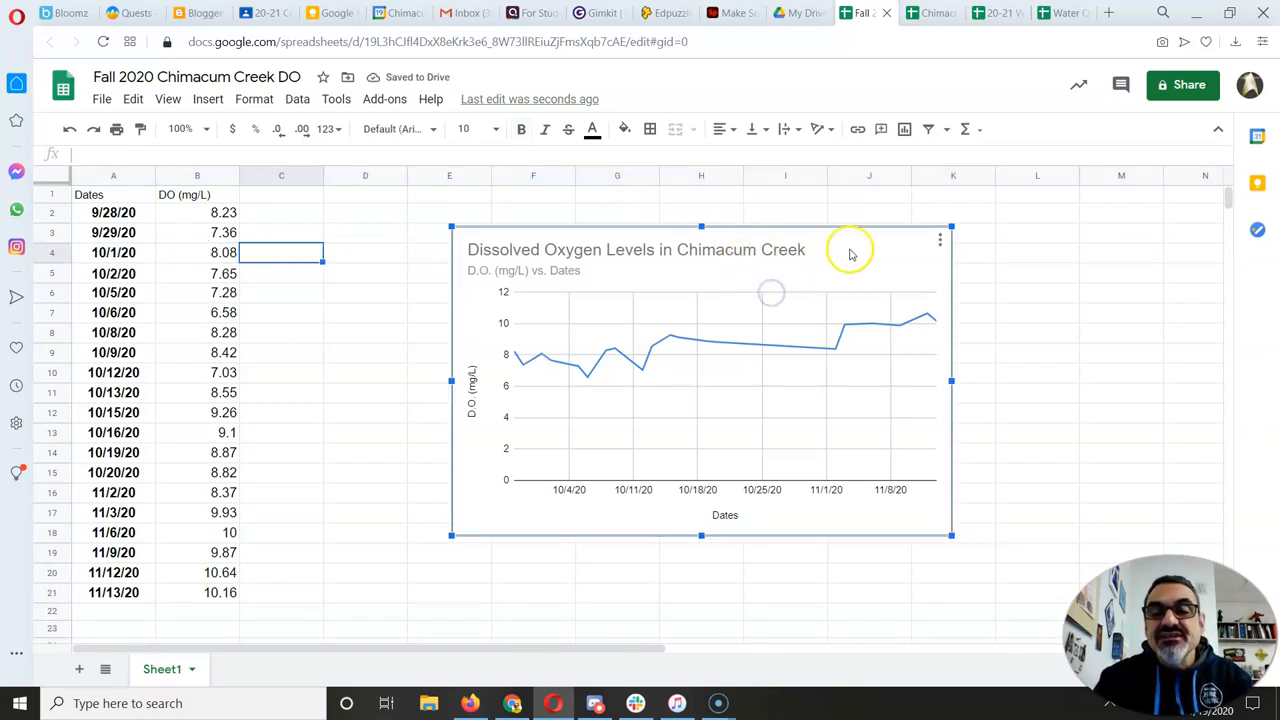
pyautogui.moveTo(700, 380); pyautogui.dragTo(700, 455)
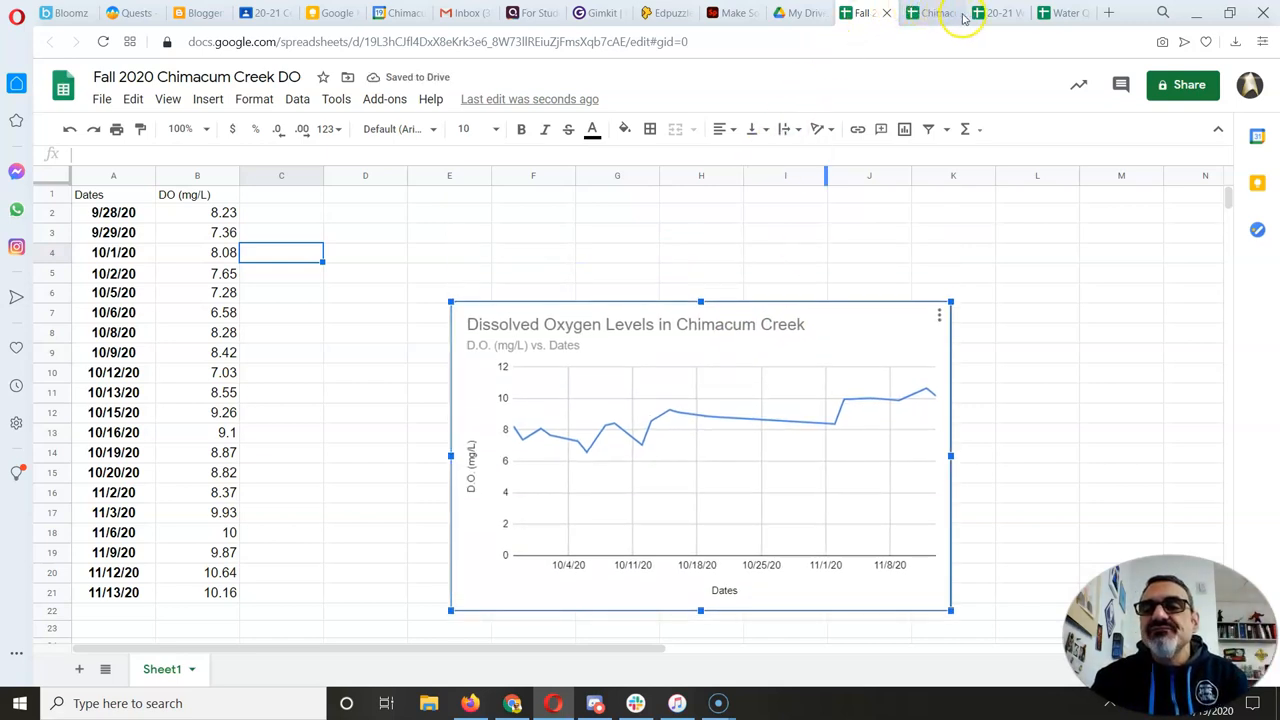
# In 20-21 Water Quality Data, scroll right and check the clear turbidity average.
pyautogui.click(995, 12)
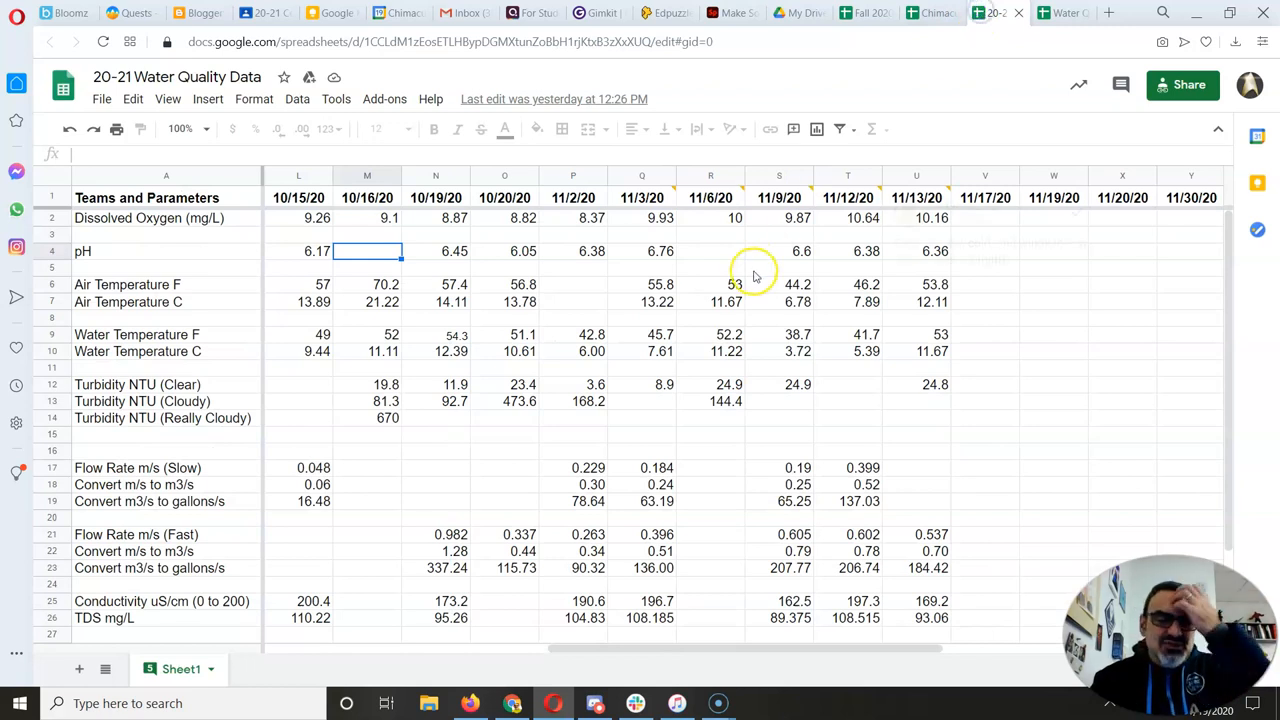
pyautogui.moveTo(343, 400)
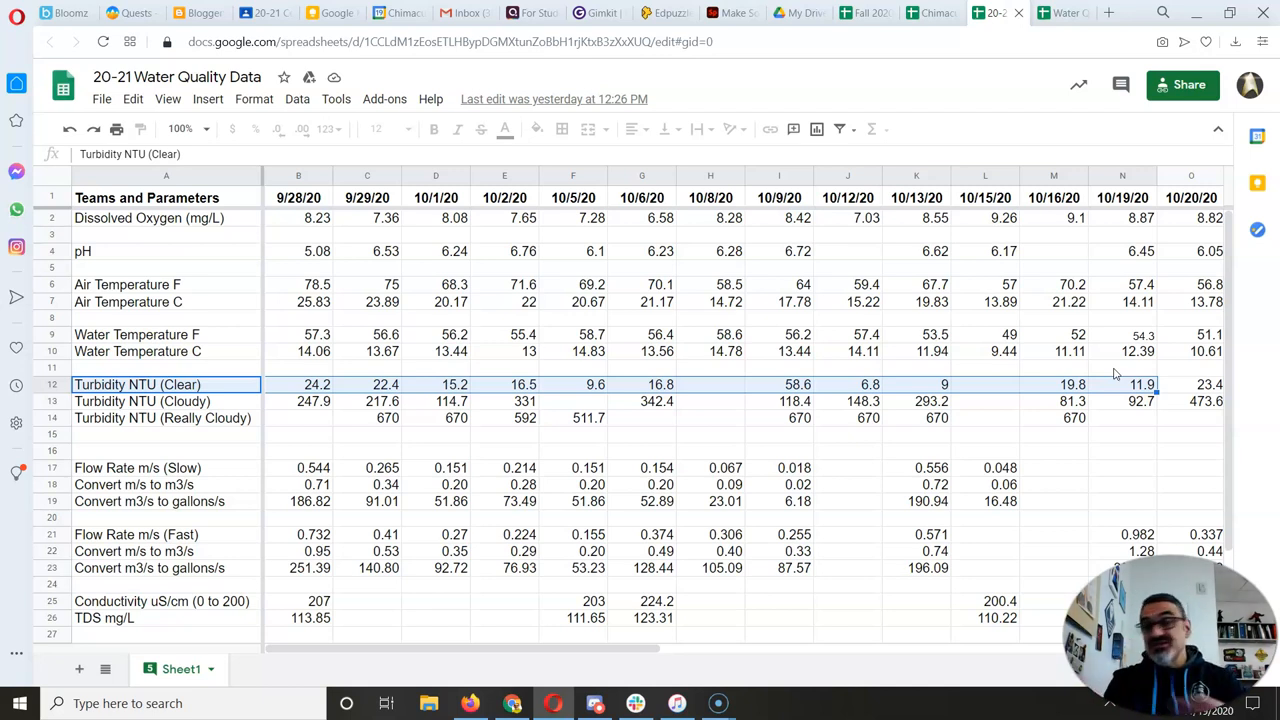
pyautogui.moveTo(668, 658)
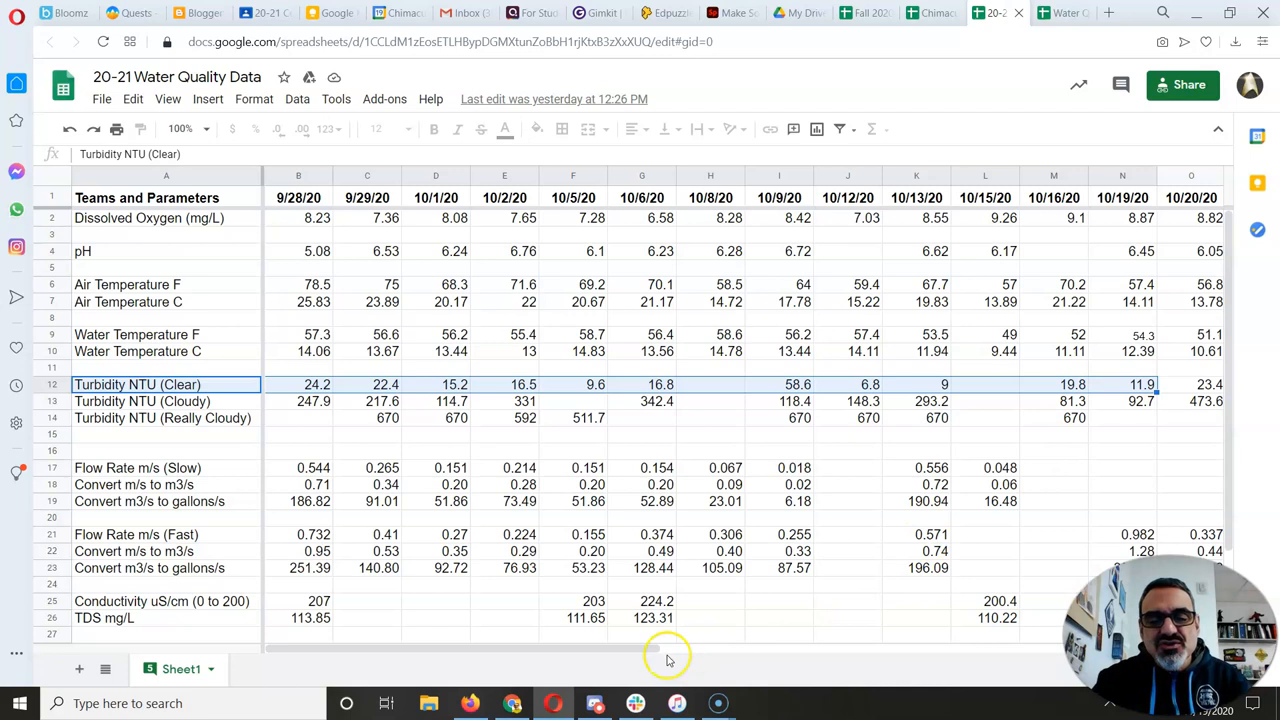
pyautogui.hscroll(3)
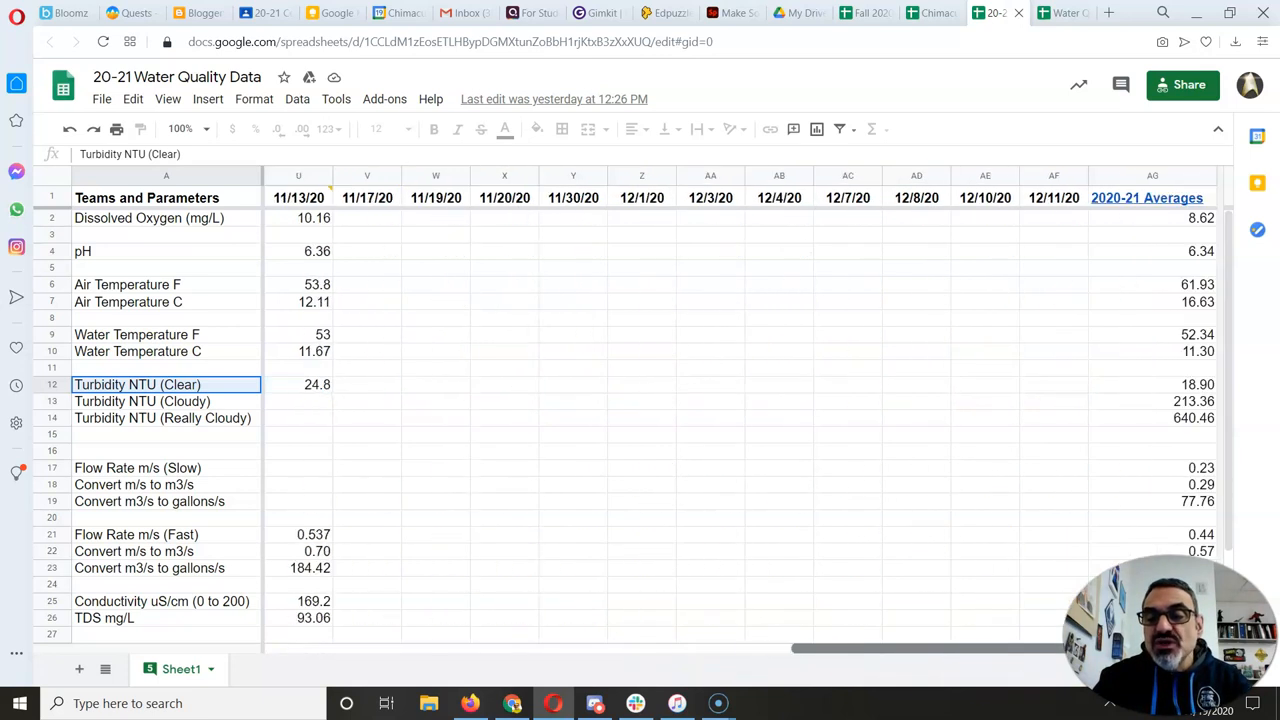
pyautogui.click(1152, 384)
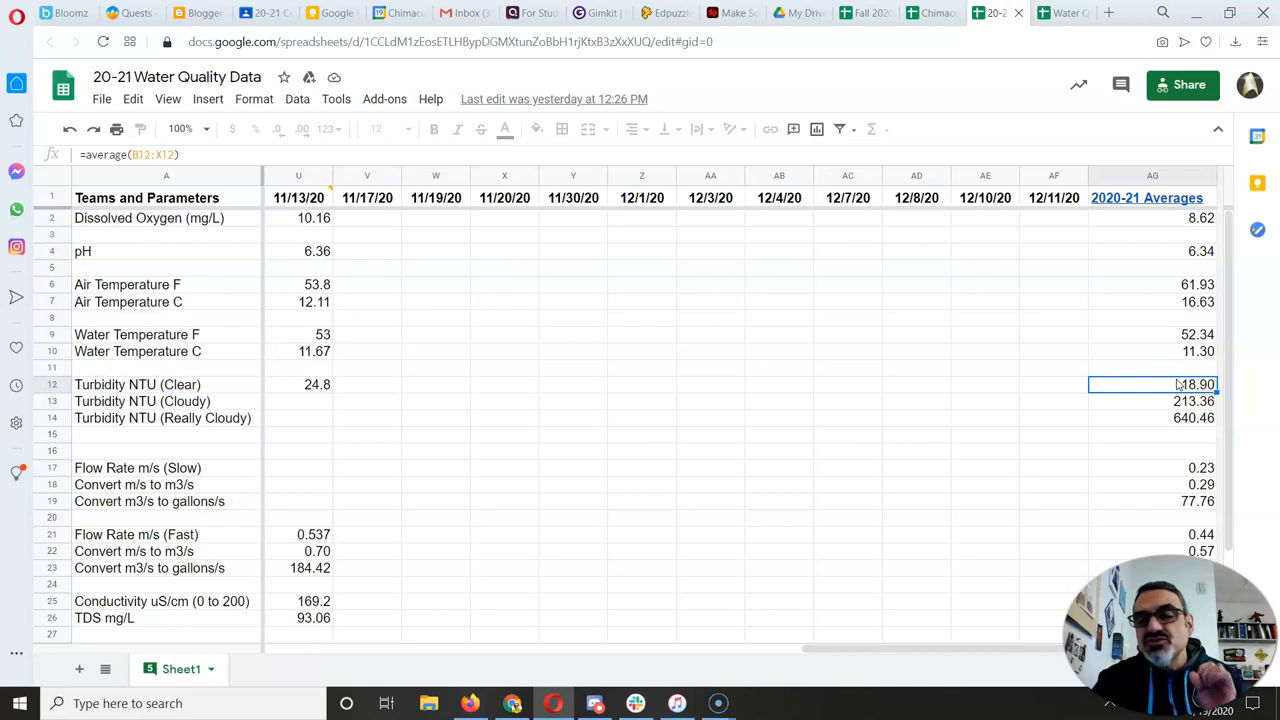
pyautogui.moveTo(1123, 385)
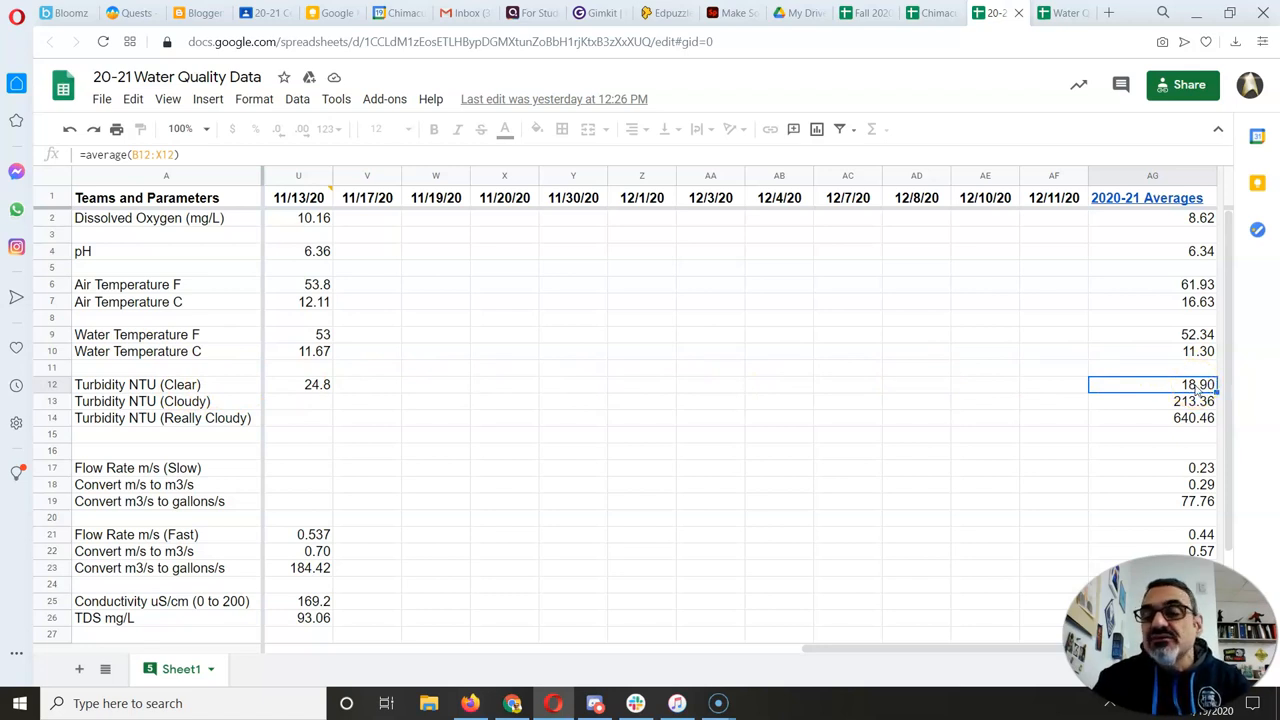
pyautogui.click(930, 12)
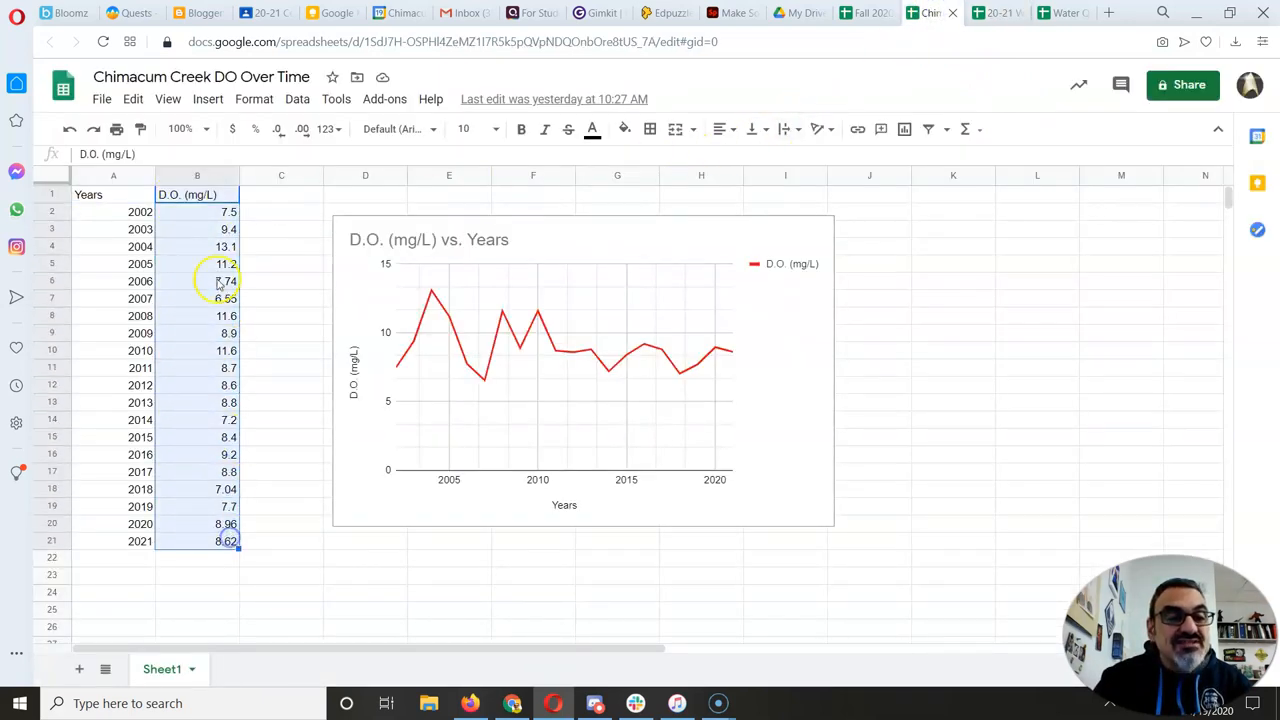
# Select the 2021 DO value, then cycle through the sheets to 20-21 Water Quality Data.
pyautogui.click(197, 541)
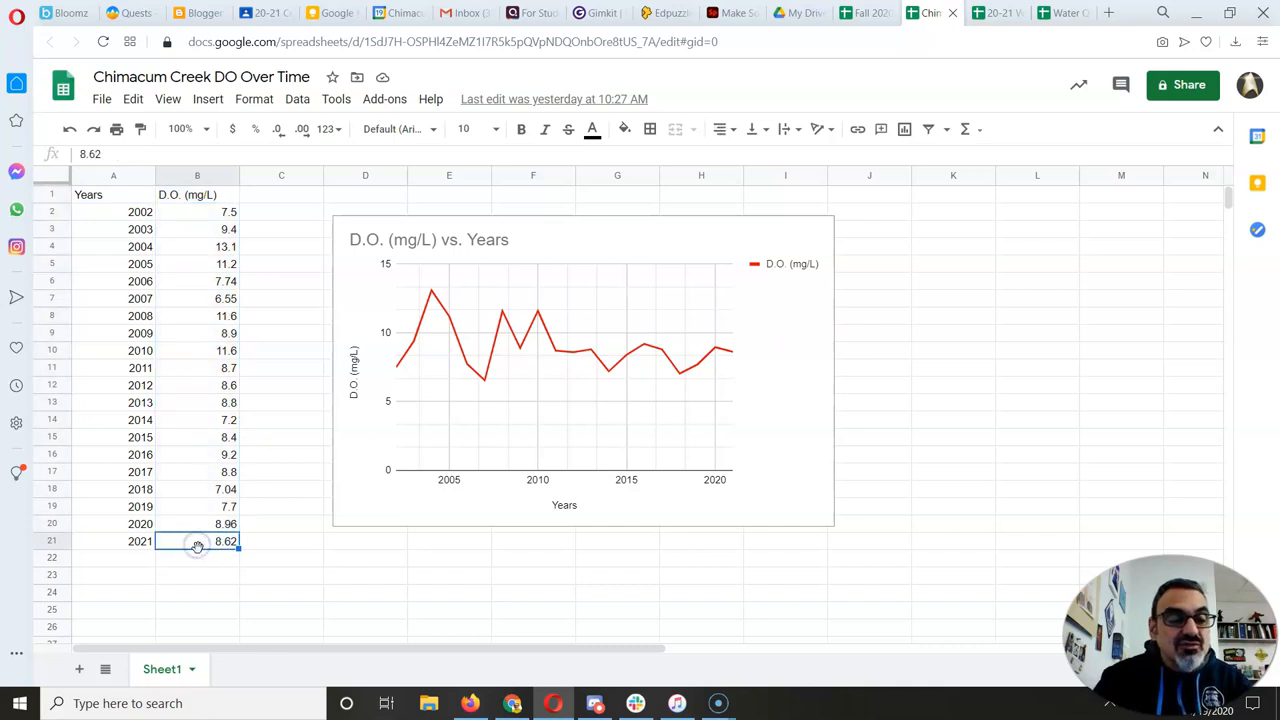
pyautogui.moveTo(571, 173)
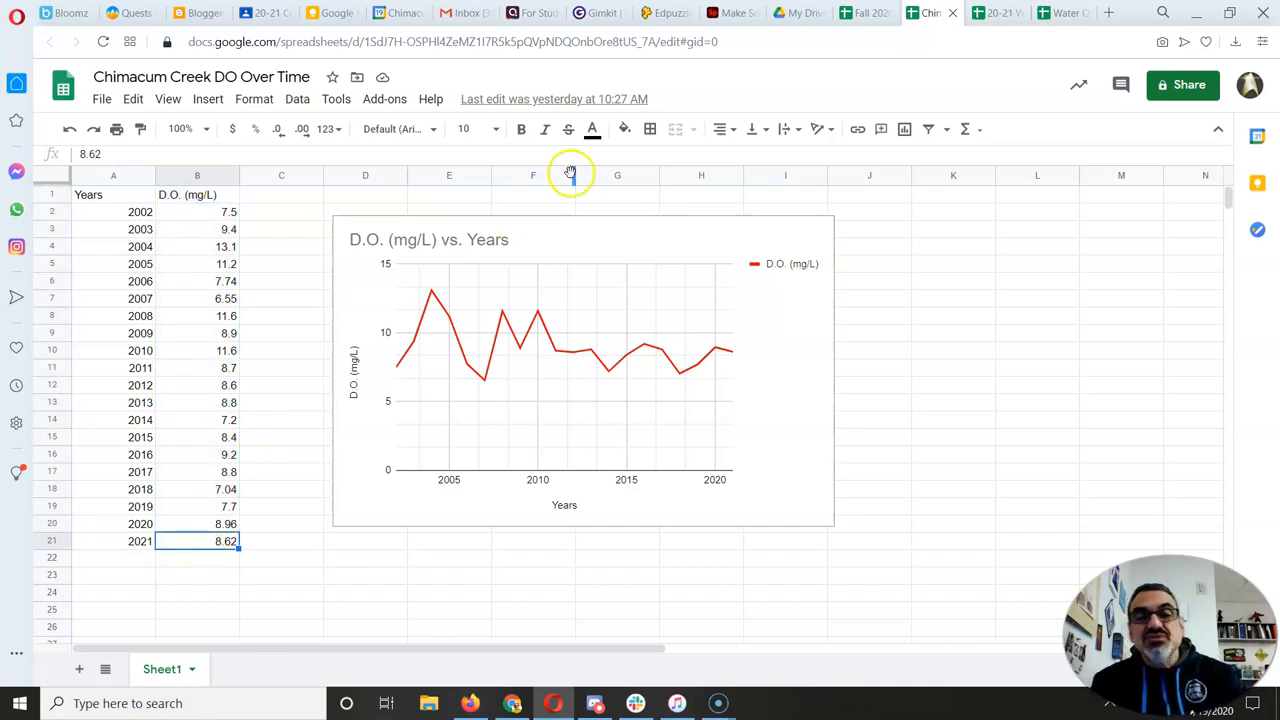
pyautogui.moveTo(1015, 28)
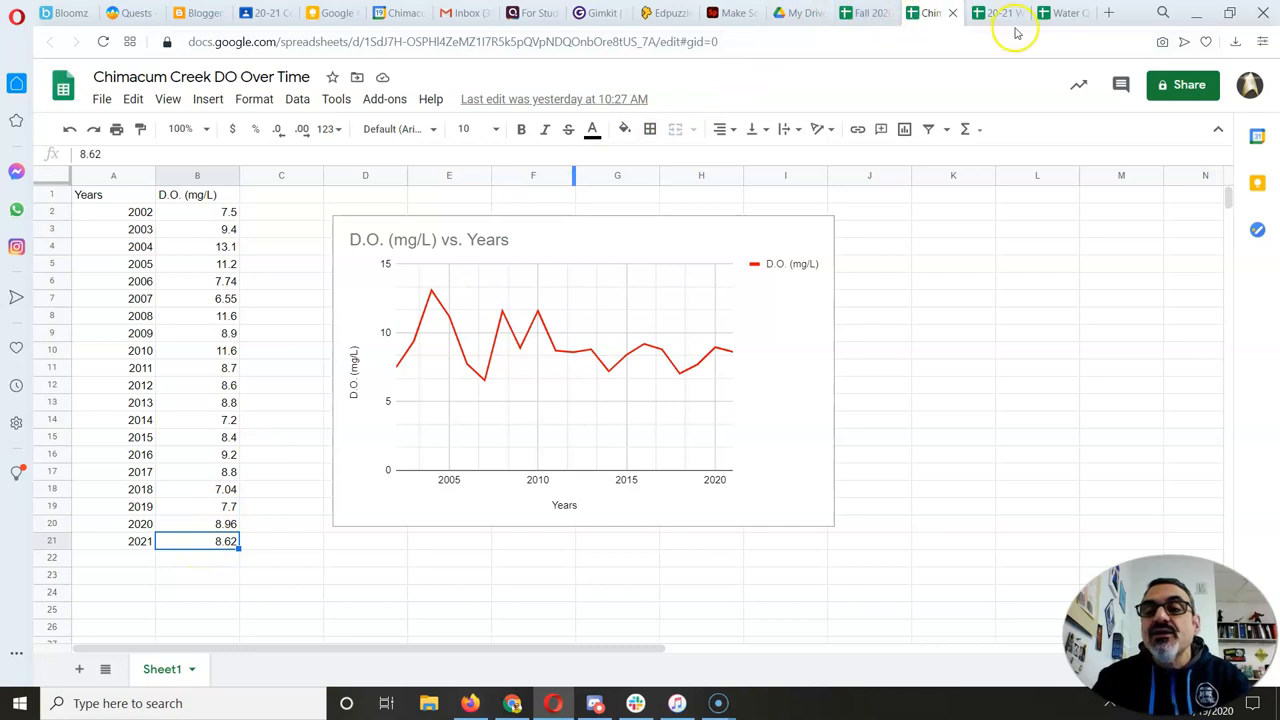
pyautogui.click(1063, 12)
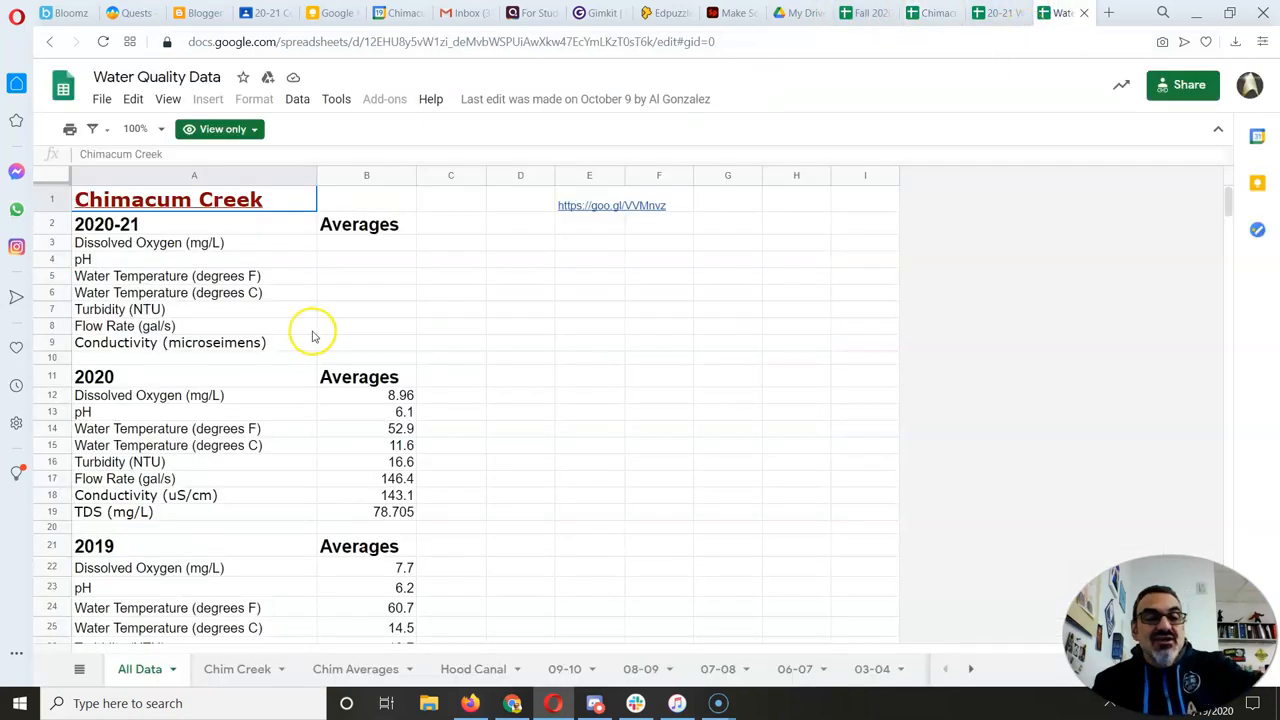
pyautogui.moveTo(898, 25)
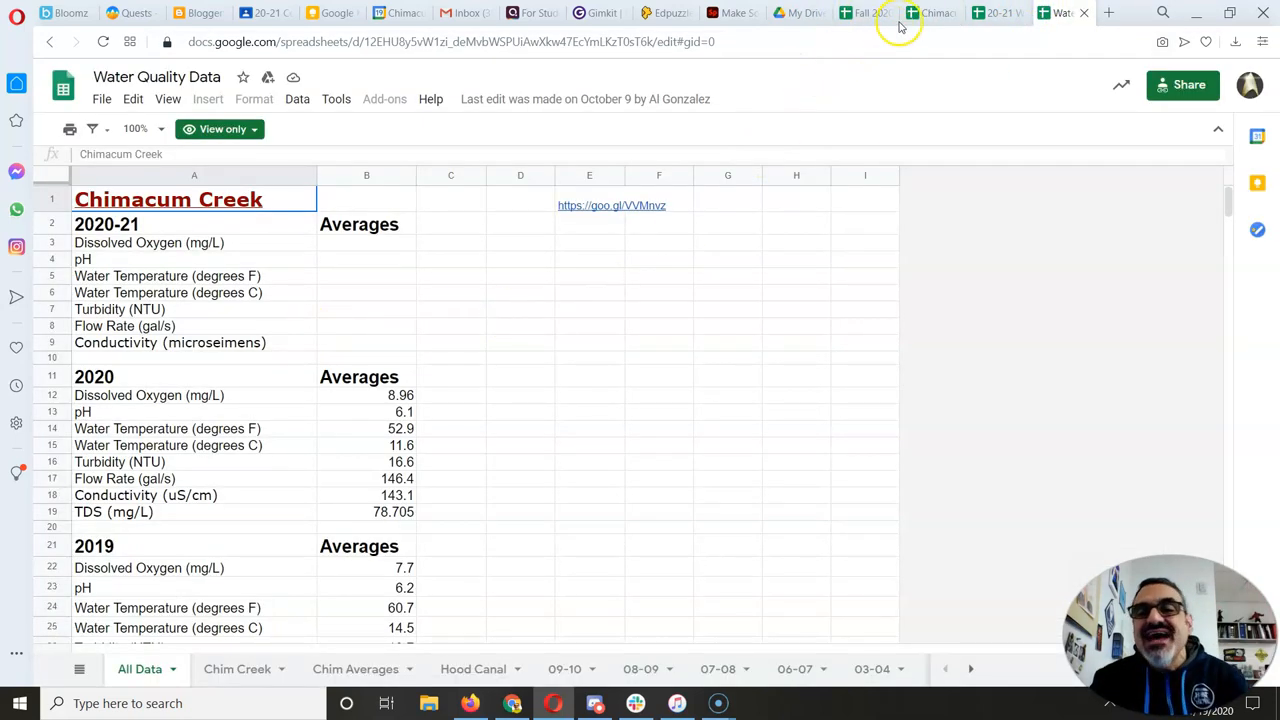
pyautogui.click(930, 12)
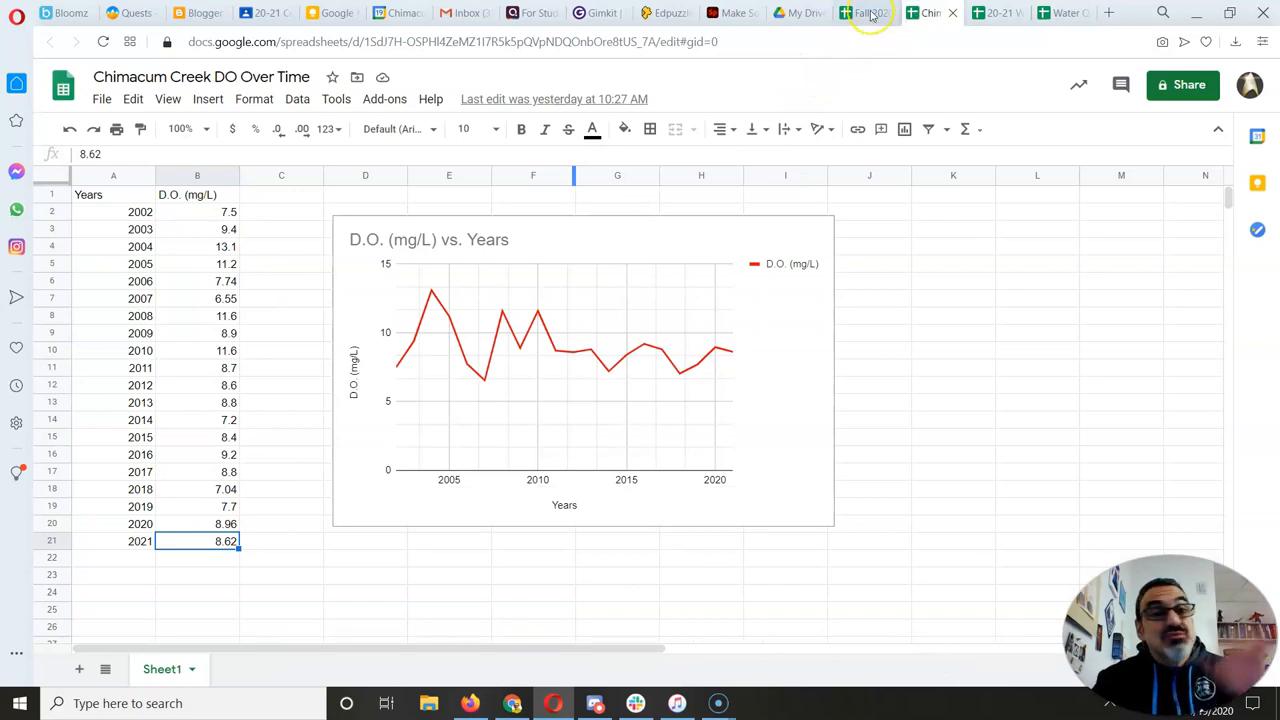
pyautogui.click(862, 12)
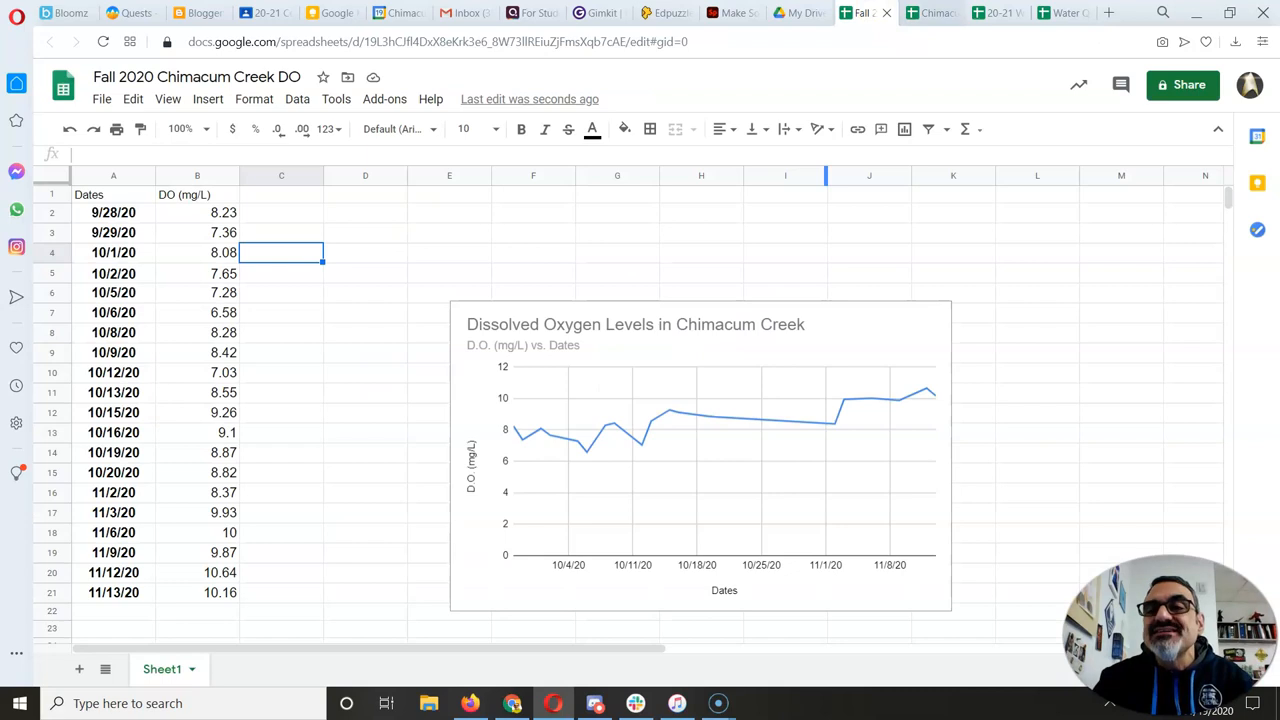
pyautogui.click(997, 12)
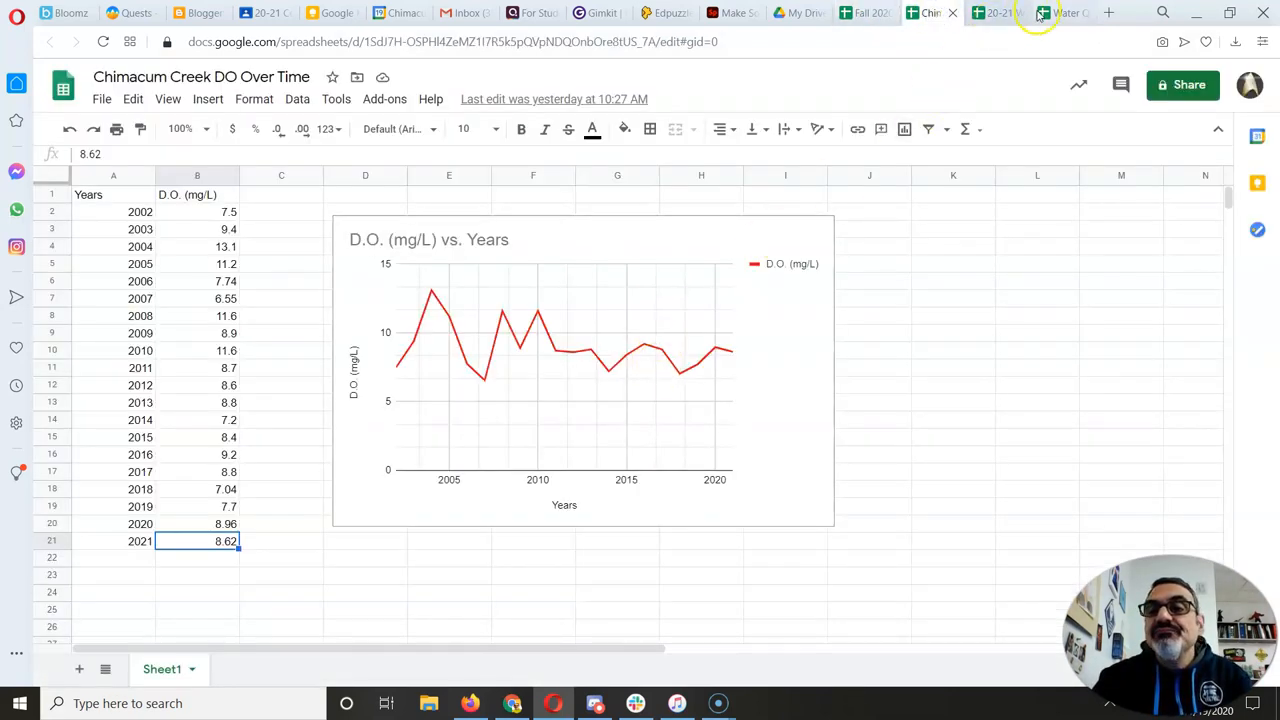
pyautogui.click(995, 12)
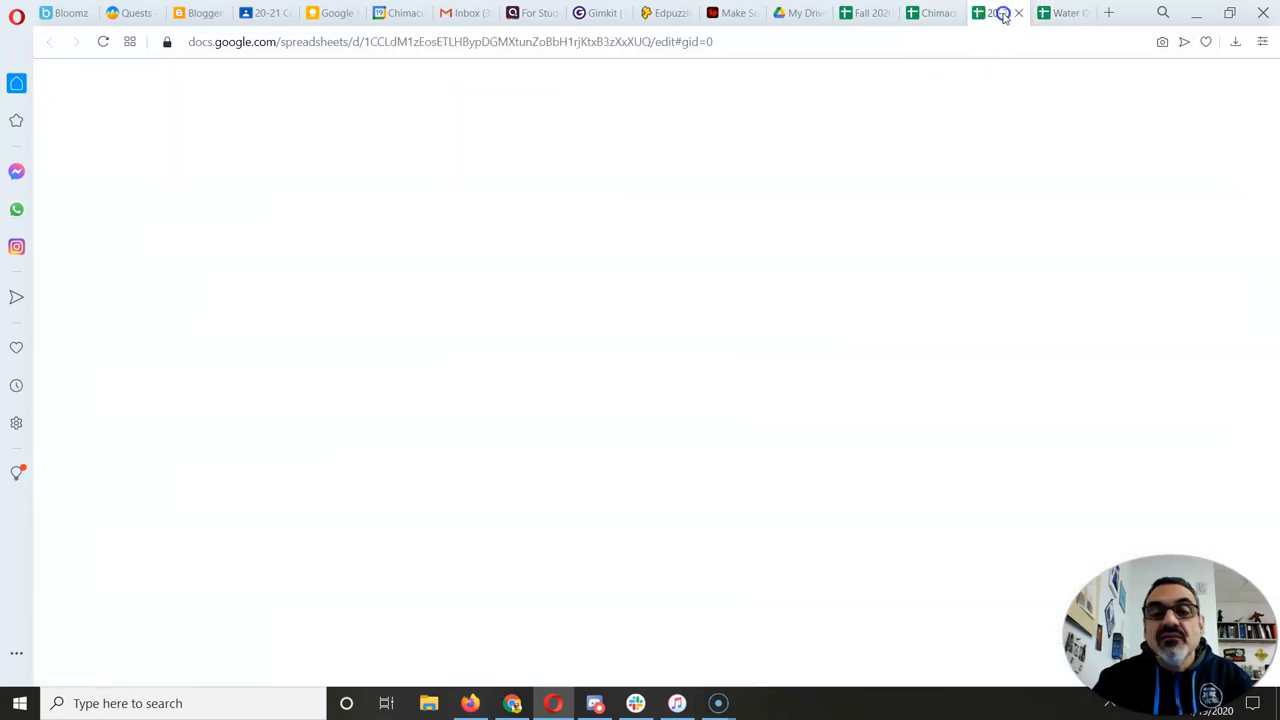
# Copy both water temperature rows (G9:R10) and paste them into the Fall 2020 sheet.
pyautogui.click(993, 12)
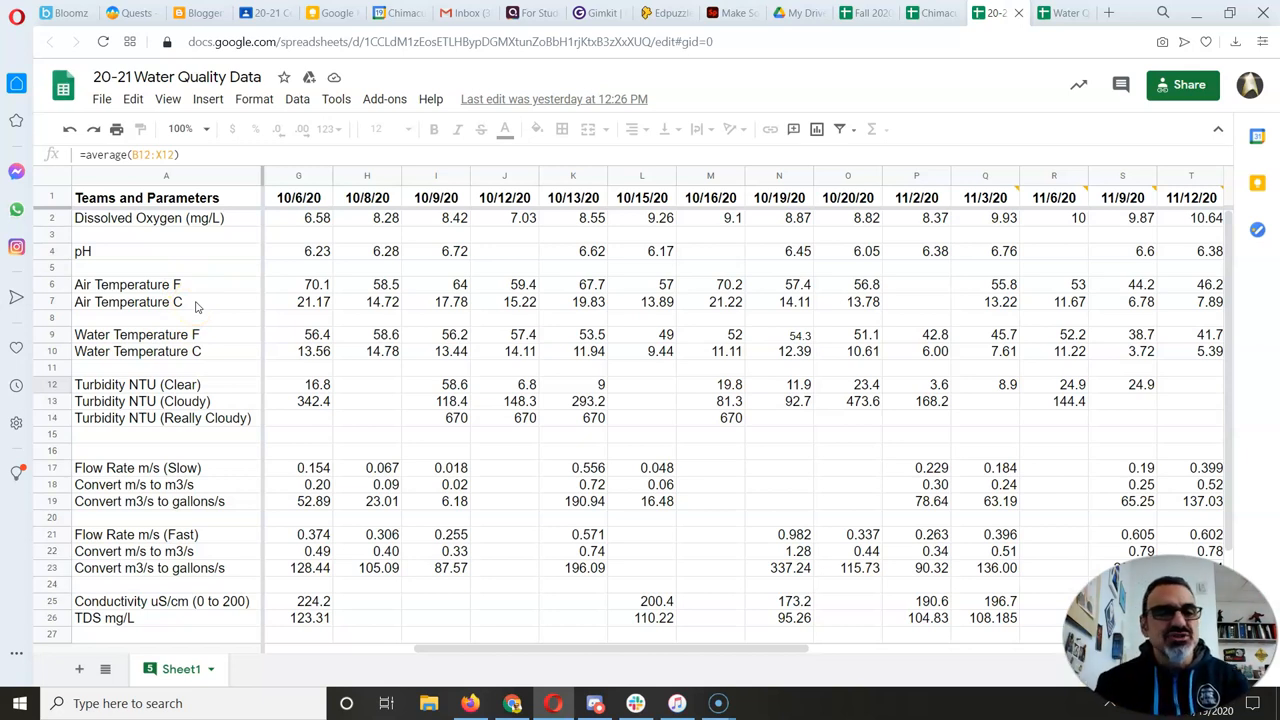
pyautogui.moveTo(210, 332)
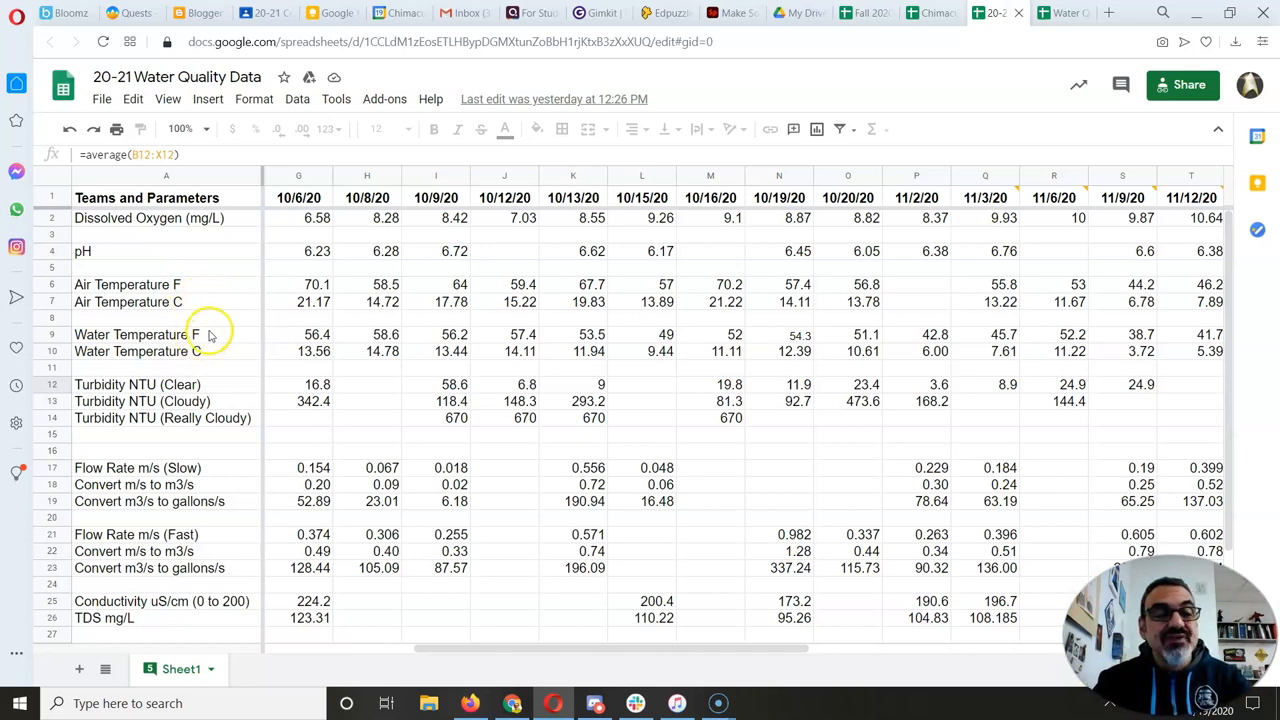
pyautogui.moveTo(282, 322)
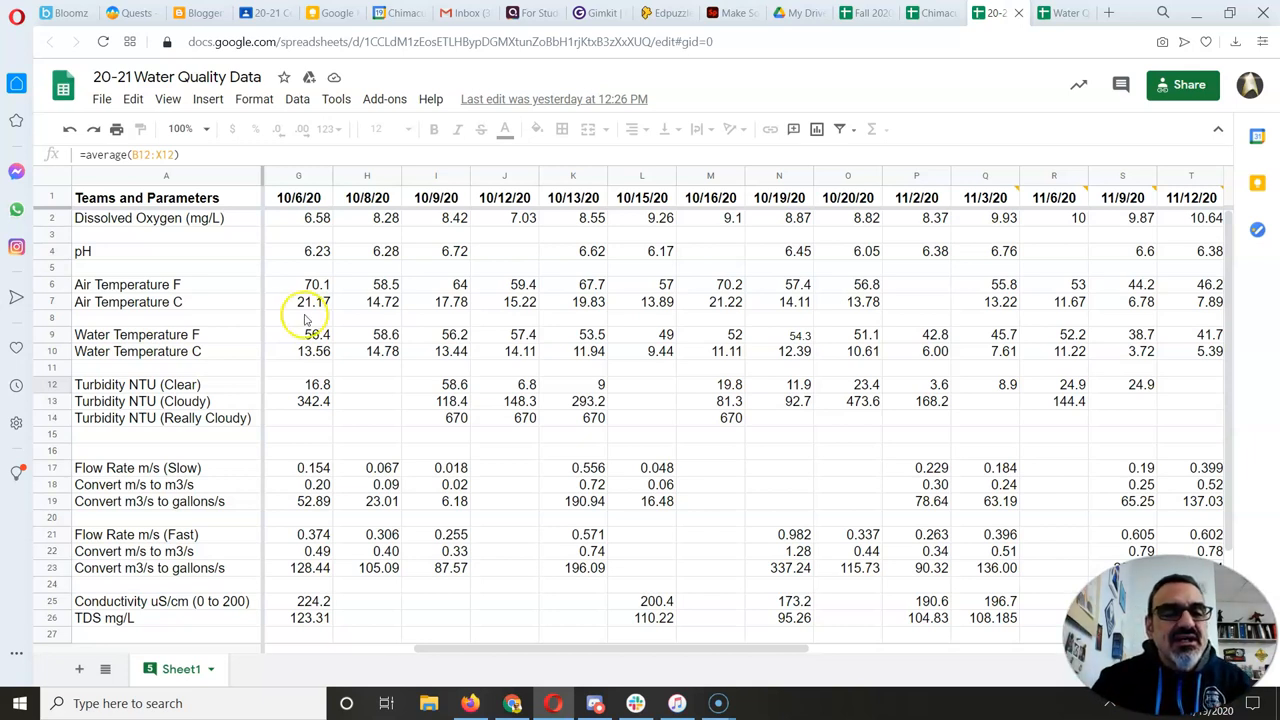
pyautogui.moveTo(290, 330)
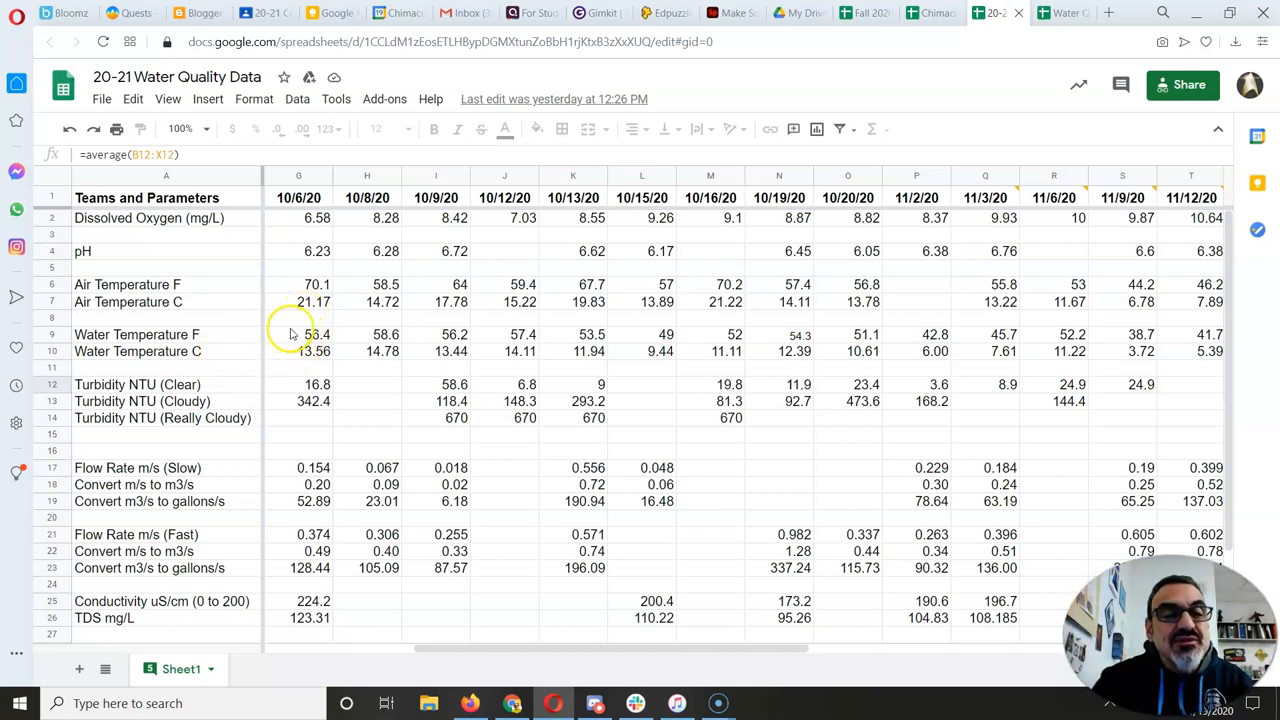
pyautogui.click(298, 334)
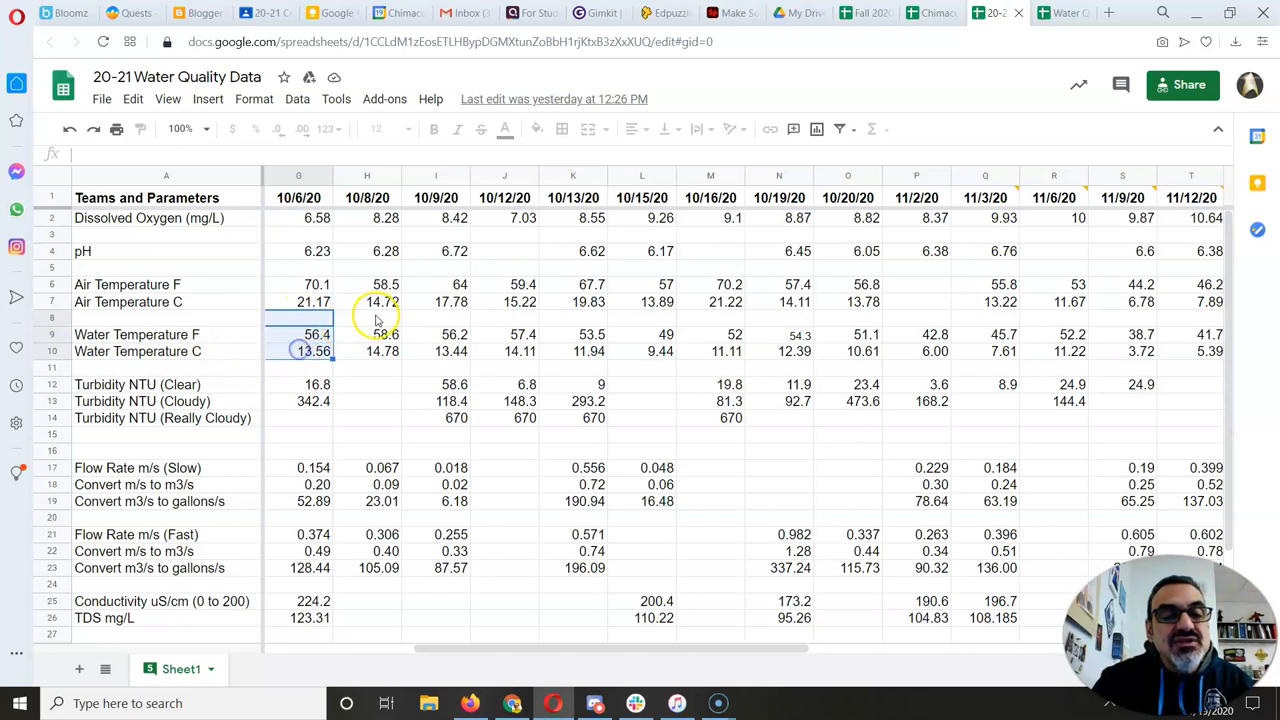
pyautogui.click(298, 334)
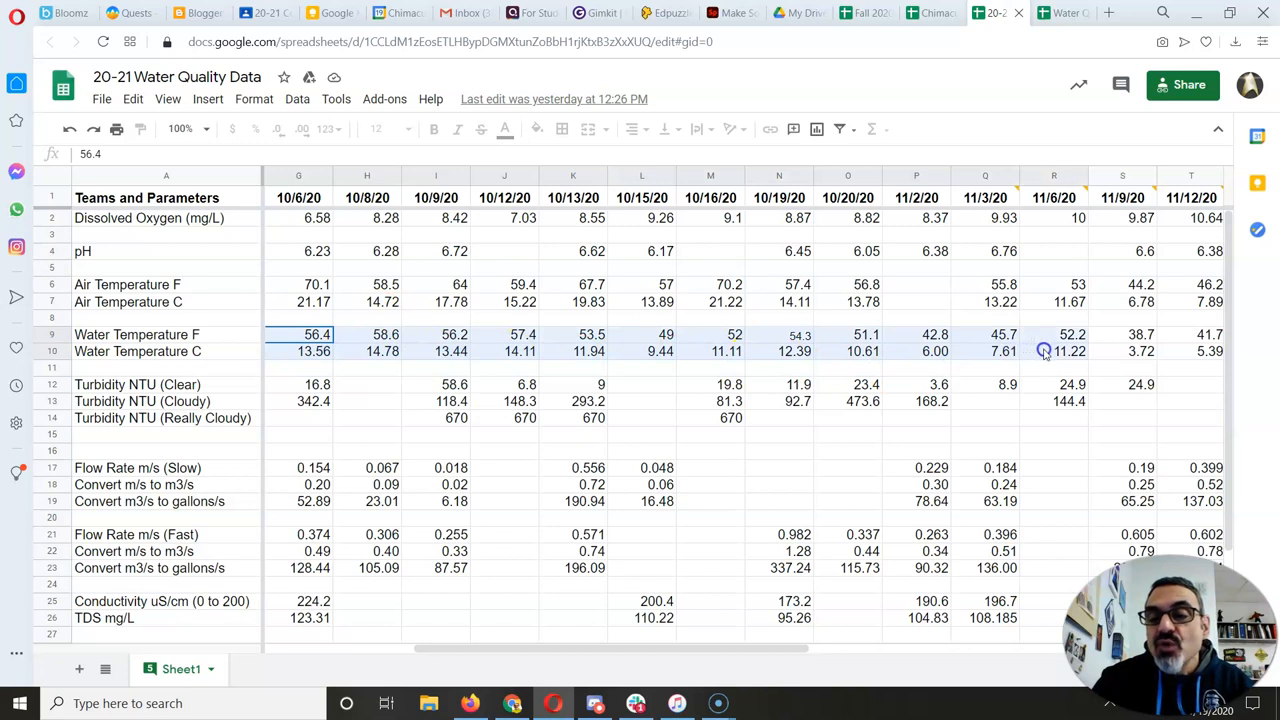
pyautogui.click(1053, 351)
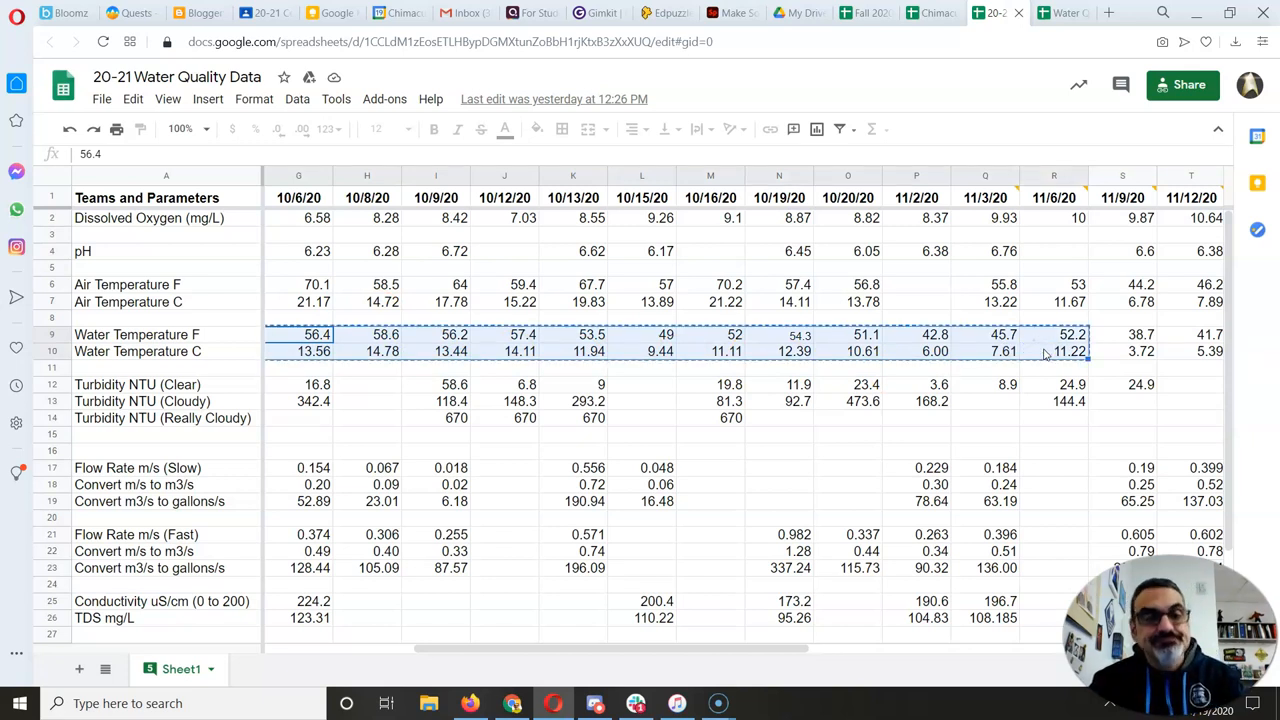
pyautogui.click(862, 12)
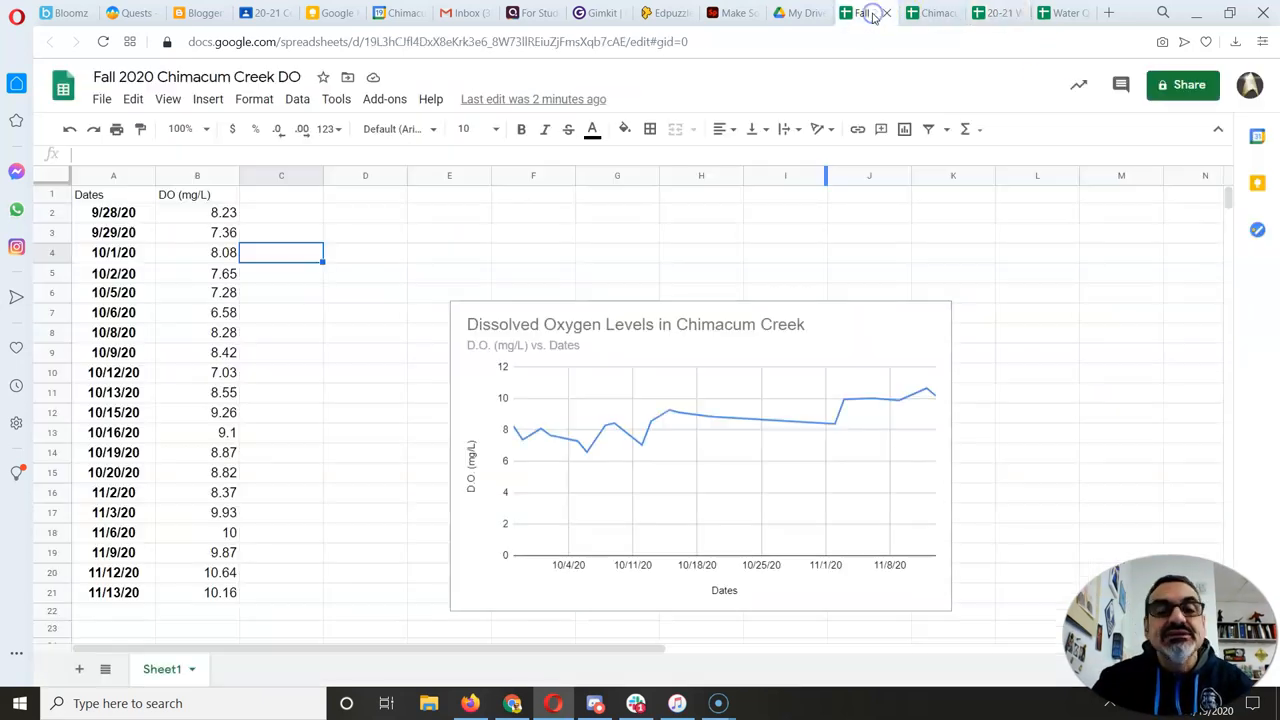
pyautogui.moveTo(751, 326)
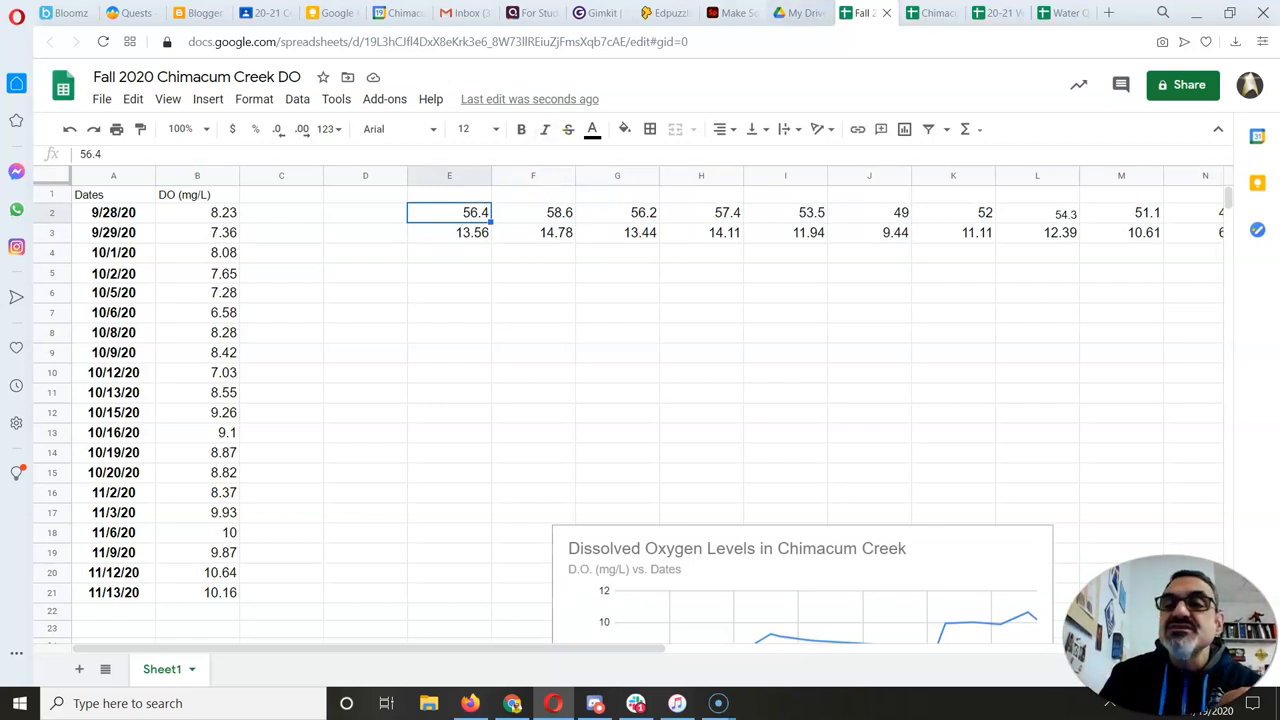
pyautogui.click(990, 12)
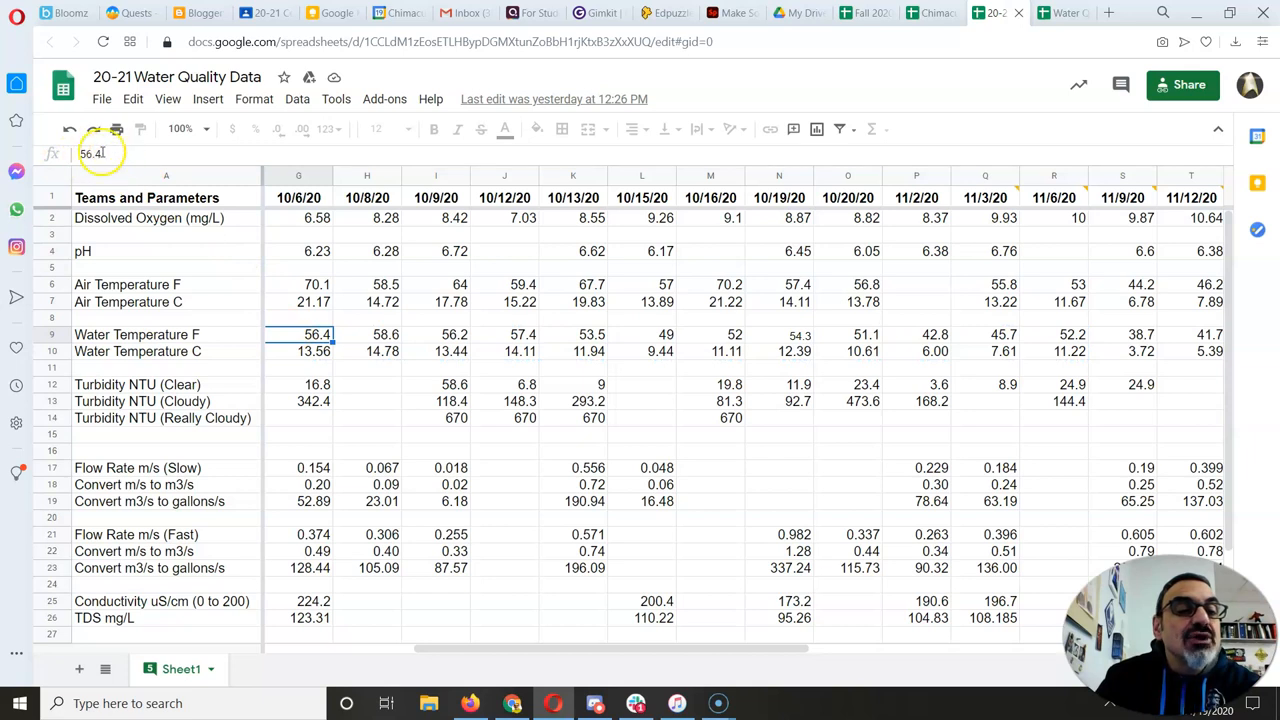
# Inspect the Celsius temperature formula in the source sheet and in the pasted cell.
pyautogui.click(298, 351)
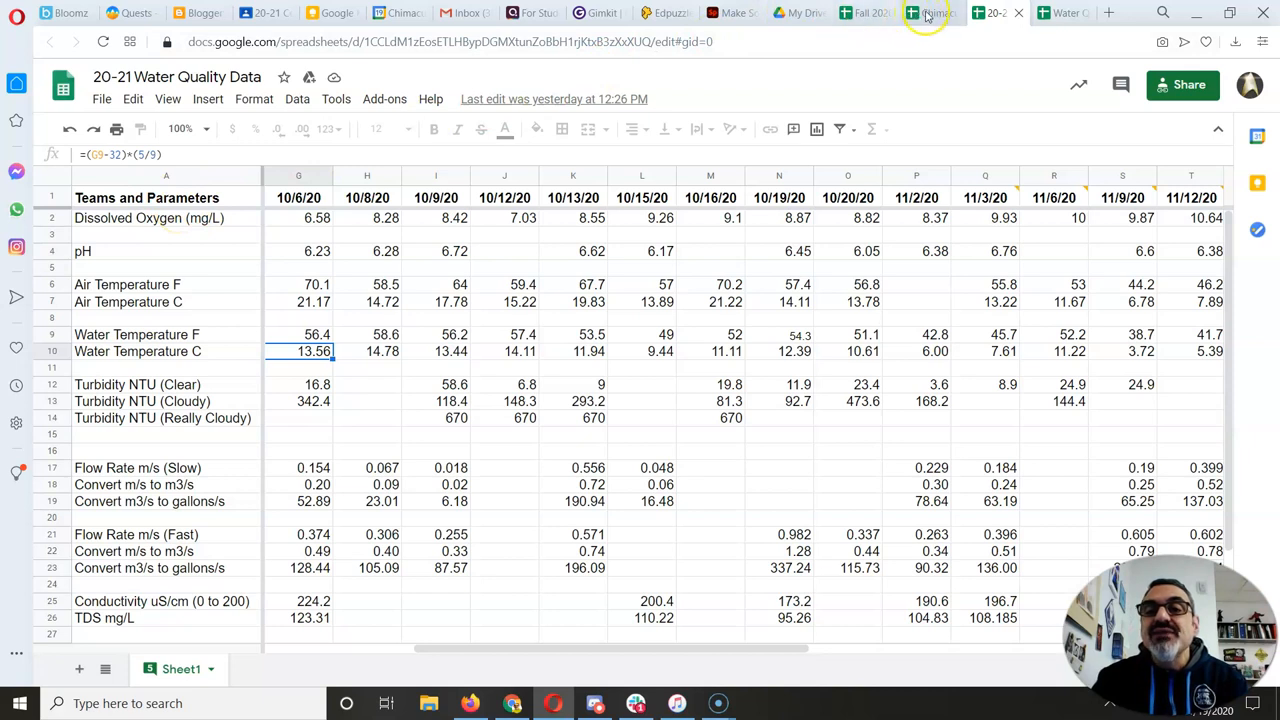
pyautogui.click(862, 12)
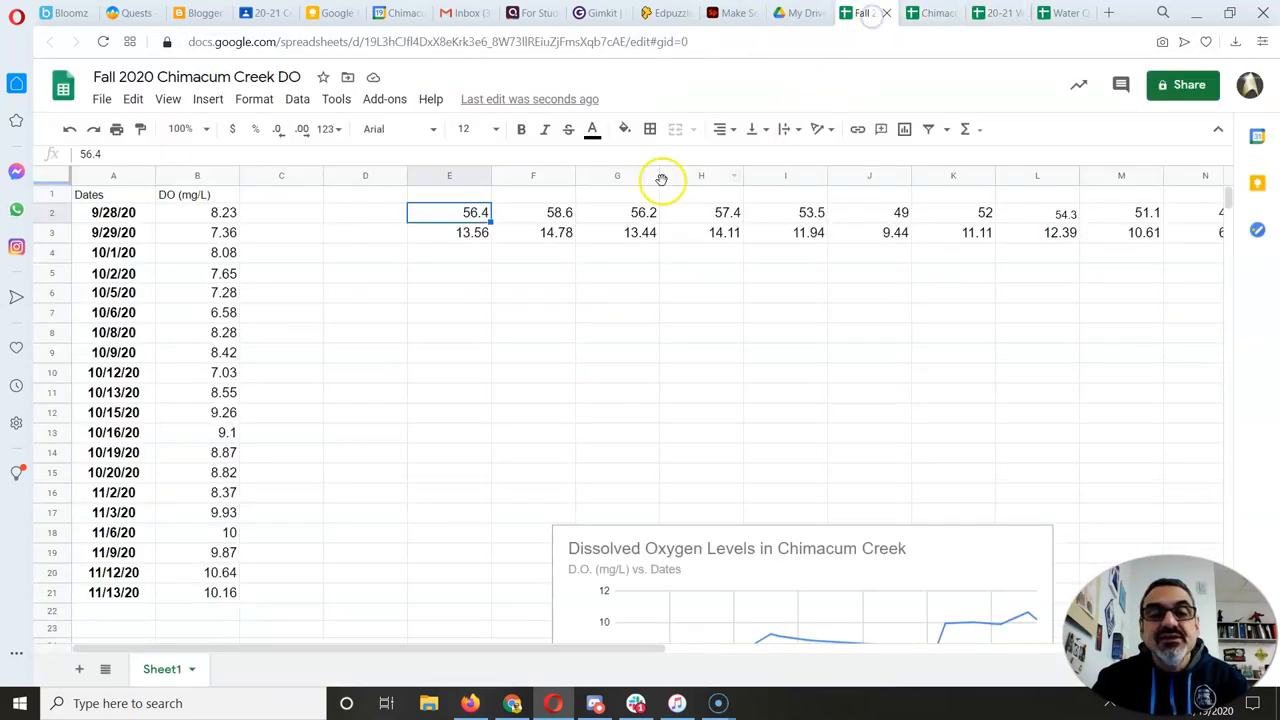
pyautogui.click(449, 232)
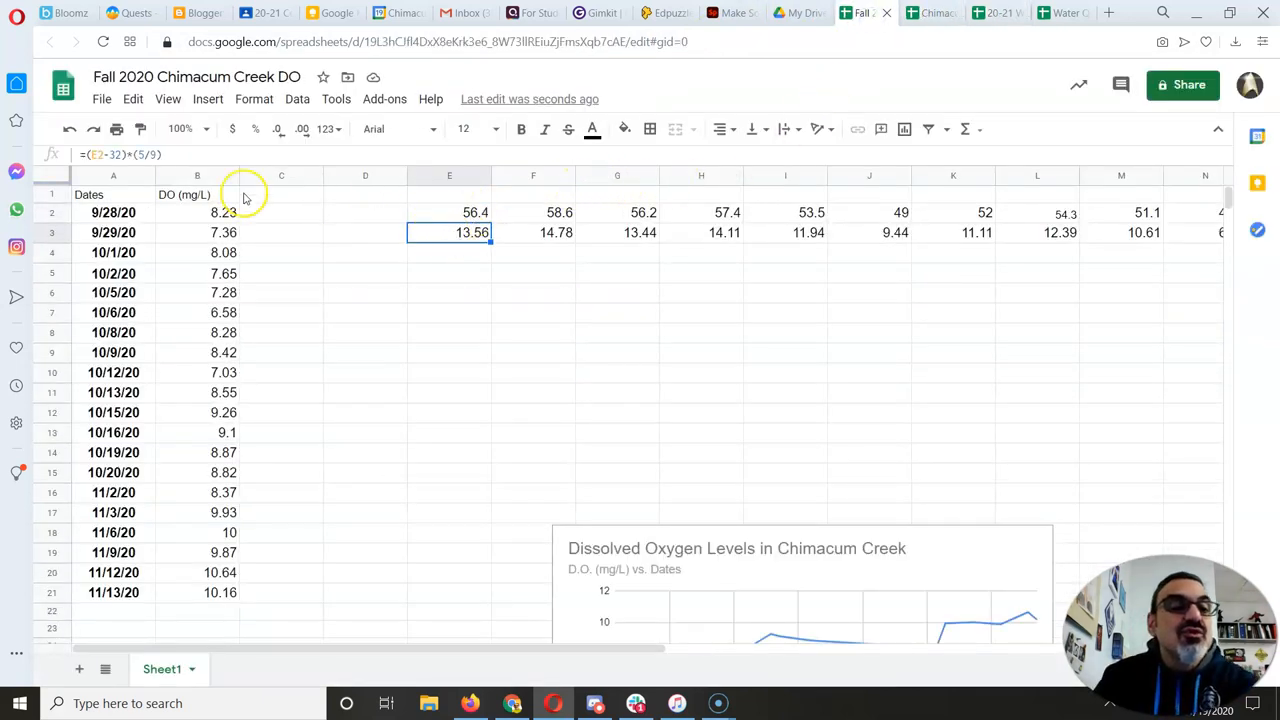
pyautogui.doubleClick(449, 232)
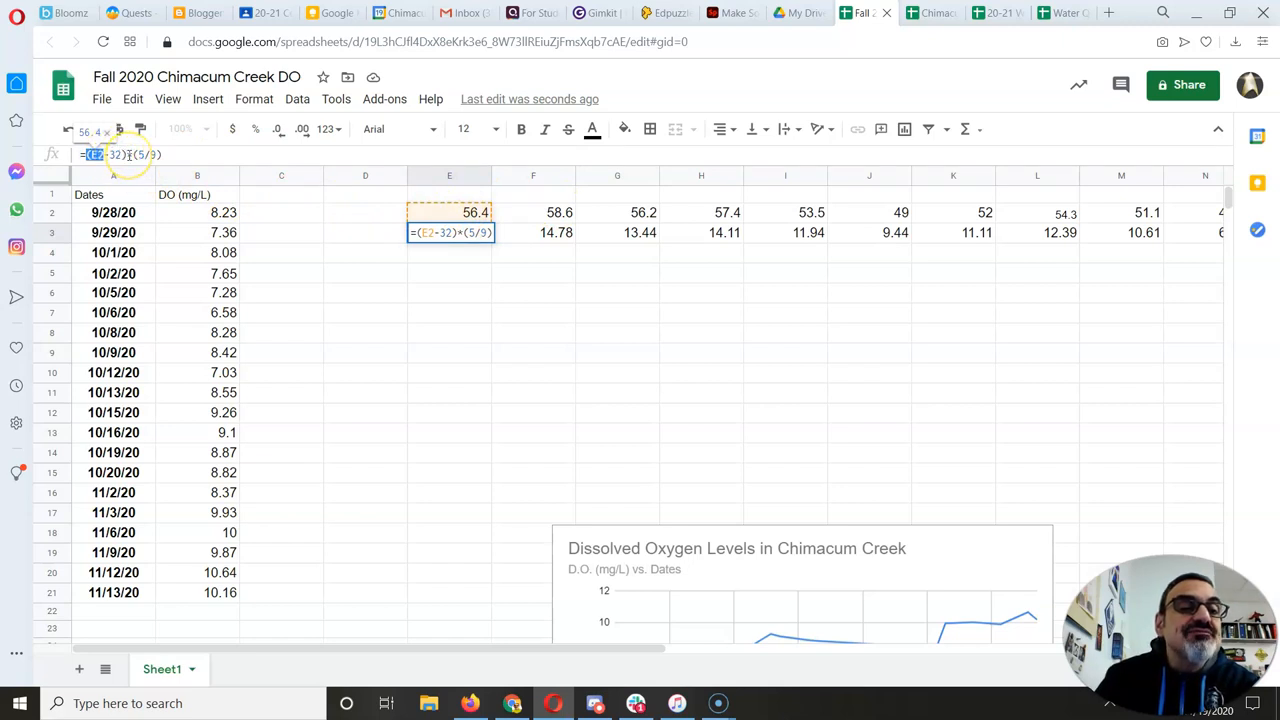
pyautogui.moveTo(314, 135)
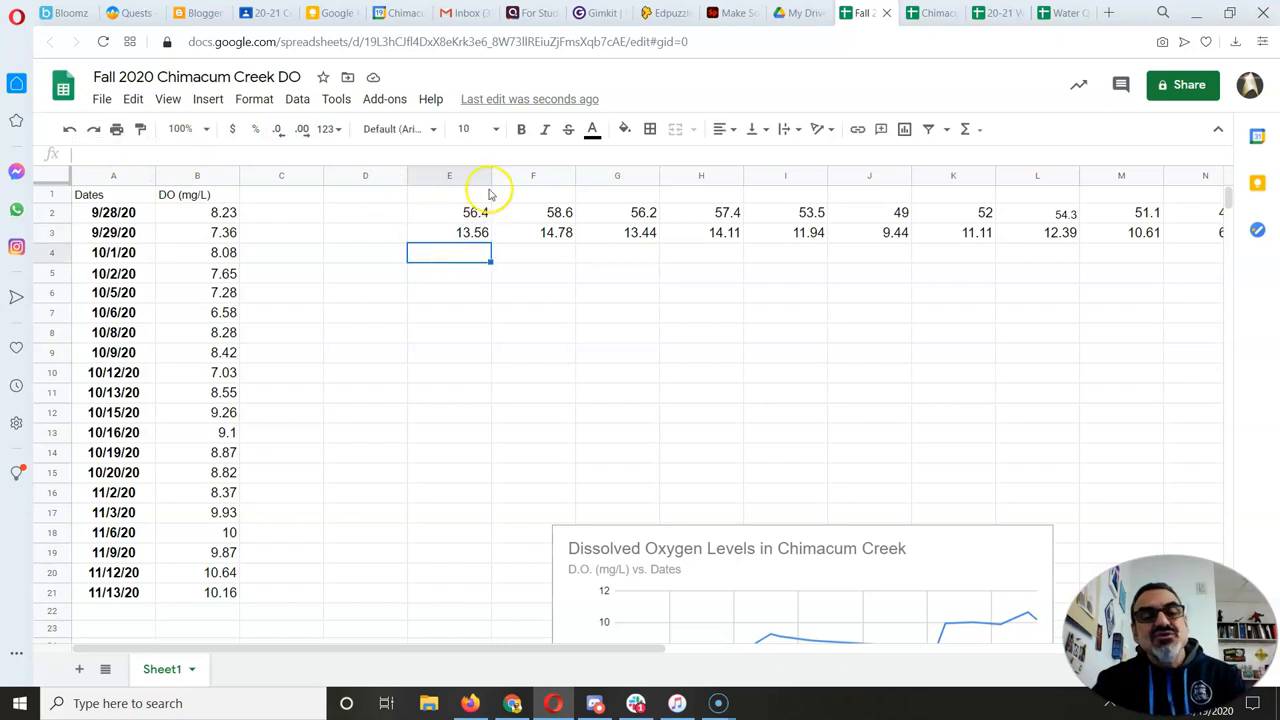
# Move the 56.4 reading toward C2 and D2, then delete the pasted temperatures.
pyautogui.click(449, 212)
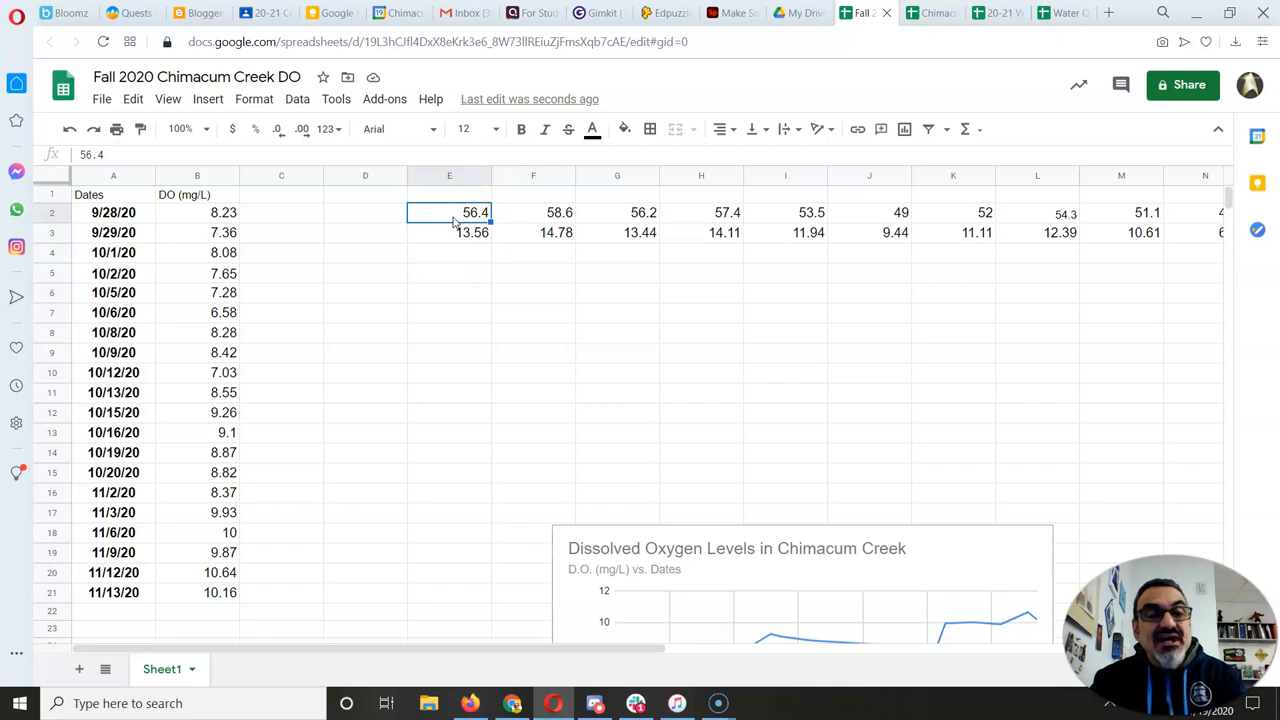
pyautogui.click(281, 212)
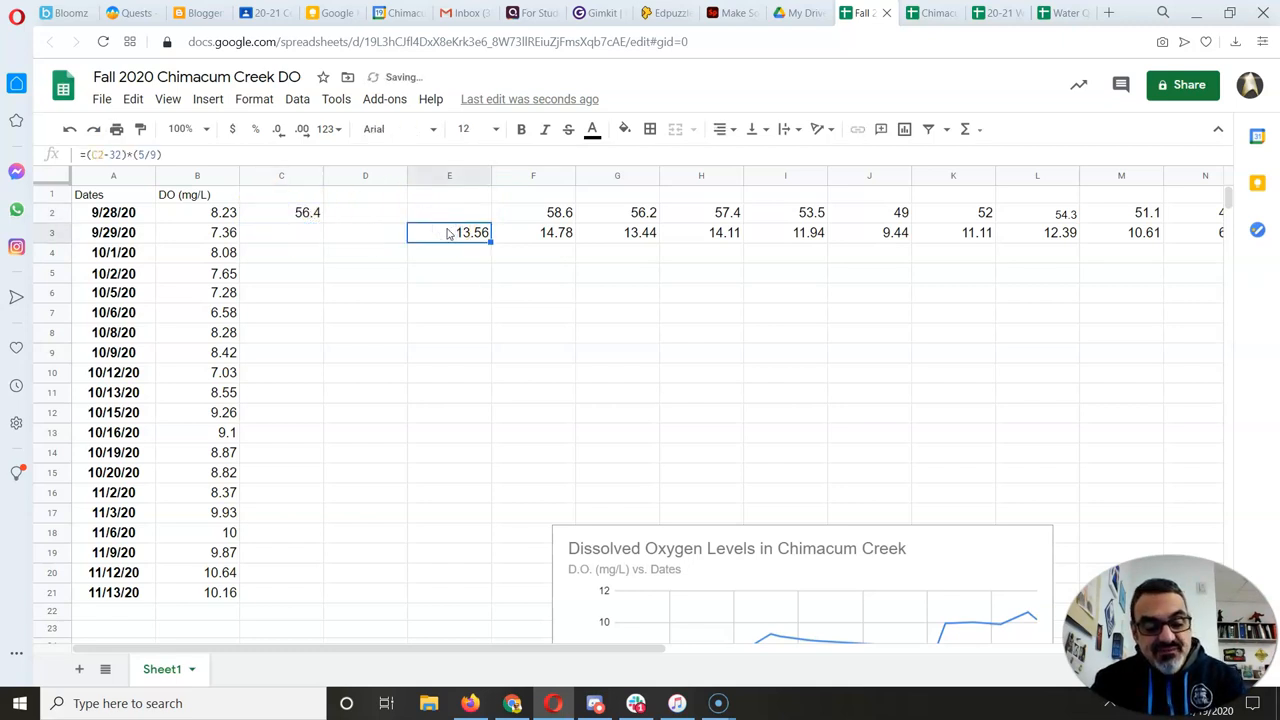
pyautogui.click(364, 212)
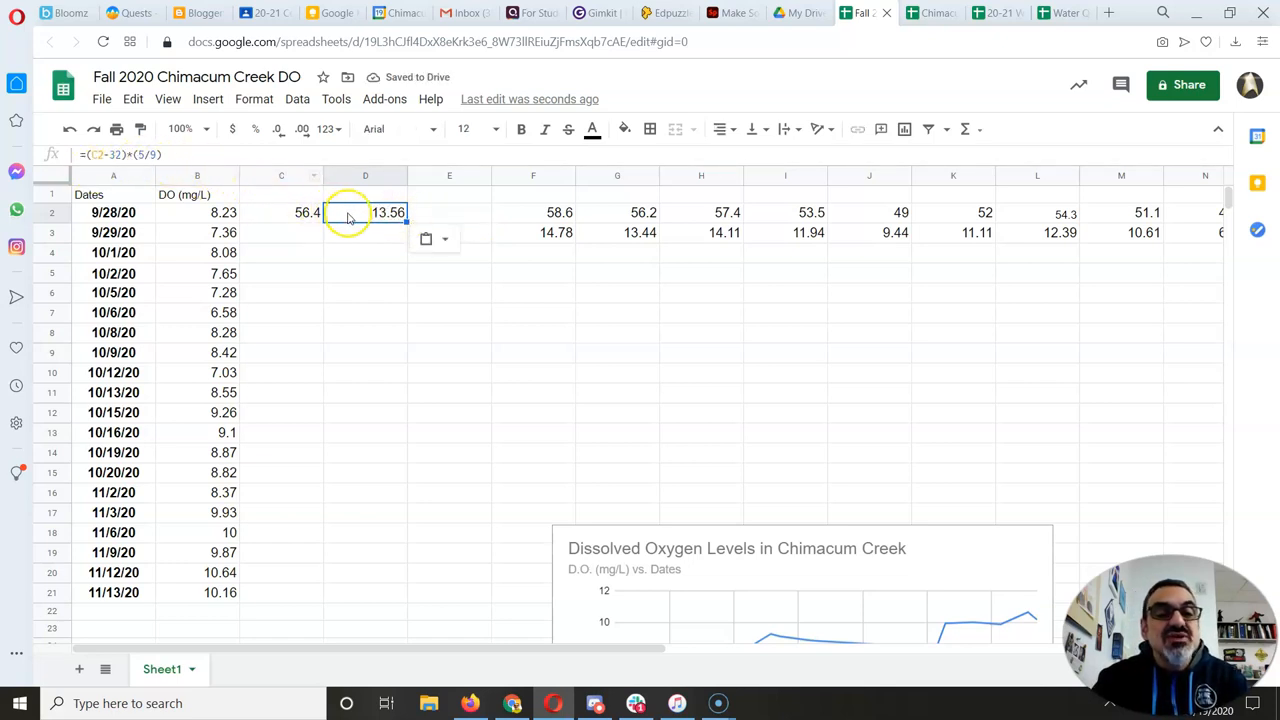
pyautogui.press('Delete')
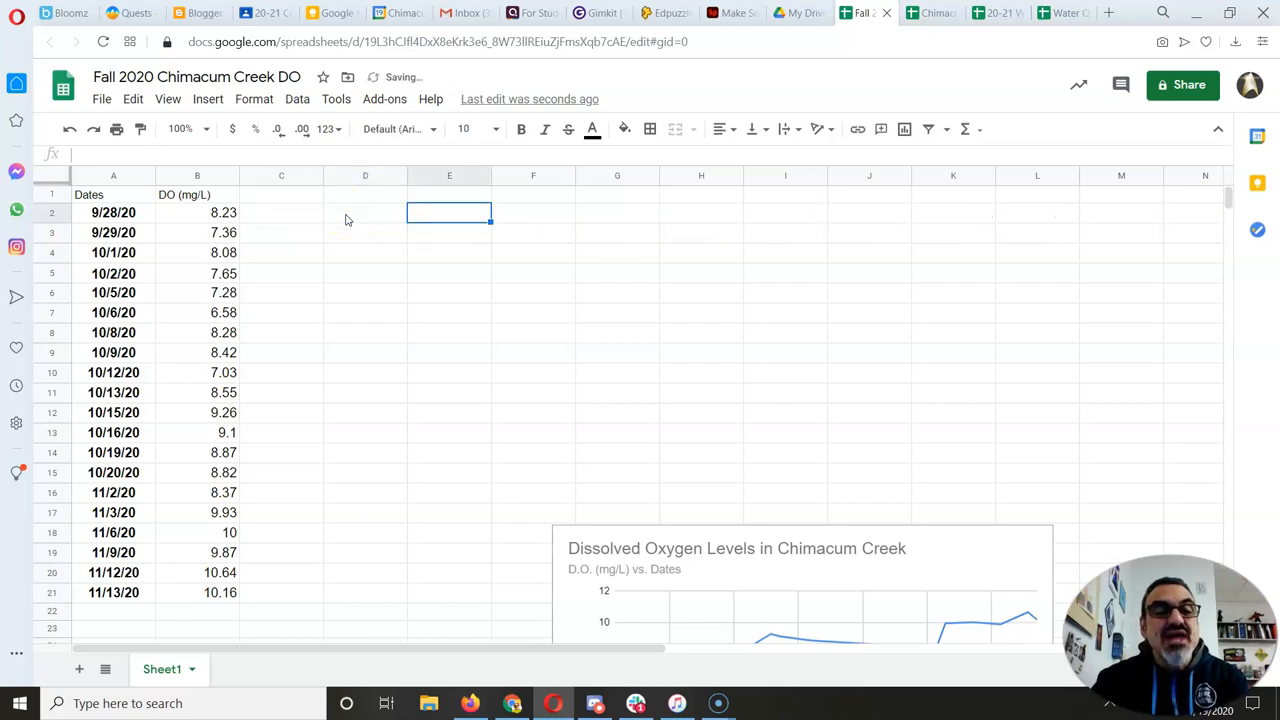
# Select the DO column heading, glance at the data spreadsheet, and return to Fall 2020.
pyautogui.click(196, 194)
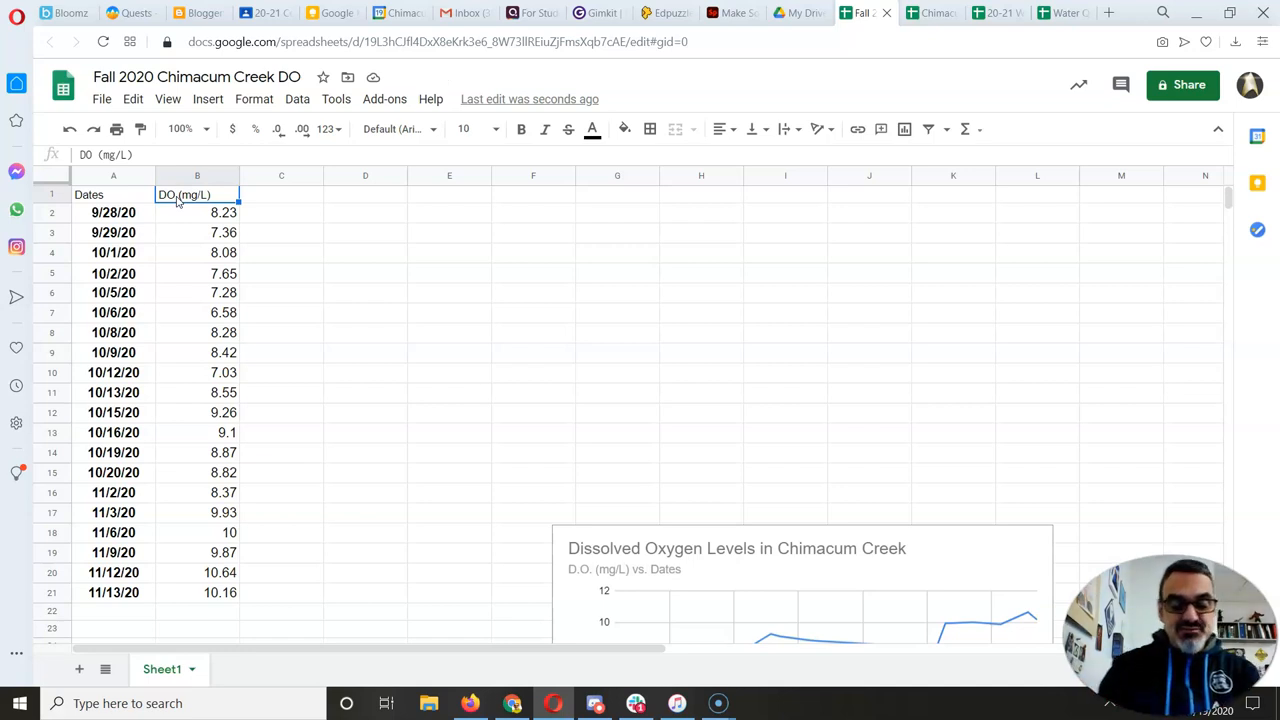
pyautogui.click(89, 194)
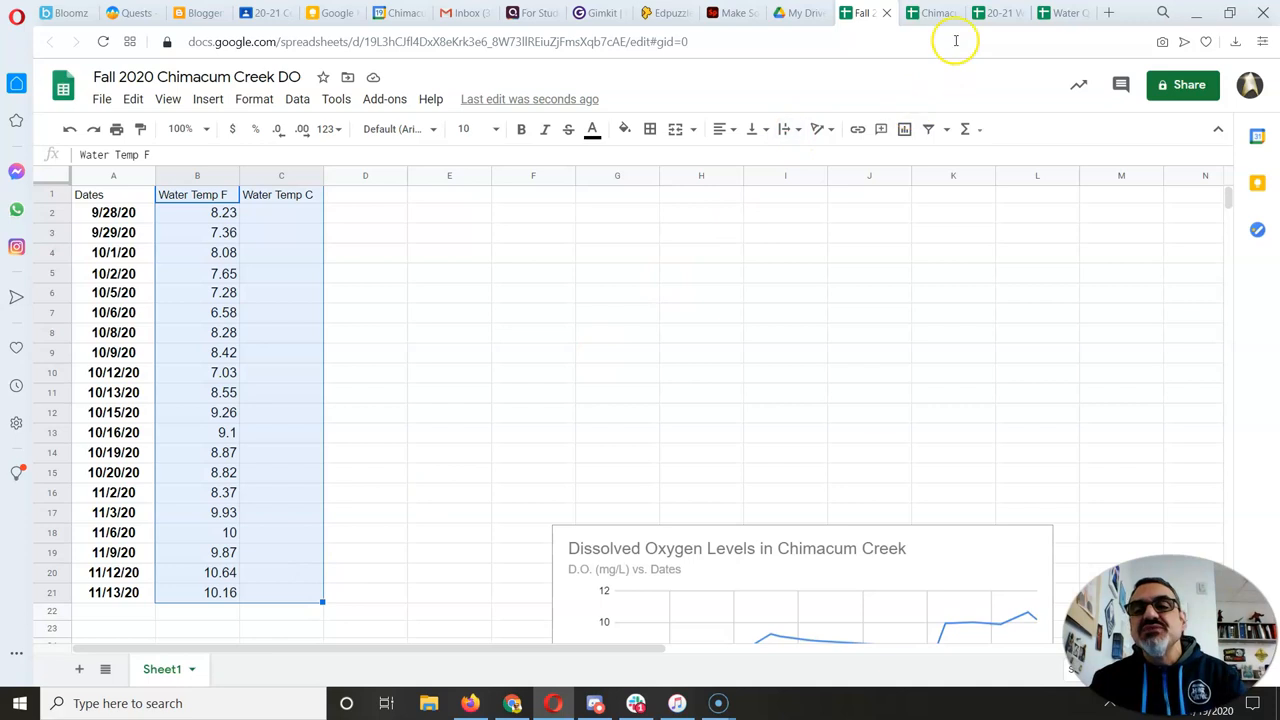
pyautogui.click(990, 12)
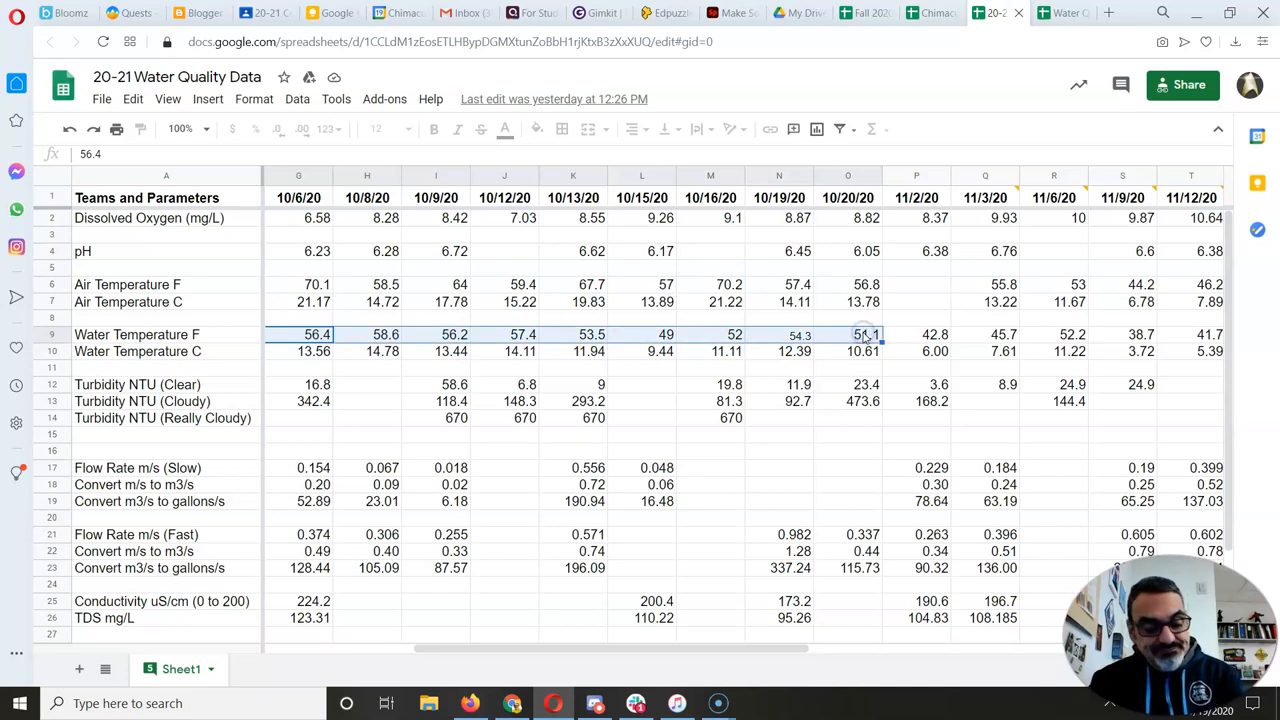
pyautogui.click(858, 12)
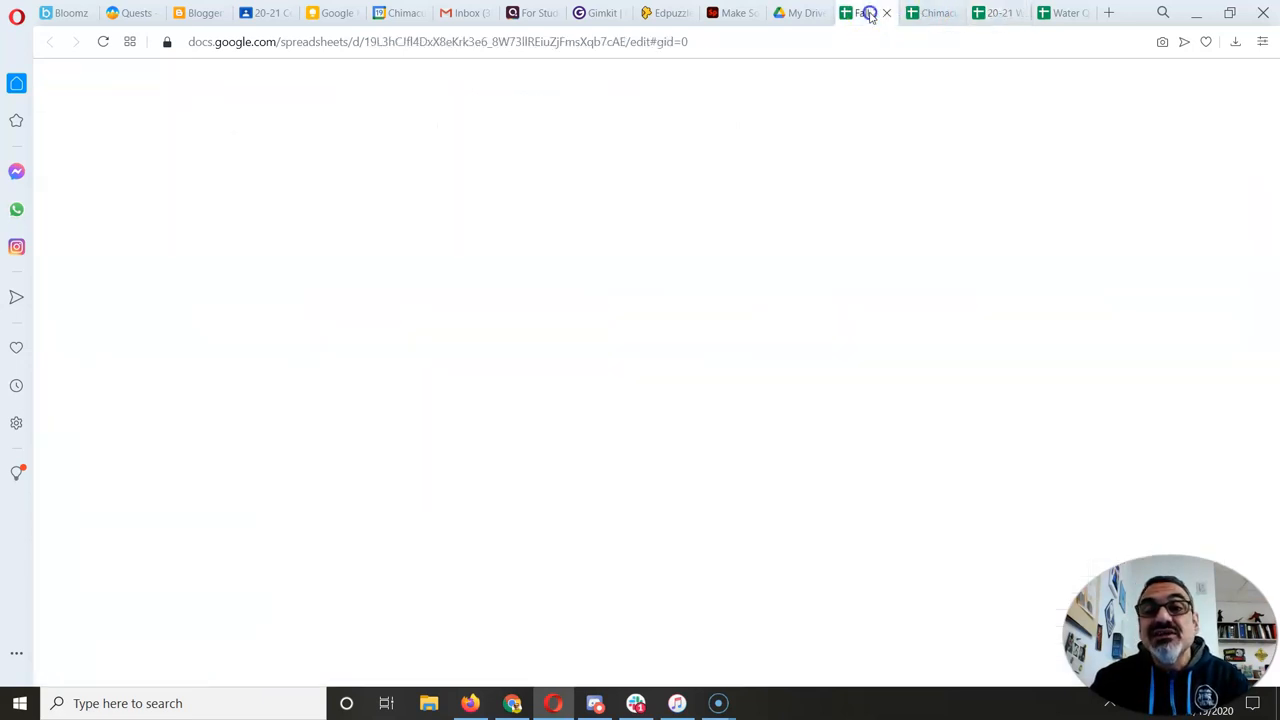
# Enter 56.4 into B2 as a trial value, then select G2 and B3.
pyautogui.click(862, 12)
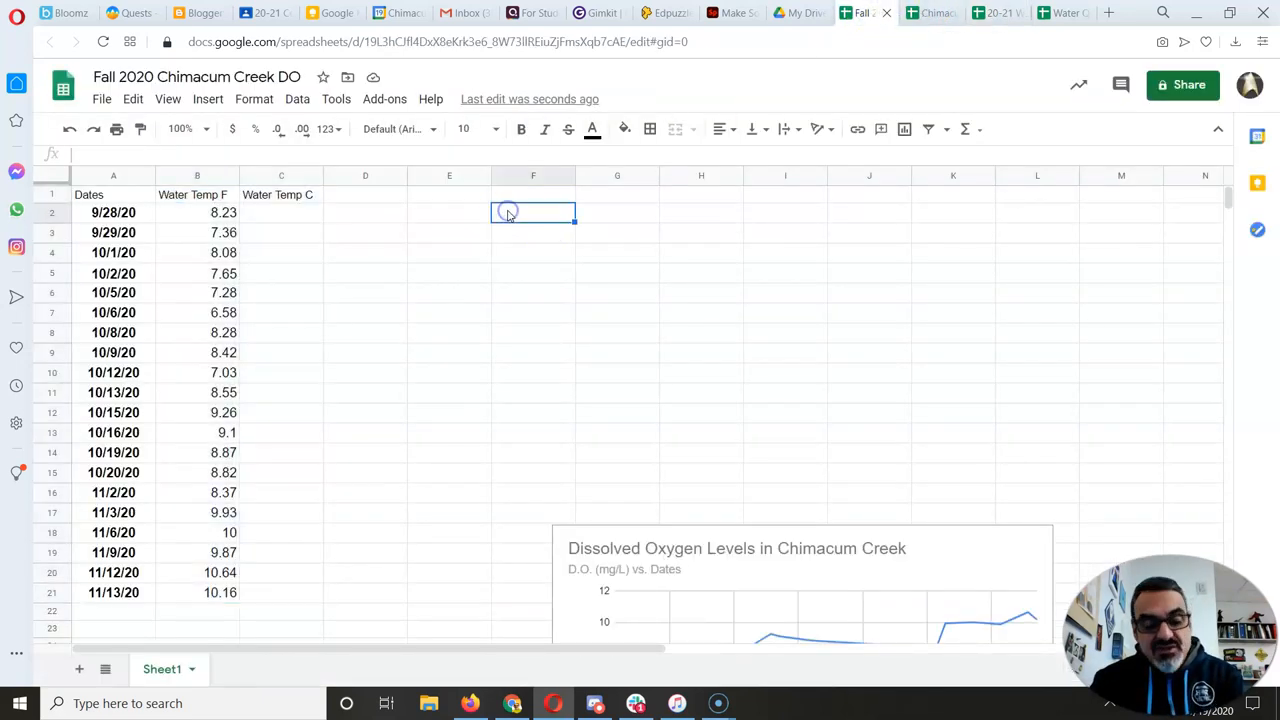
pyautogui.write('56.4')
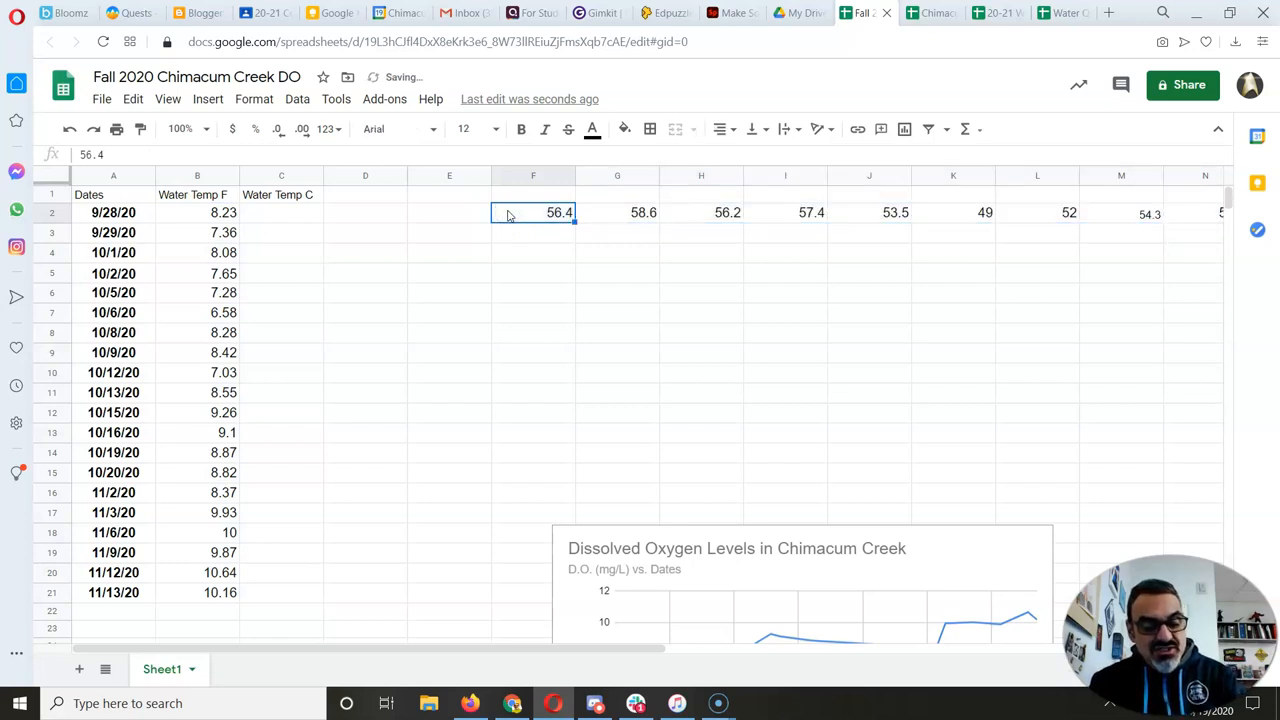
pyautogui.click(197, 212)
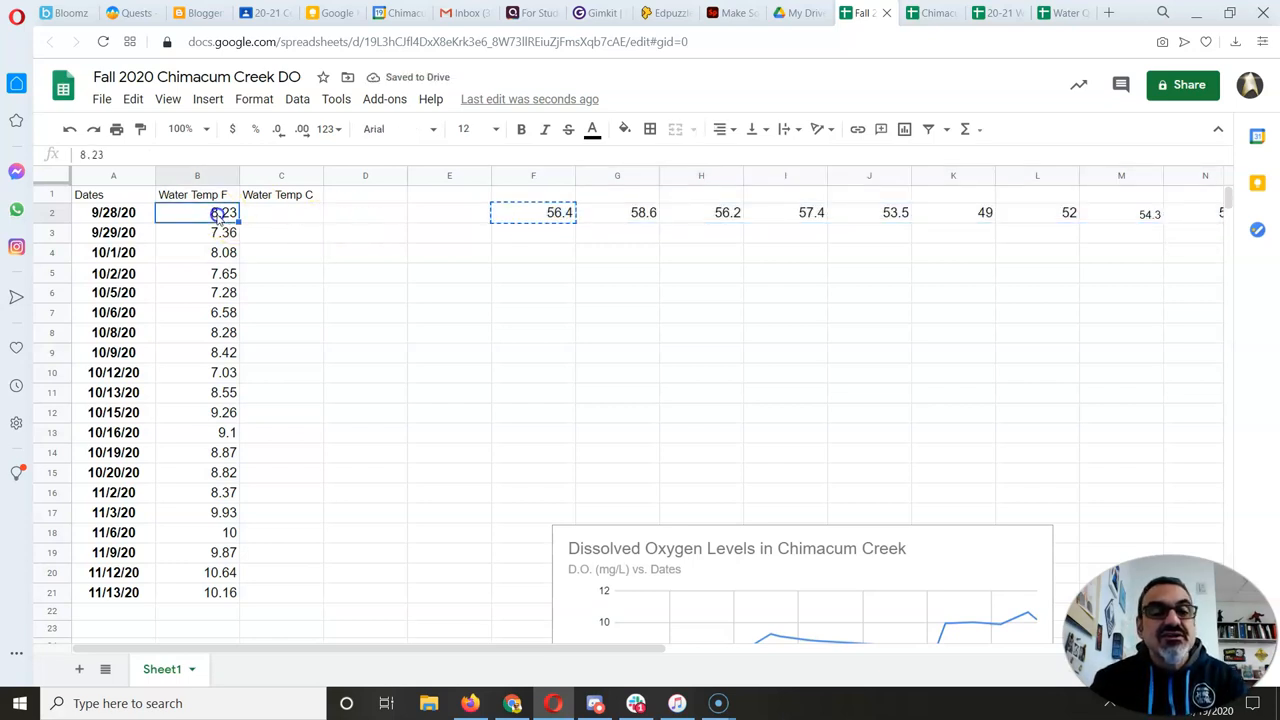
pyautogui.click(617, 212)
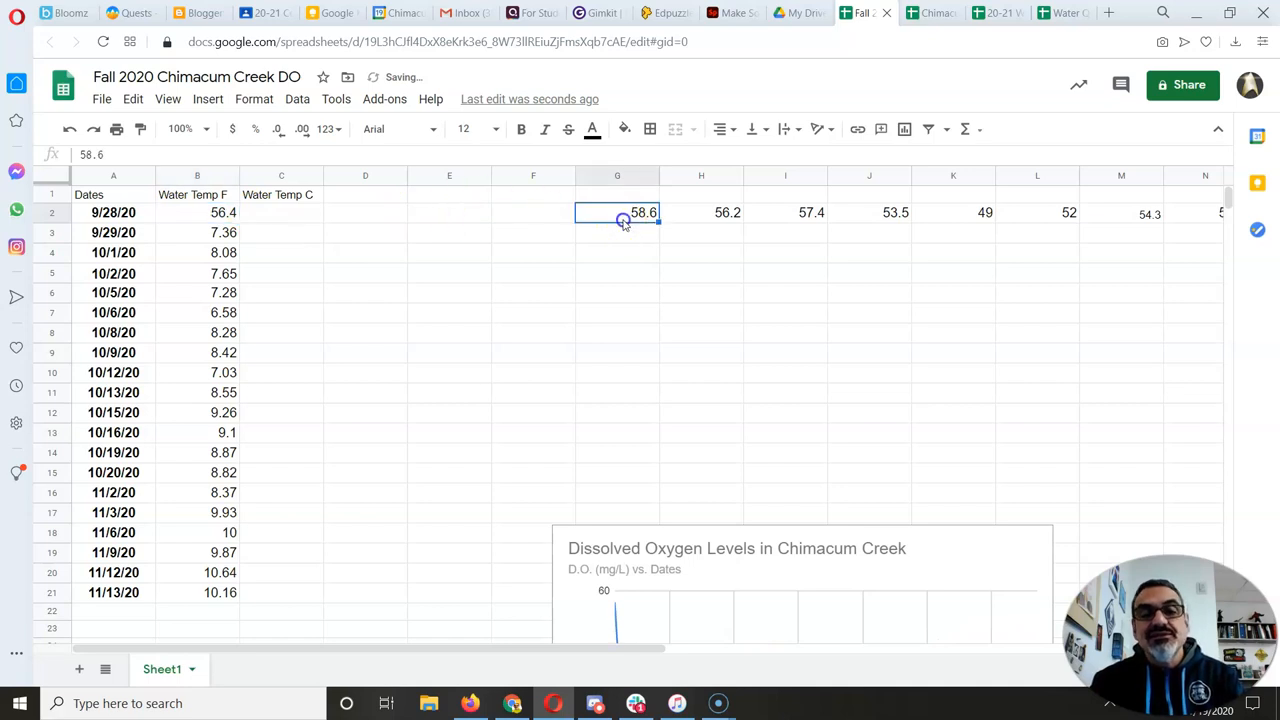
pyautogui.click(197, 232)
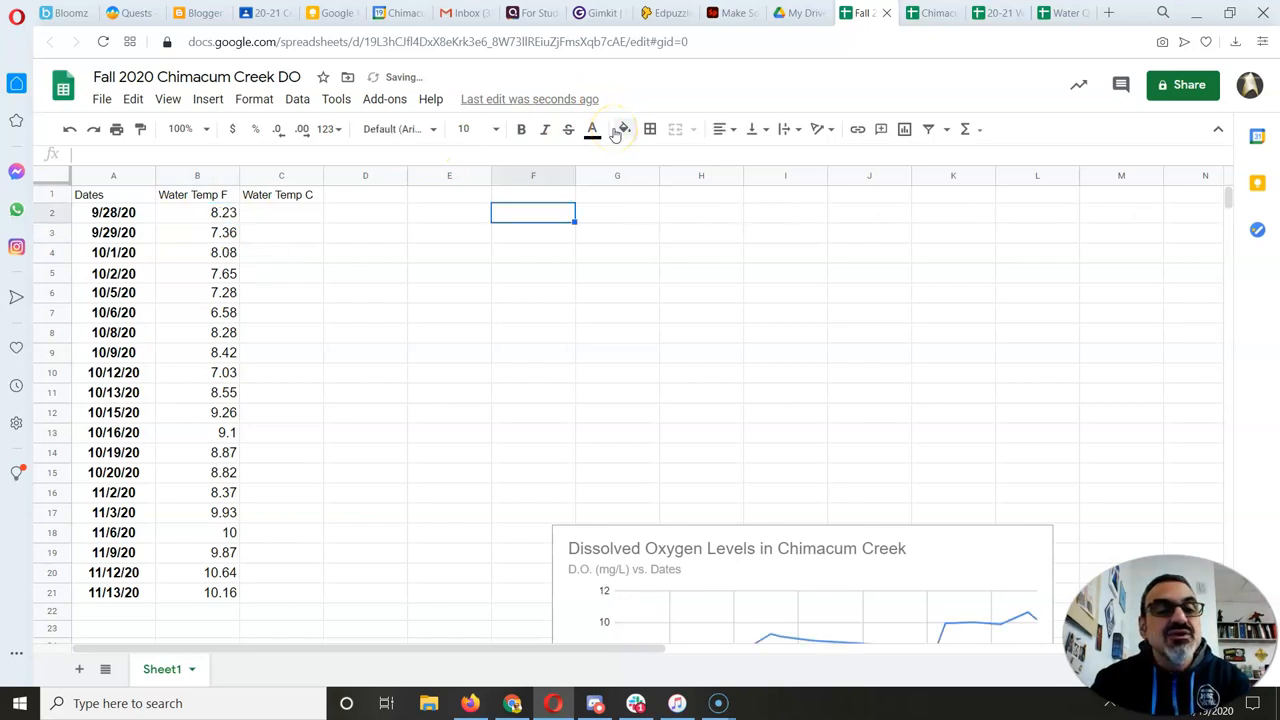
pyautogui.click(990, 12)
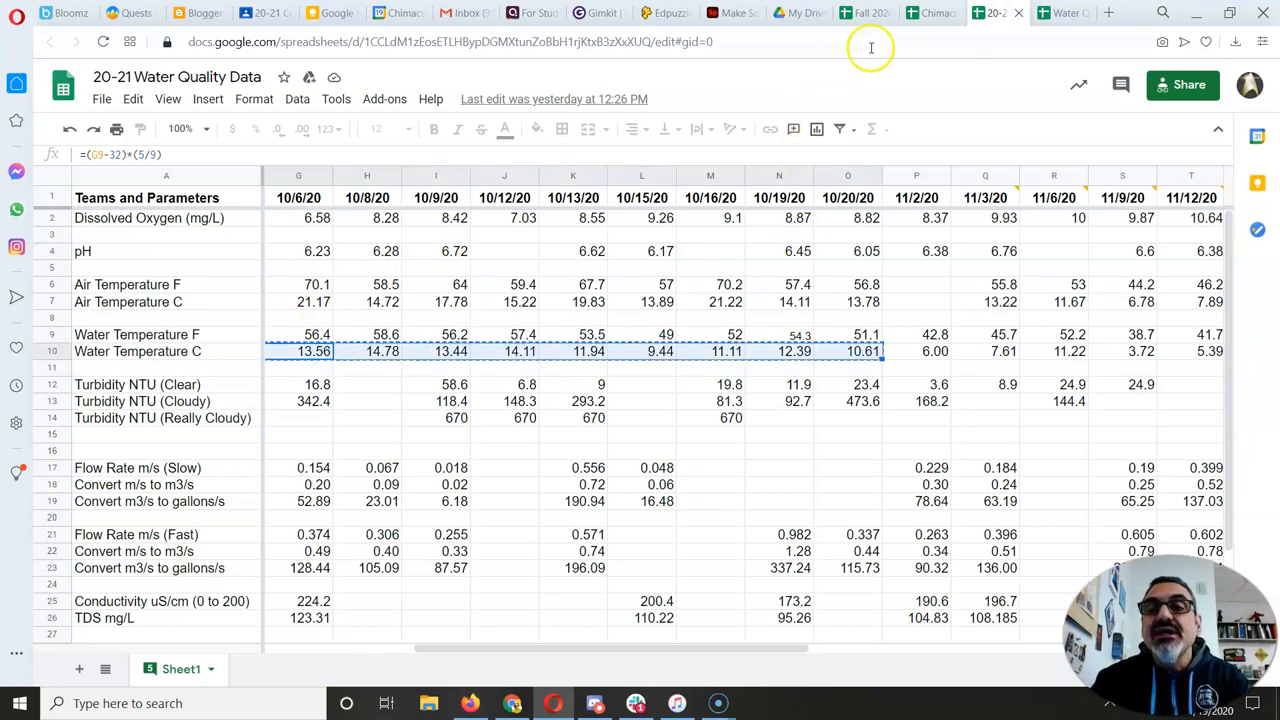
pyautogui.click(865, 12)
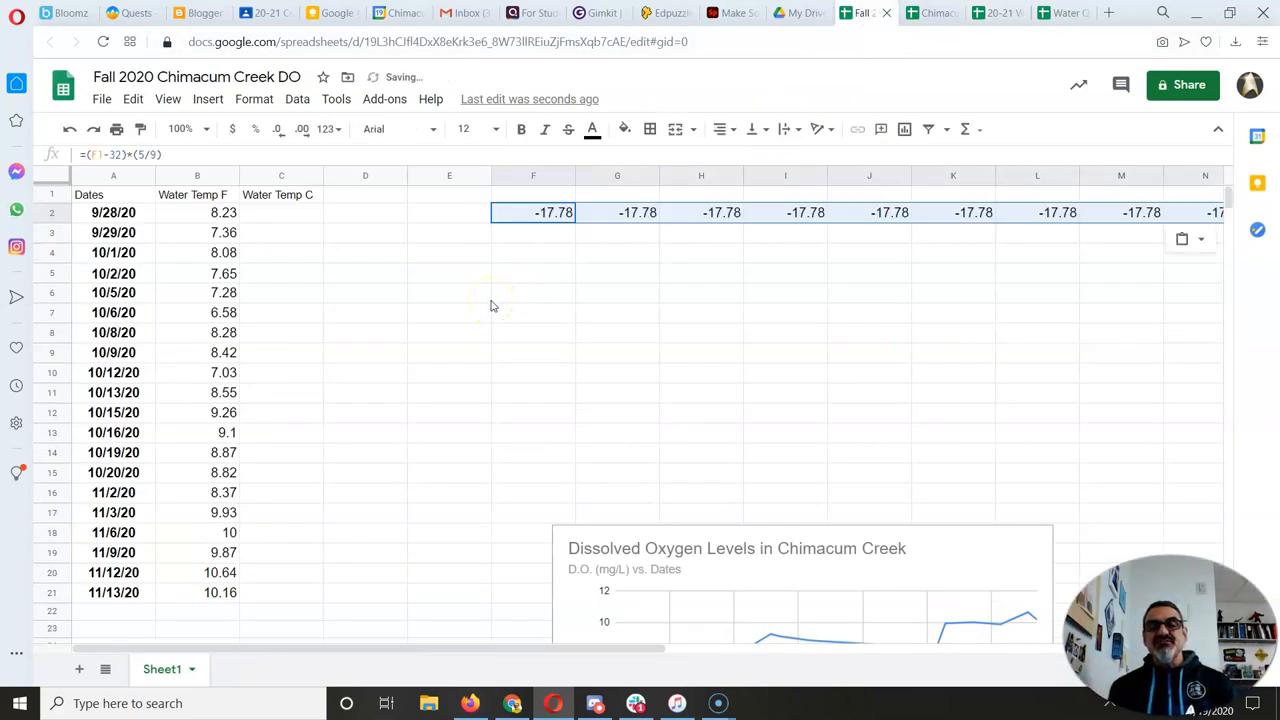
pyautogui.moveTo(540, 200)
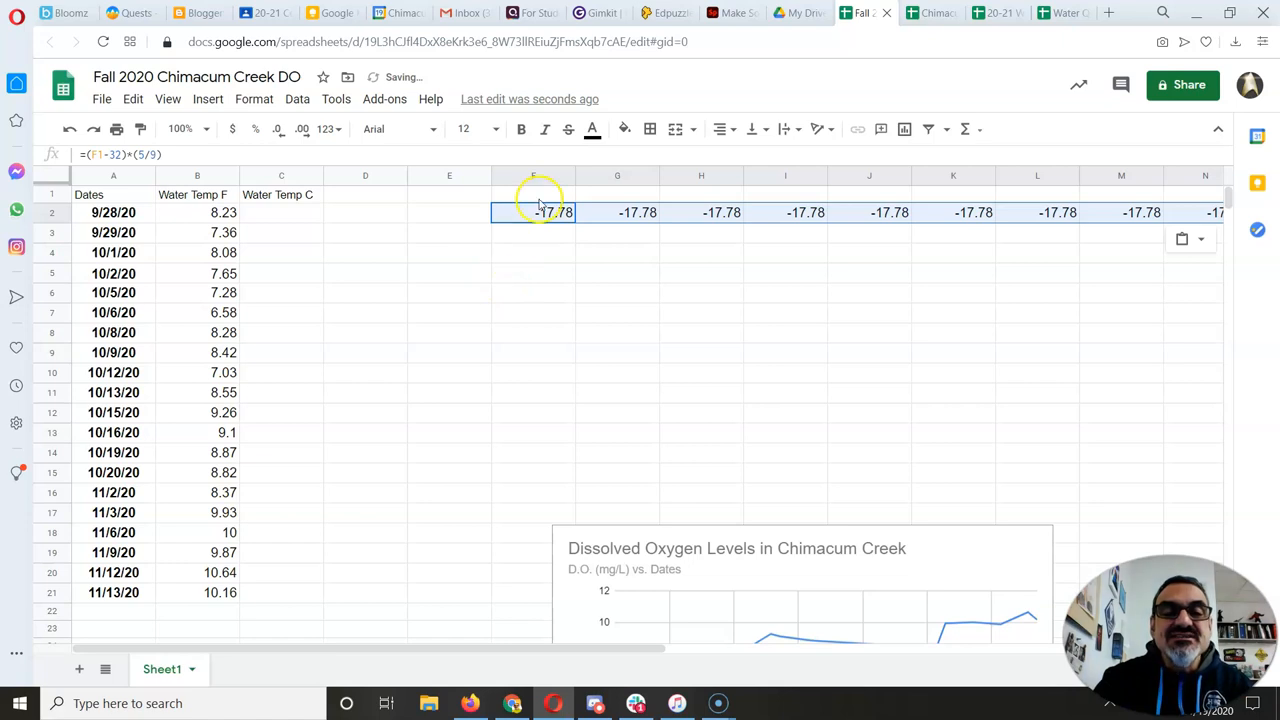
pyautogui.click(533, 194)
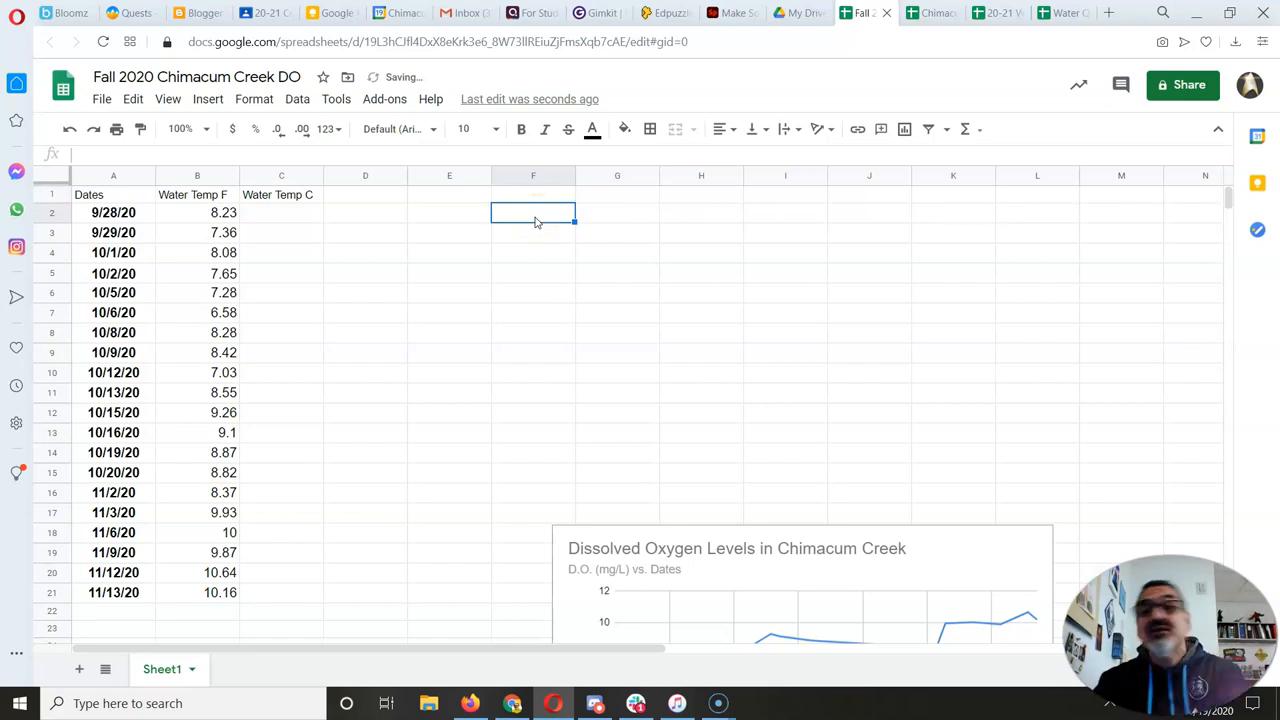
pyautogui.click(930, 12)
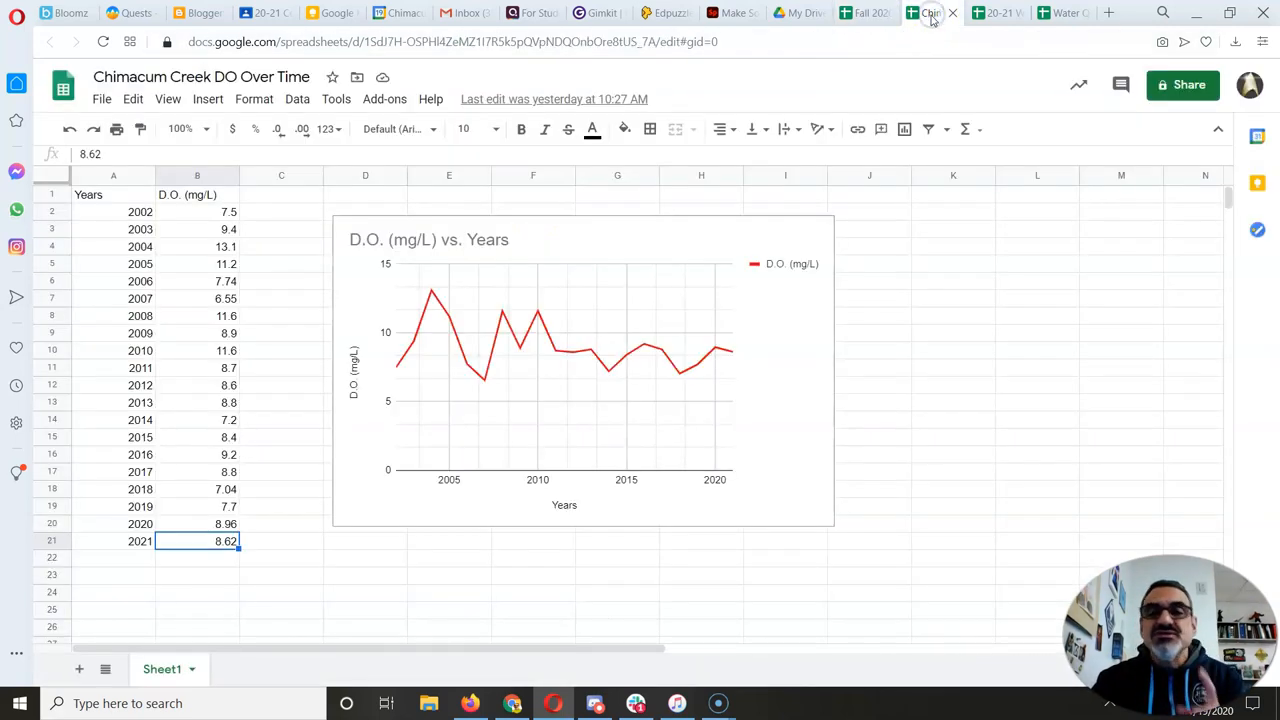
pyautogui.click(997, 12)
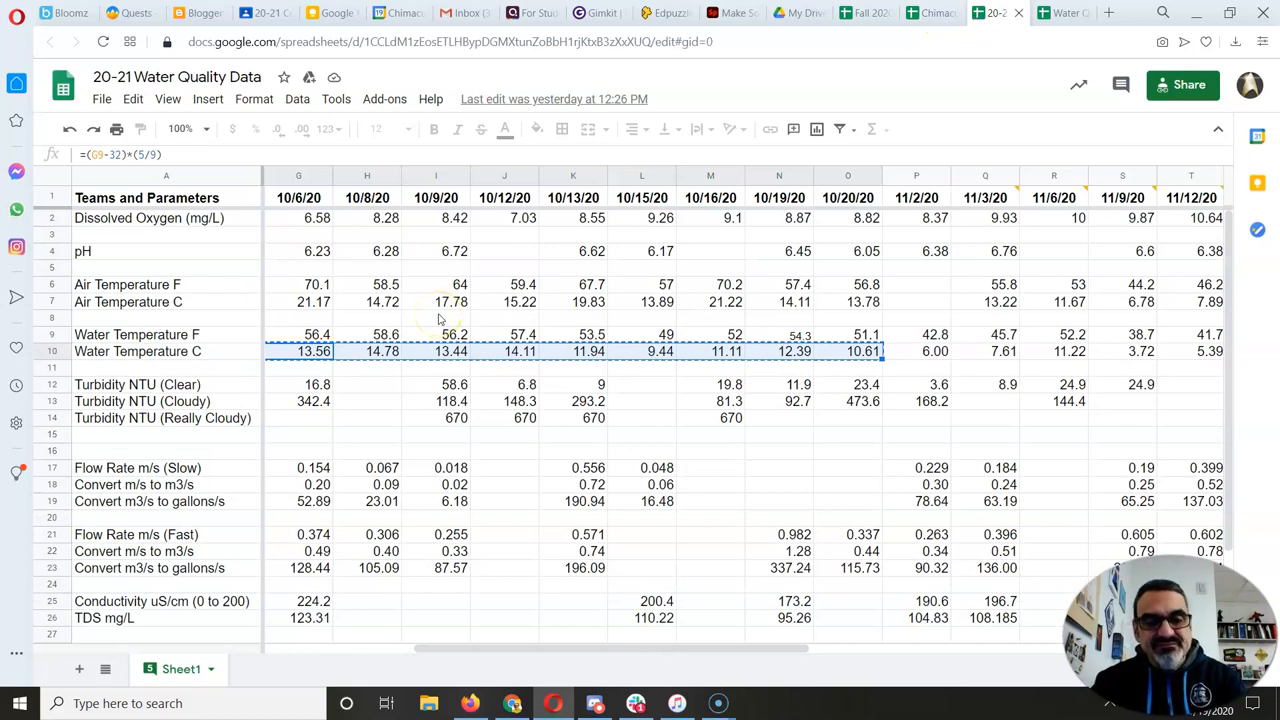
pyautogui.click(858, 12)
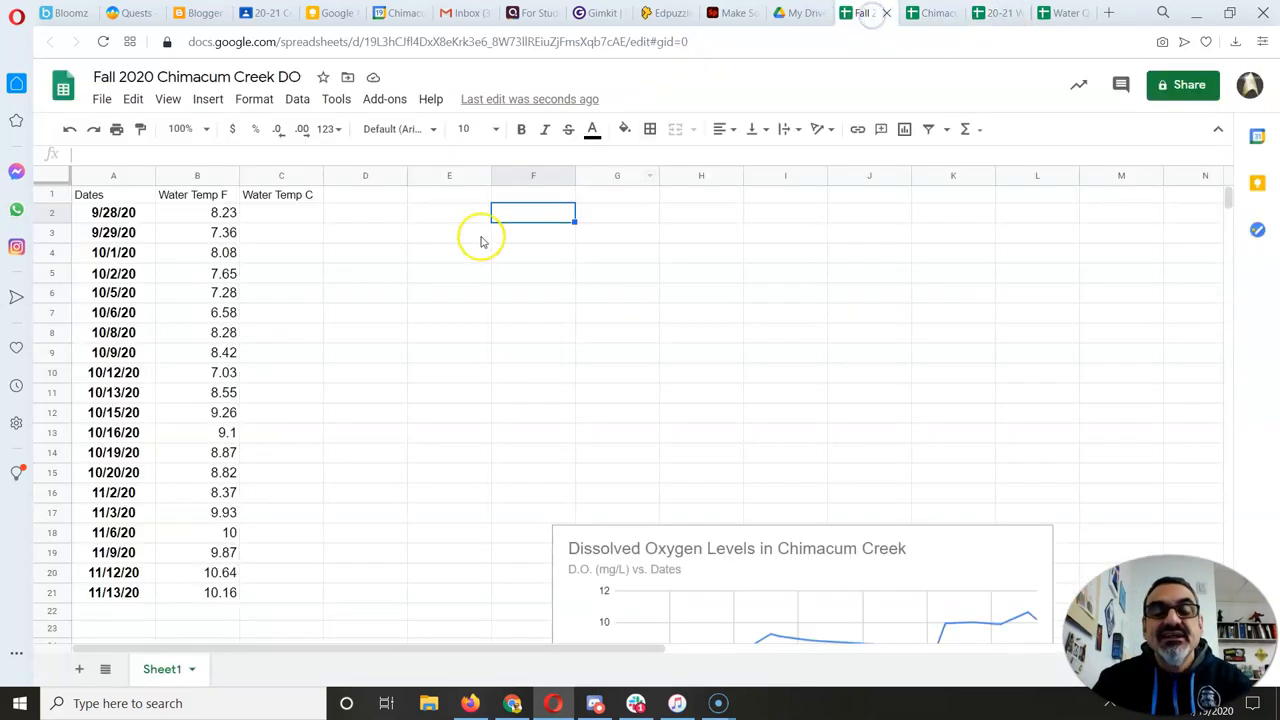
pyautogui.moveTo(770, 60)
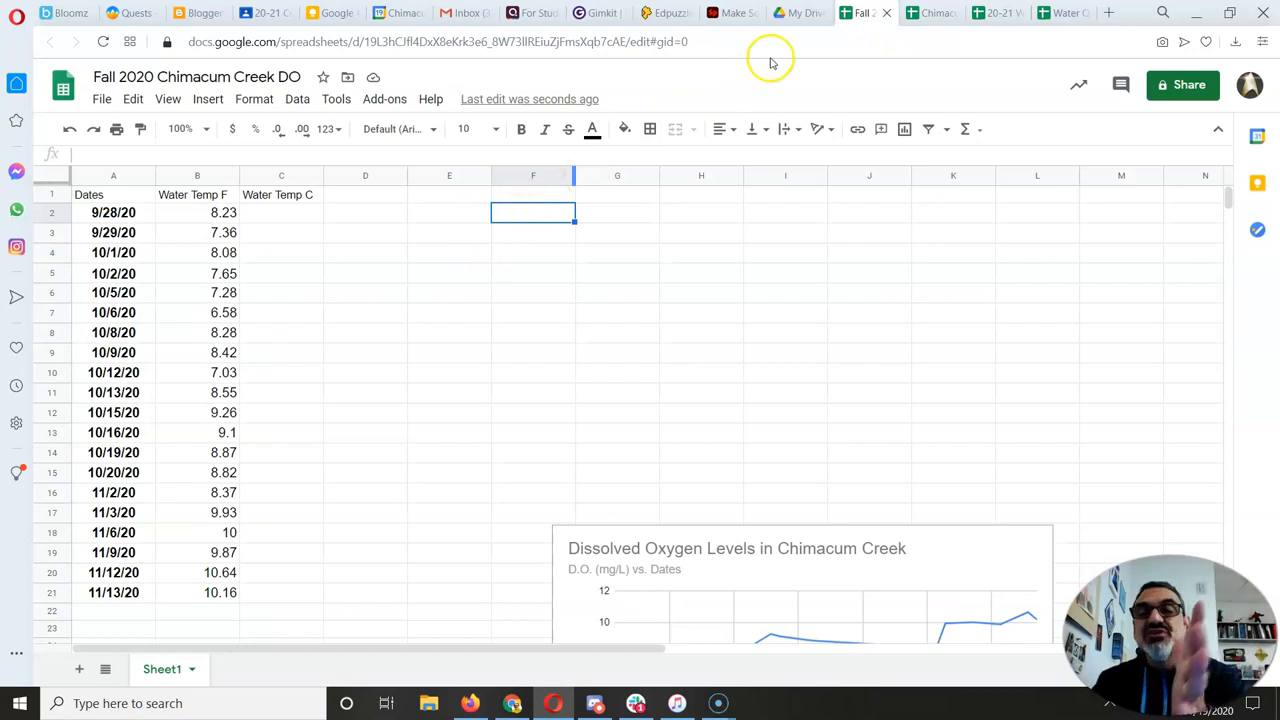
pyautogui.moveTo(930, 13)
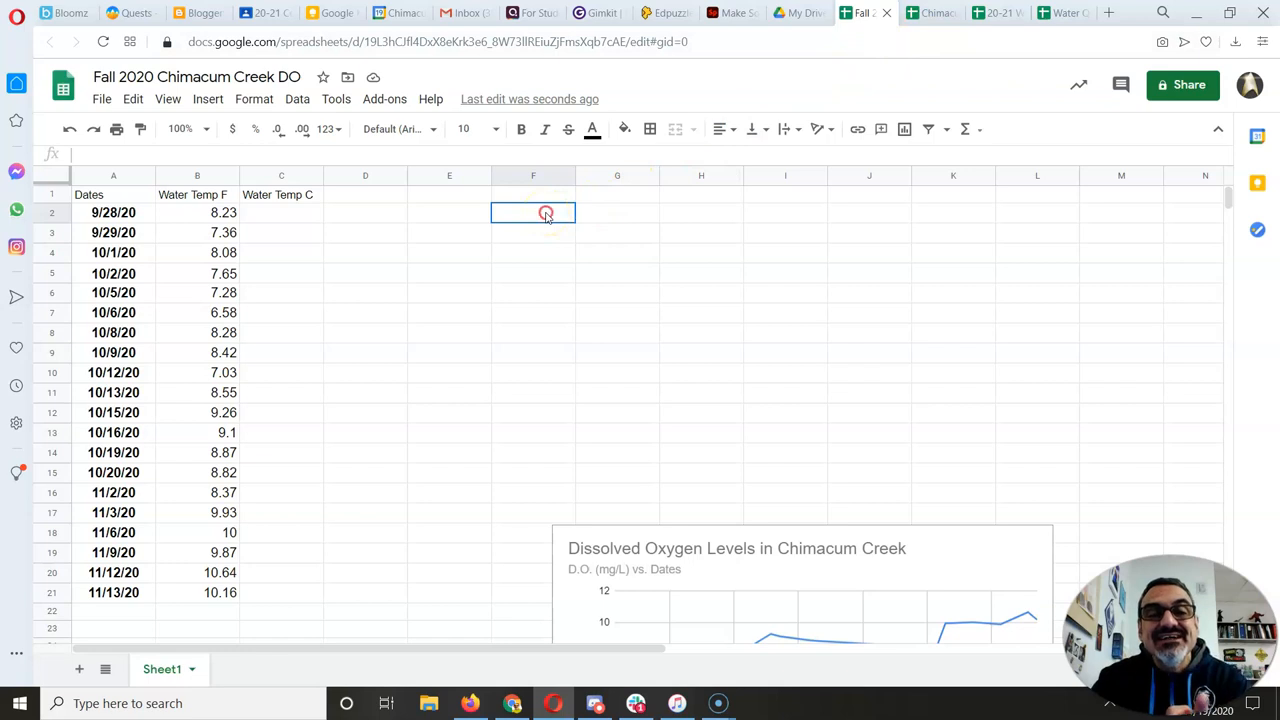
# Paste values only of the Water Temperature C readings into F2, then recheck the source.
pyautogui.rightClick(532, 212)
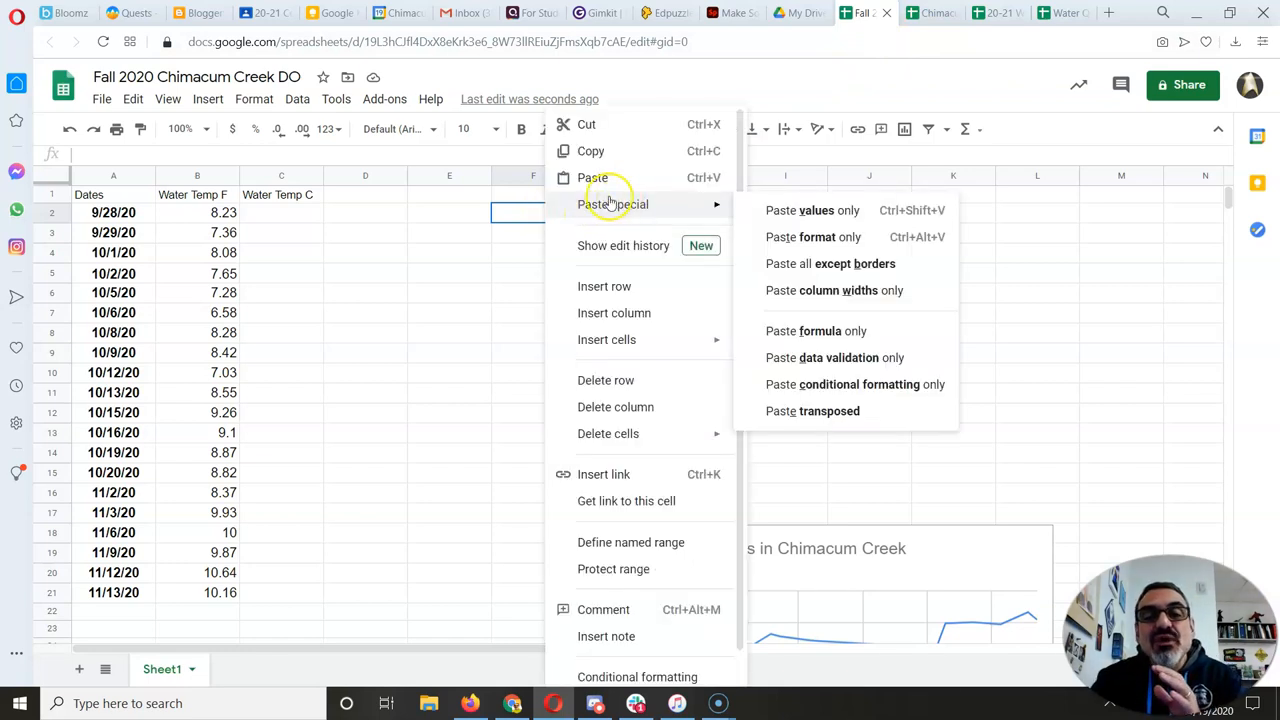
pyautogui.moveTo(820, 210)
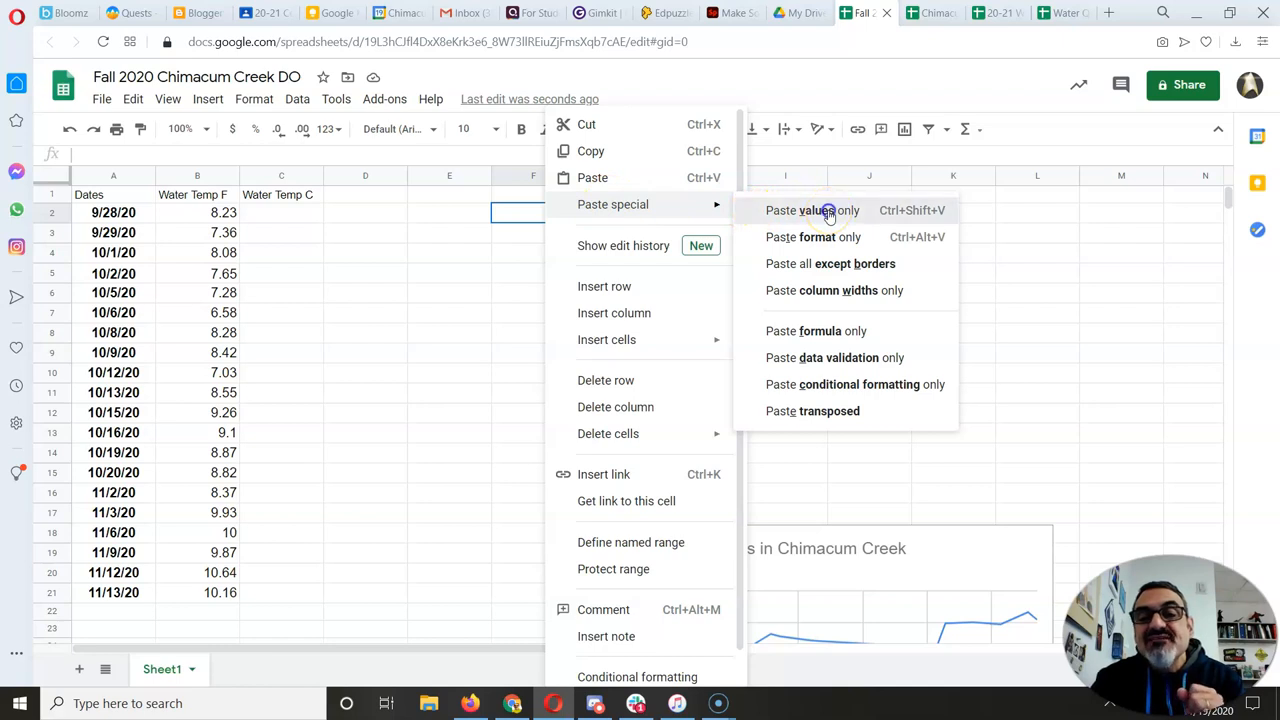
pyautogui.click(812, 210)
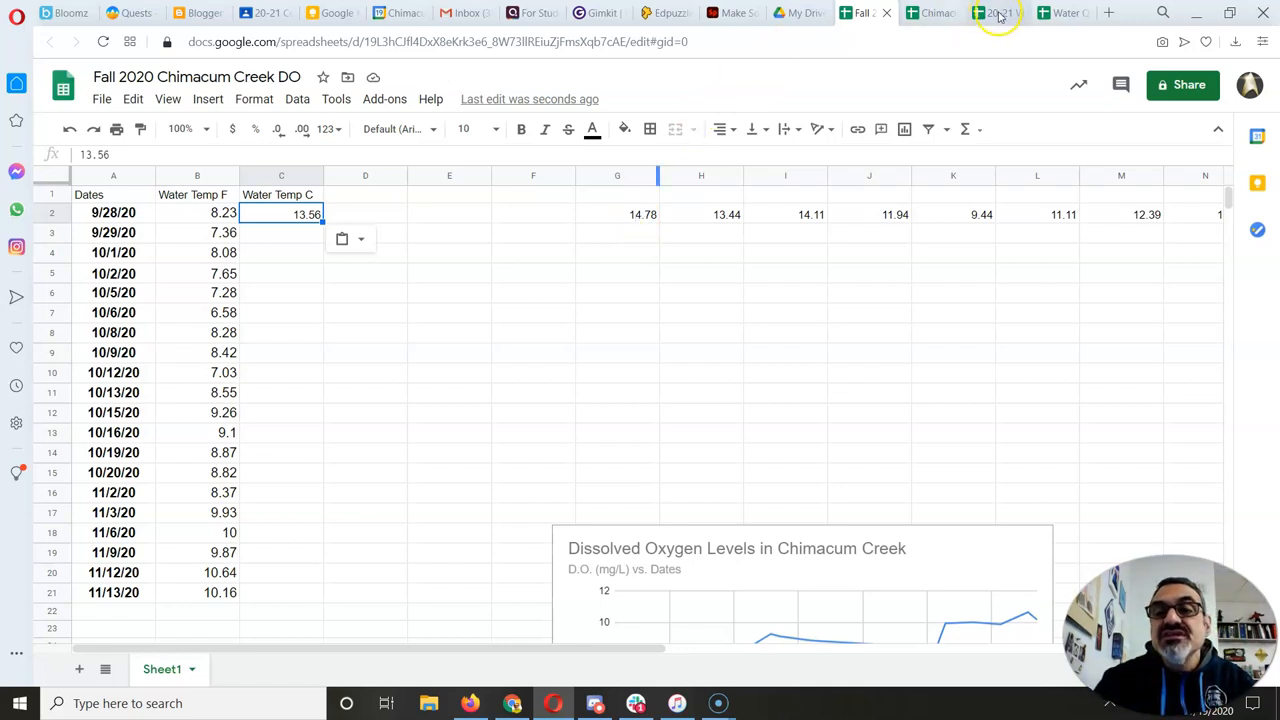
pyautogui.click(997, 12)
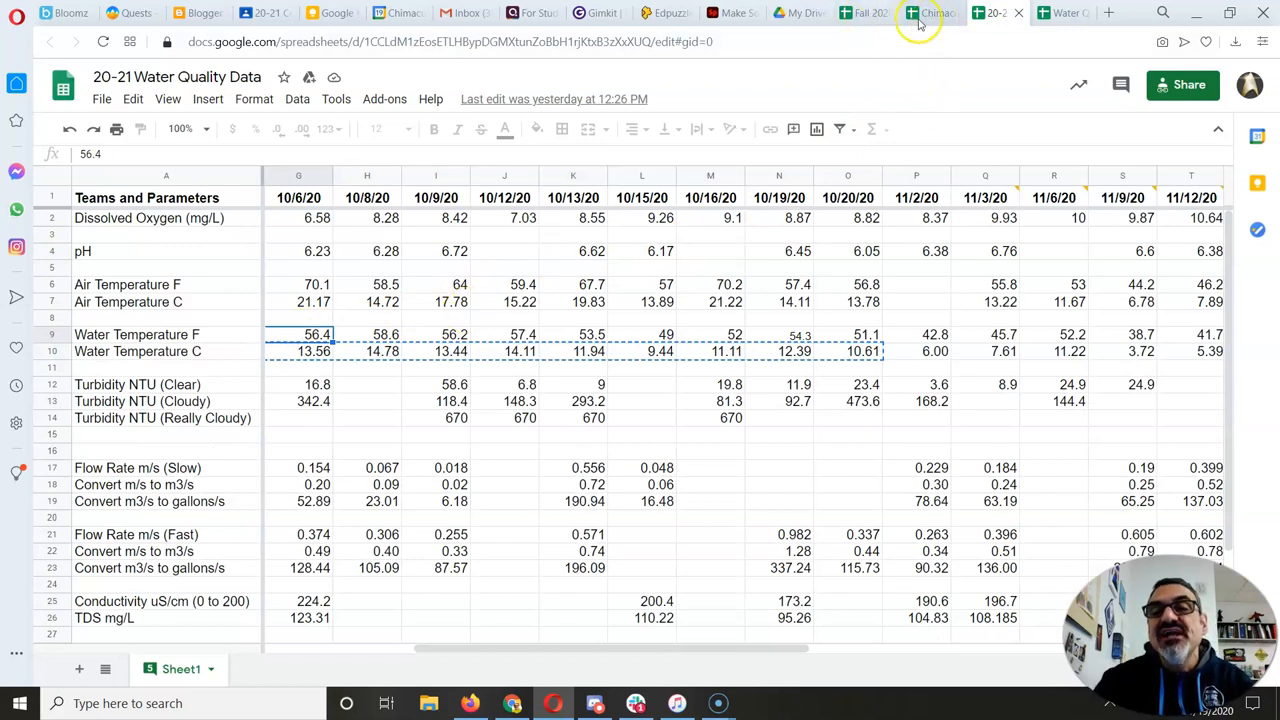
pyautogui.click(862, 12)
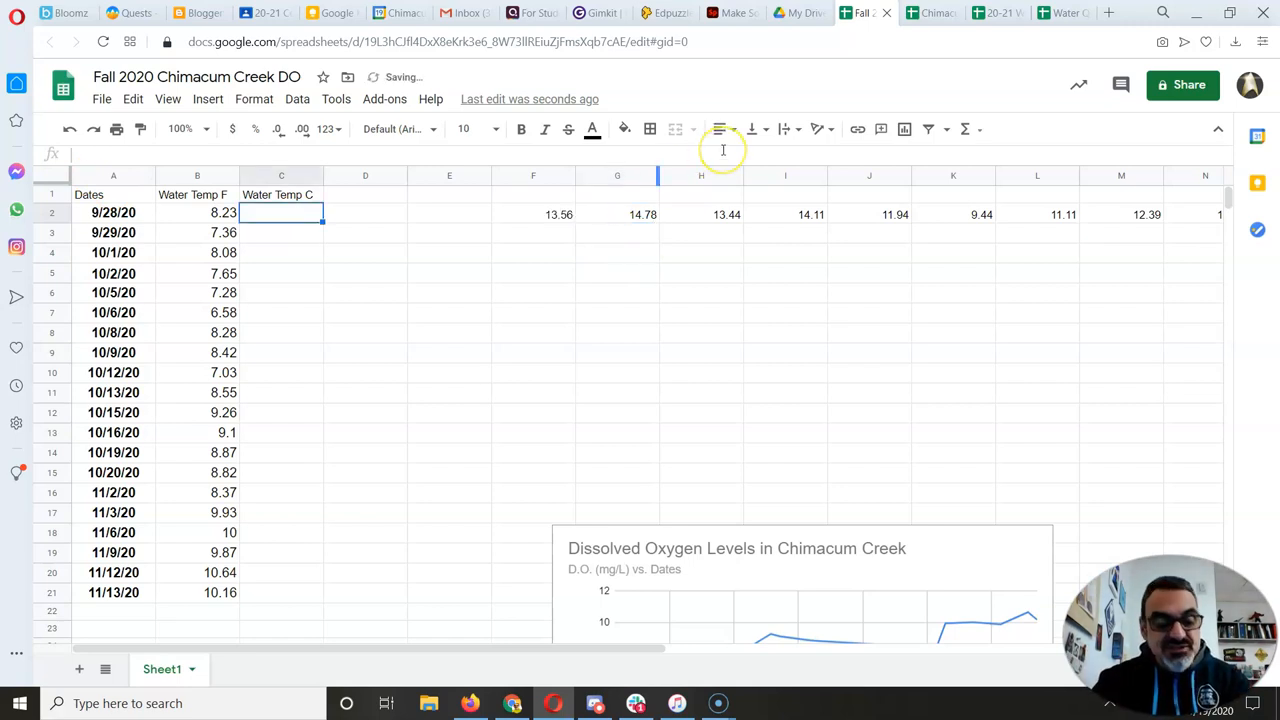
pyautogui.click(533, 212)
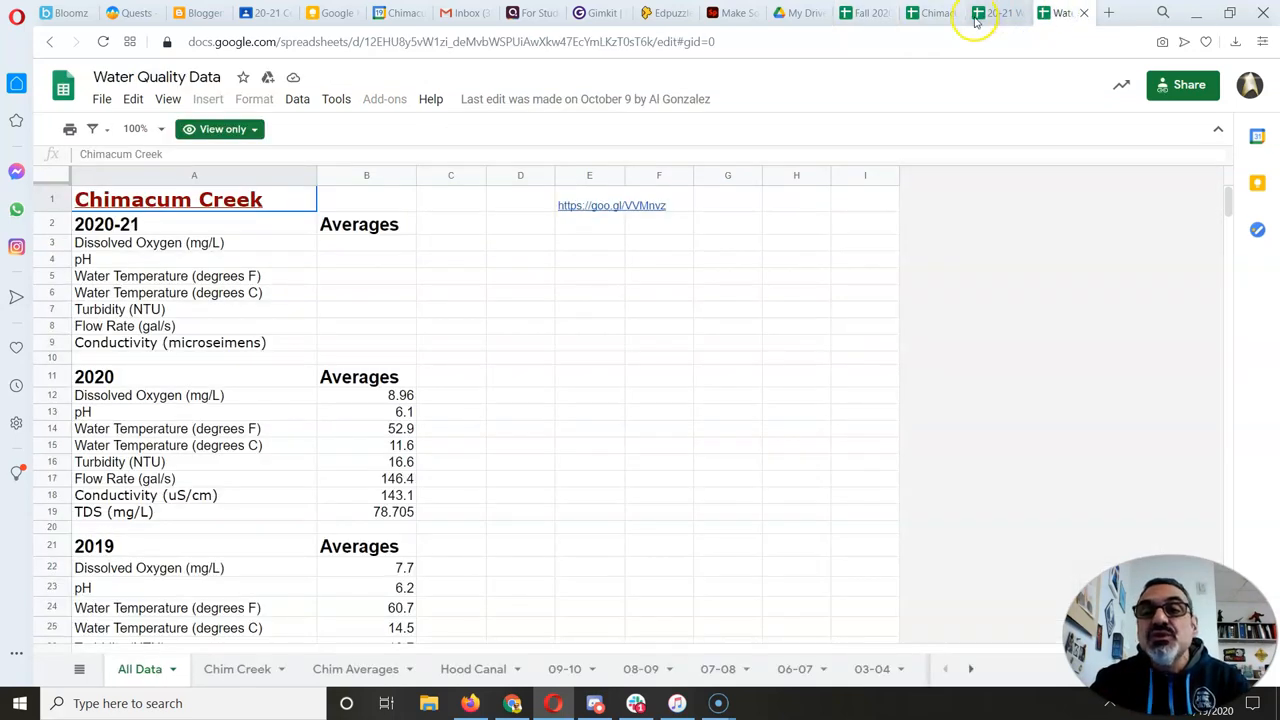
# Copy the gallons-per-second flow rates G19:Q19, 52.89 through 63.19.
pyautogui.click(993, 12)
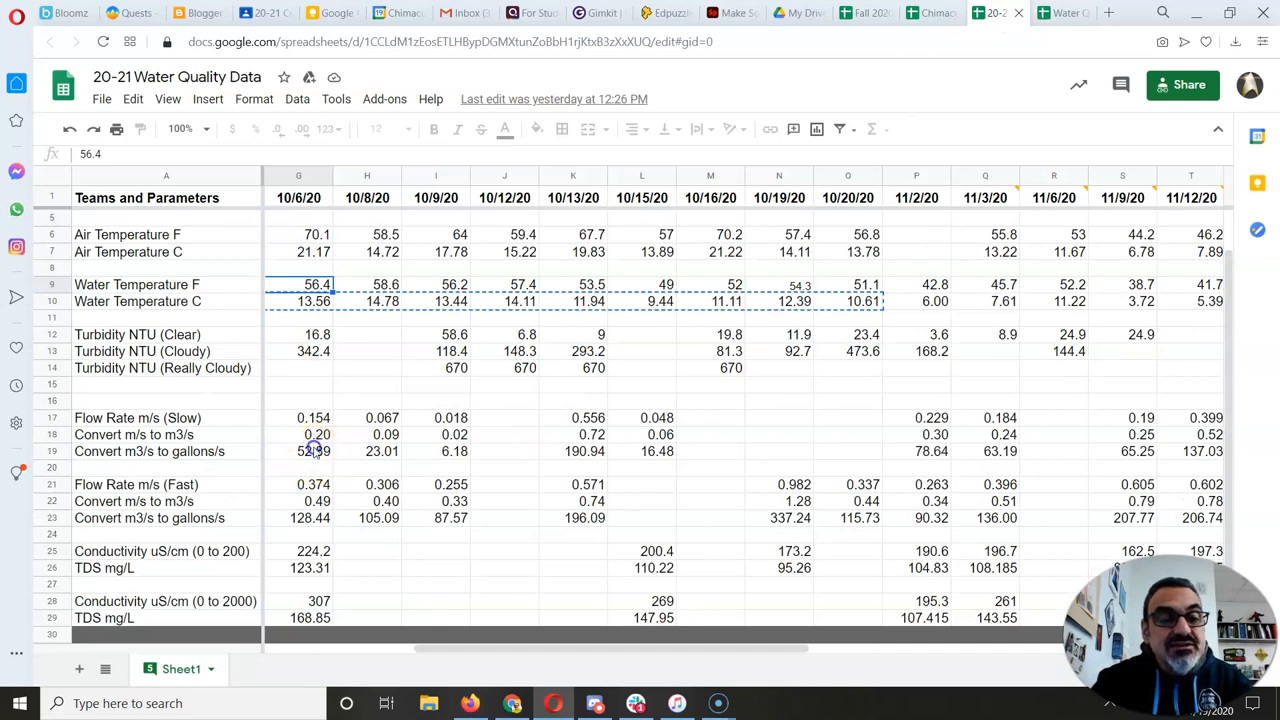
pyautogui.click(313, 451)
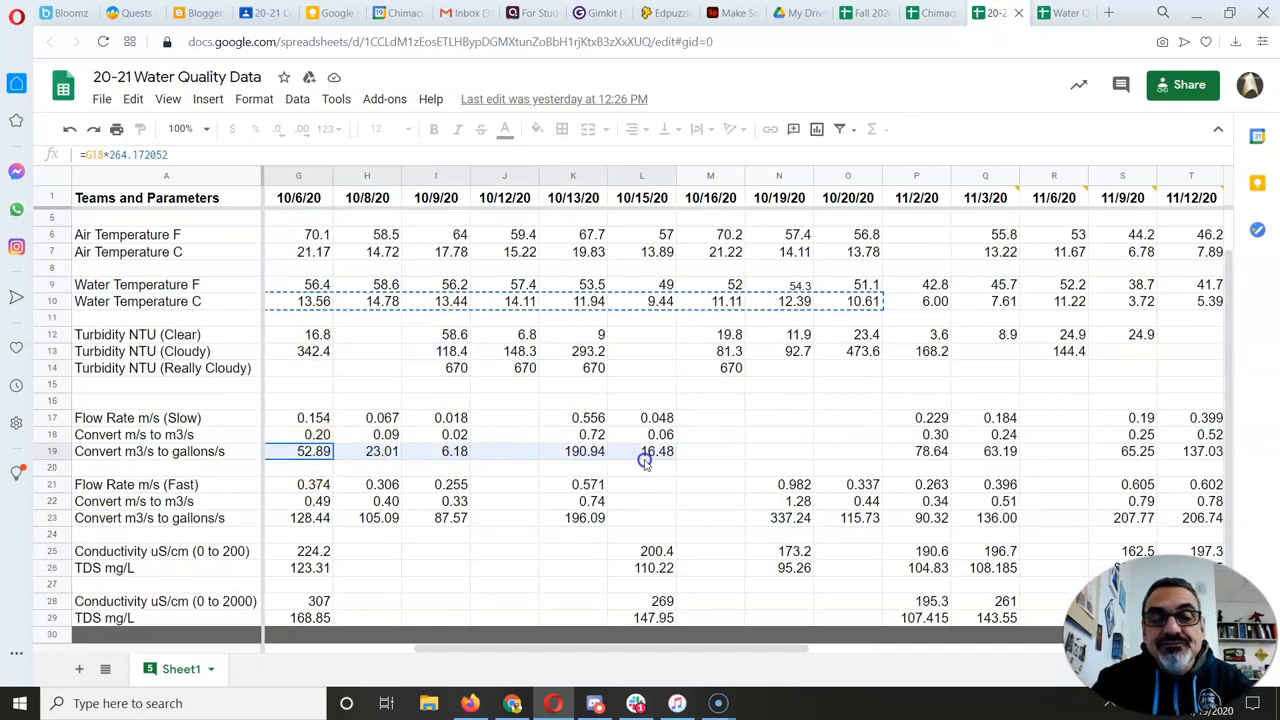
pyautogui.click(985, 451)
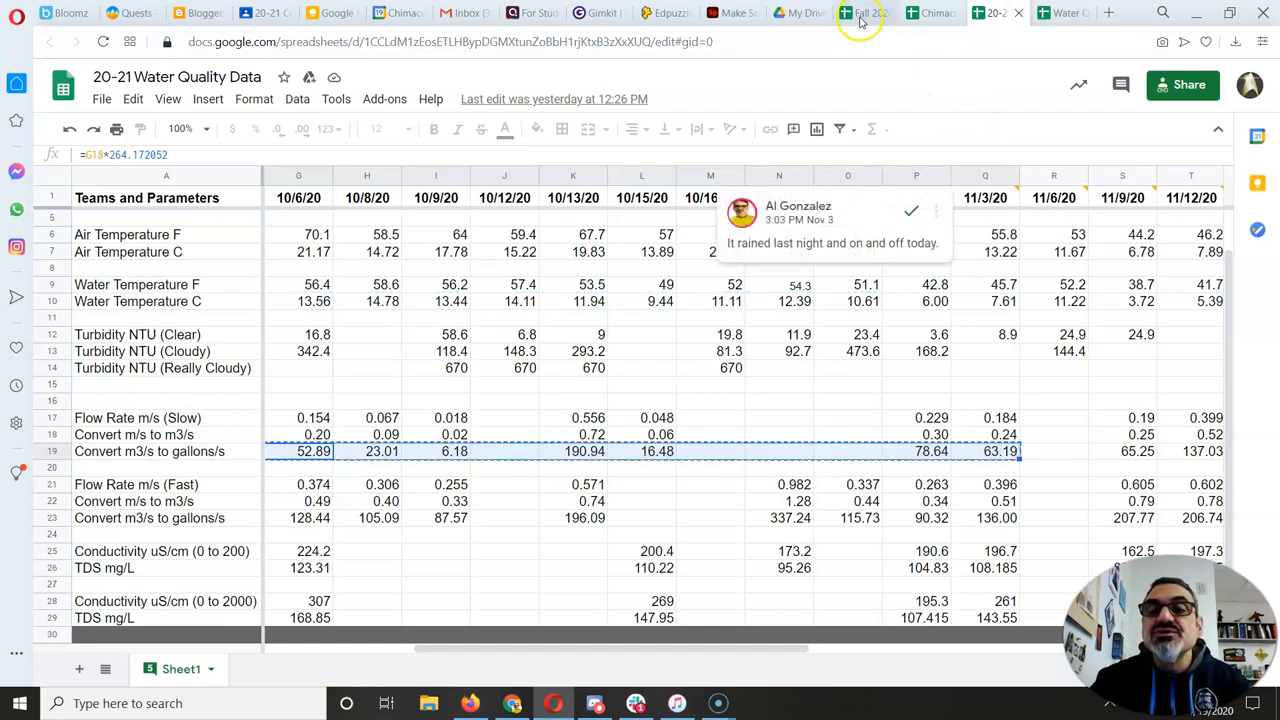
pyautogui.click(860, 13)
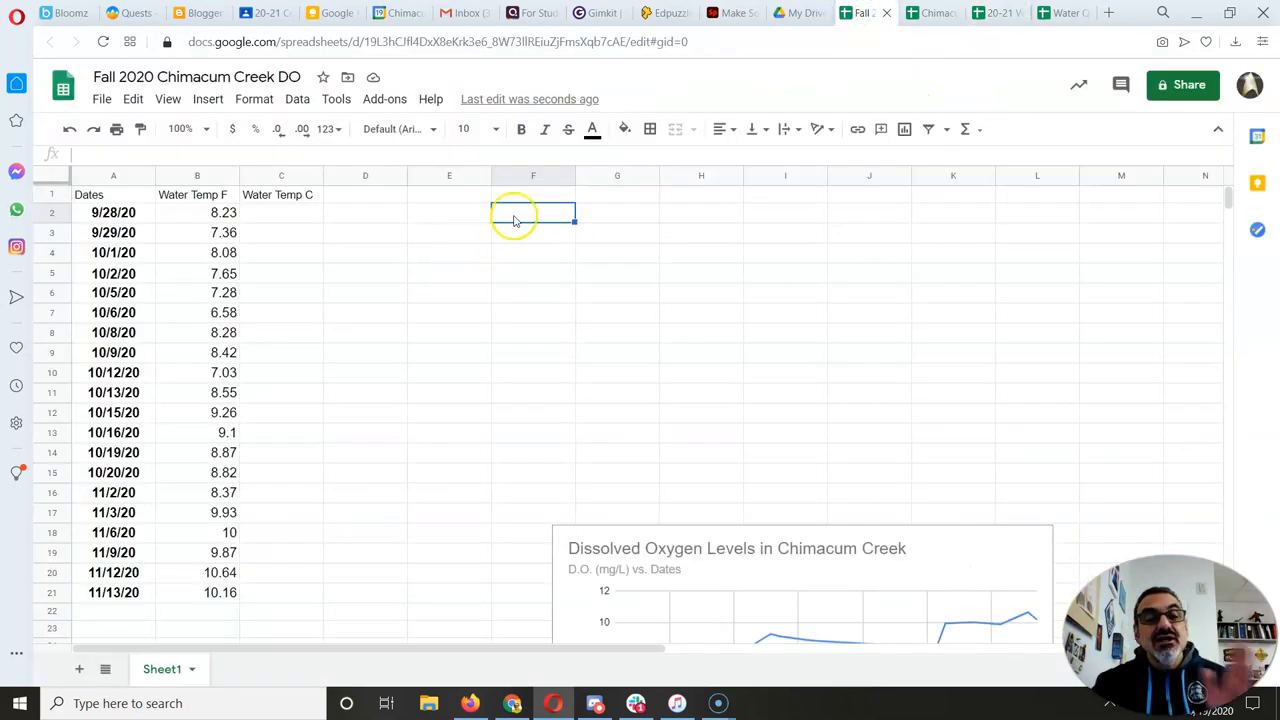
# Paste only the flow rate values into F2 and select the values after the gap.
pyautogui.rightClick(505, 213)
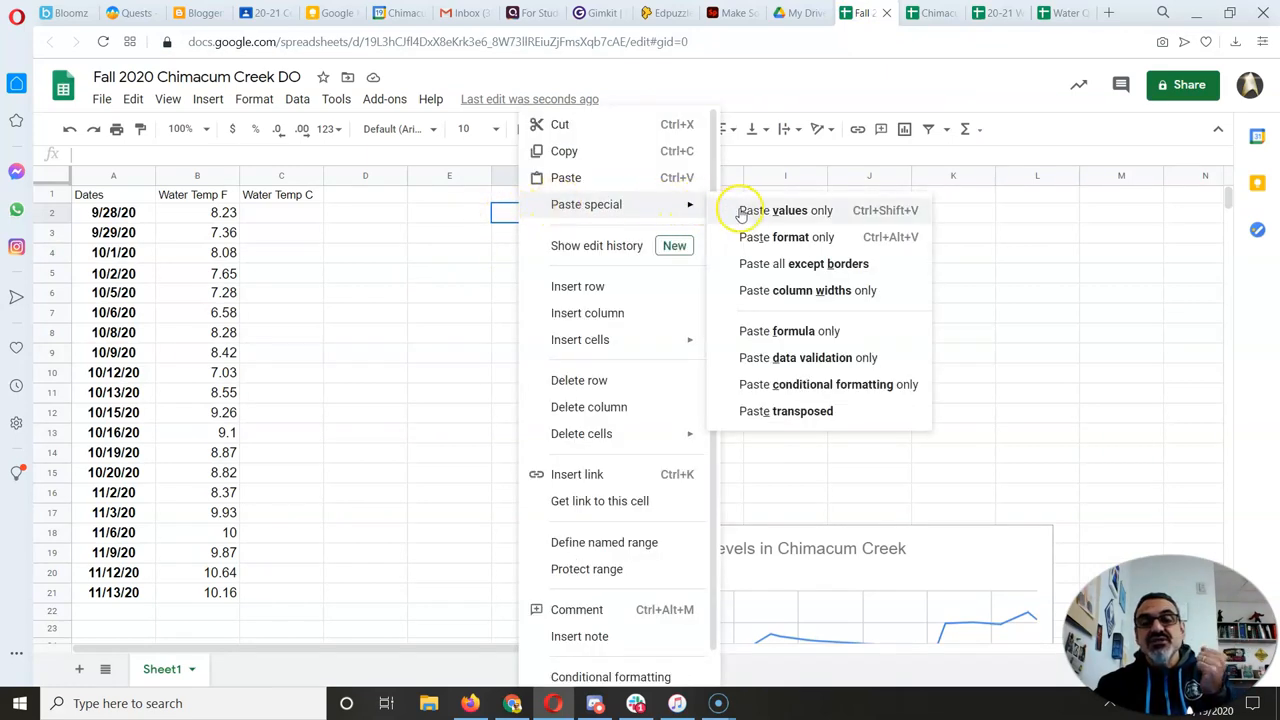
pyautogui.click(775, 210)
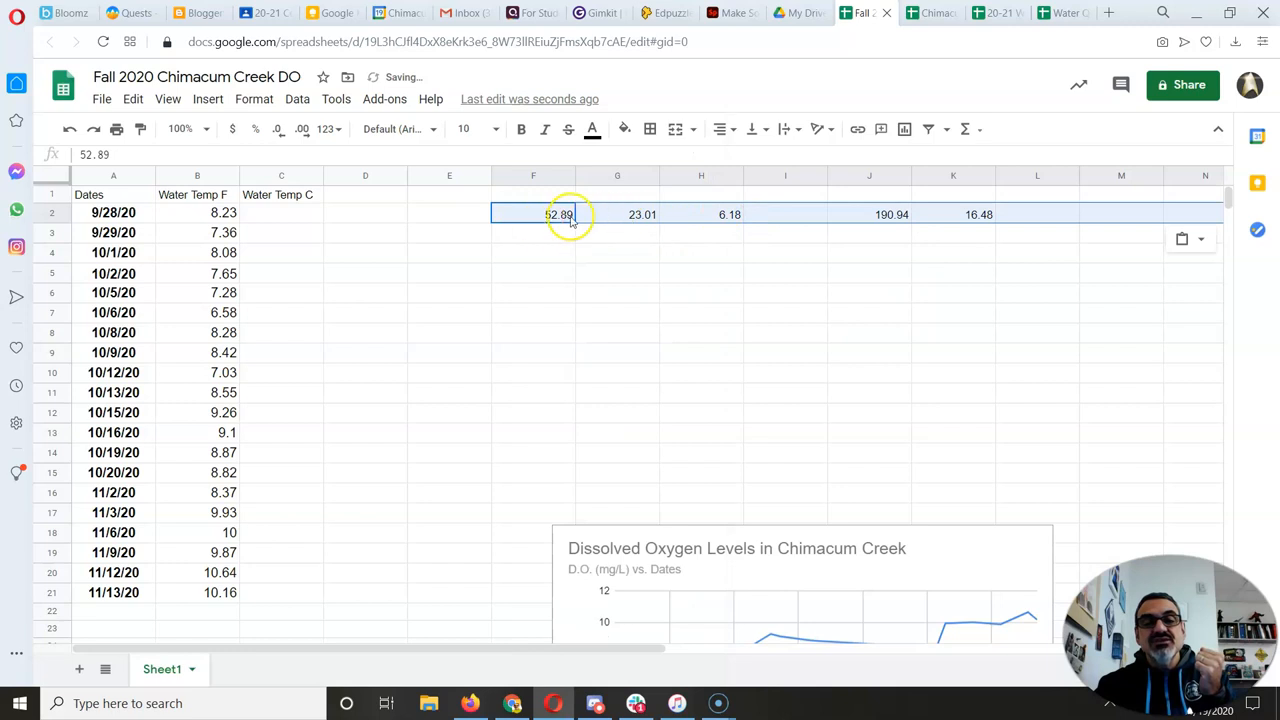
pyautogui.click(785, 214)
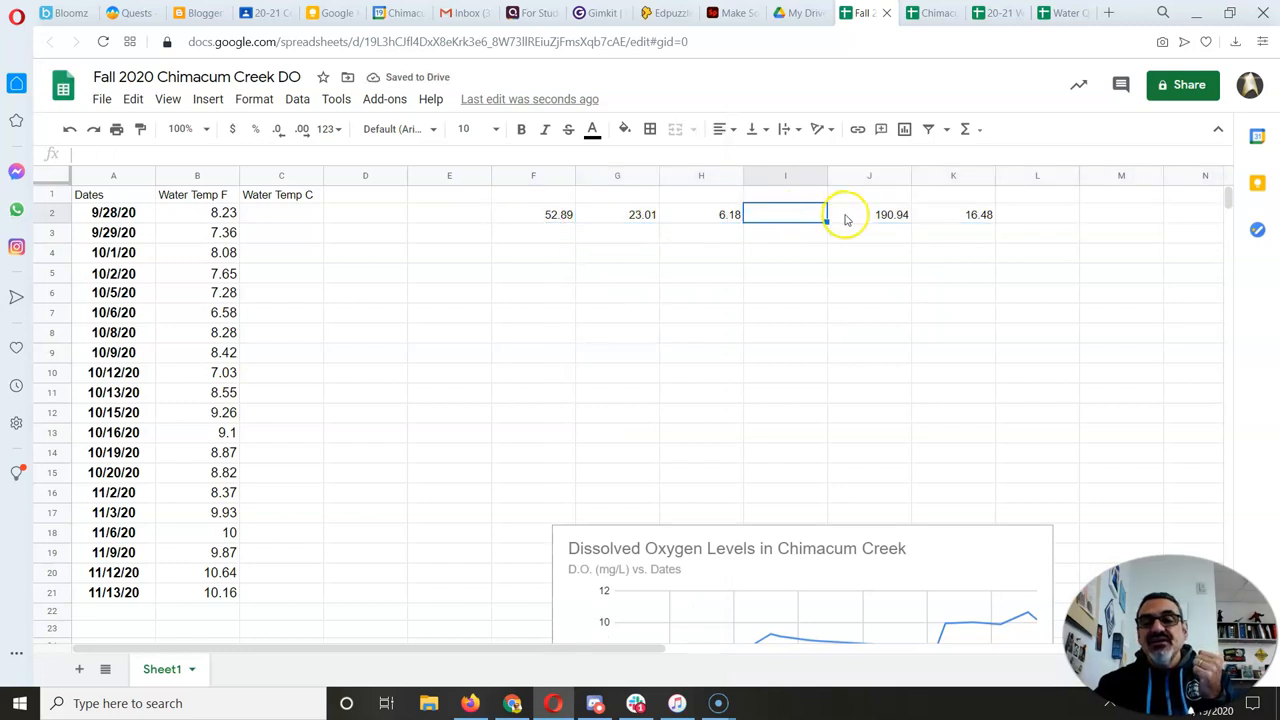
pyautogui.click(869, 214)
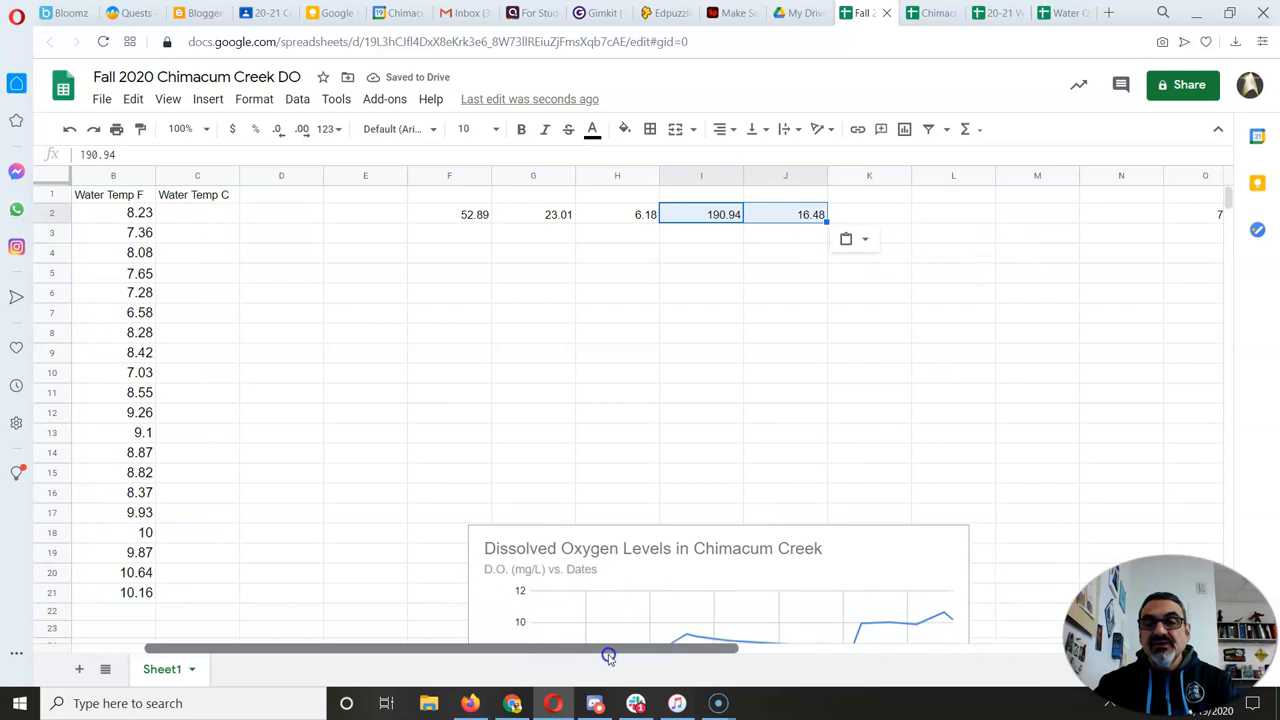
# Shift the last two flow values beside the others, then delete them and the extra heading.
pyautogui.hscroll(3)
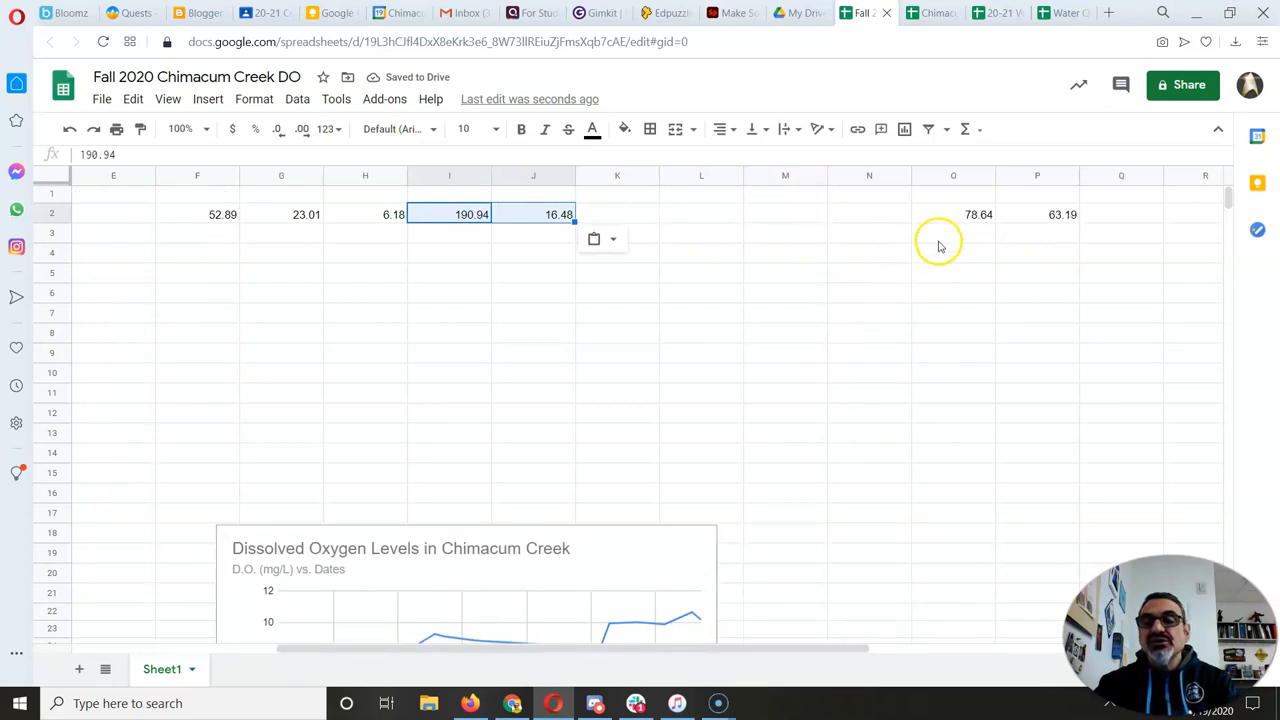
pyautogui.click(953, 214)
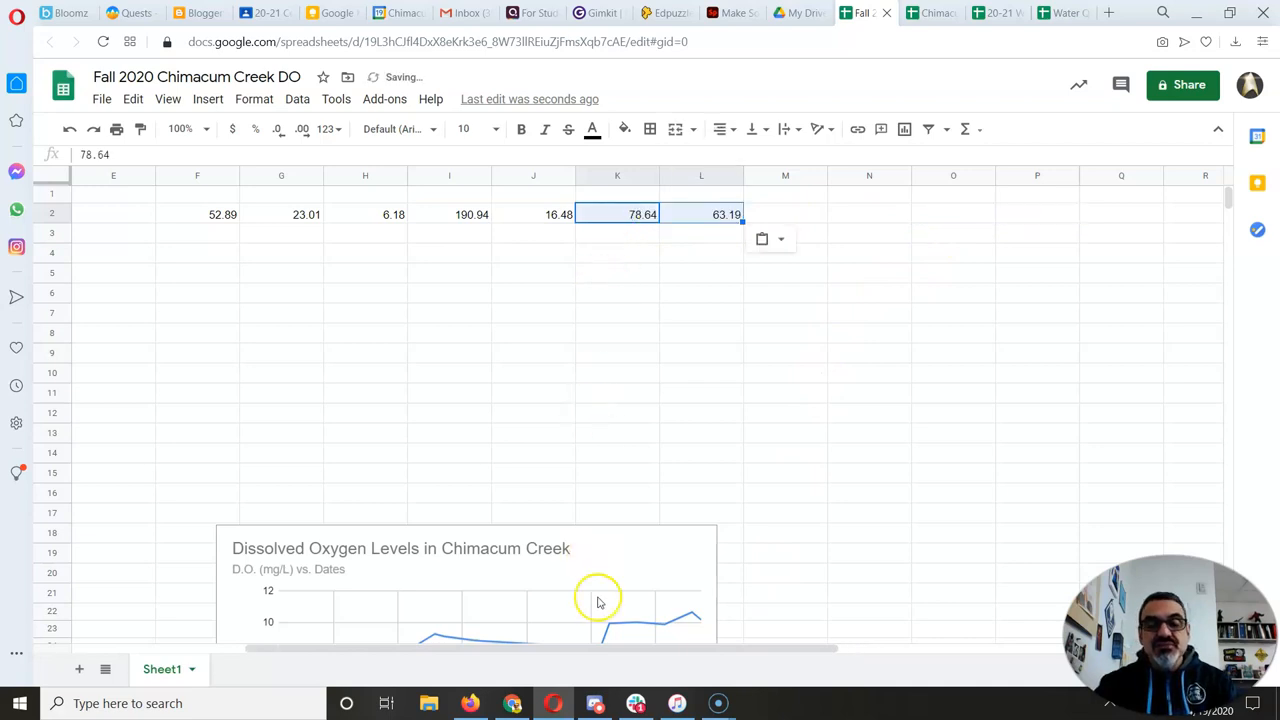
pyautogui.hscroll(-3)
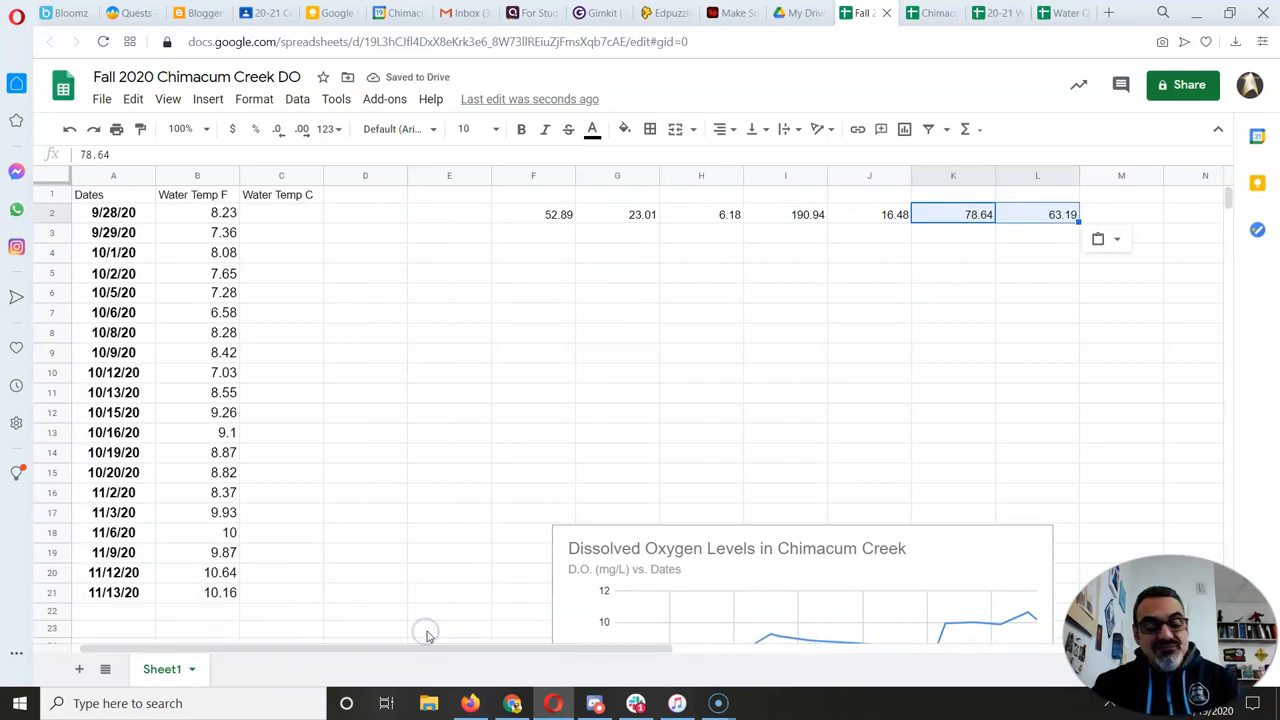
pyautogui.press('Delete')
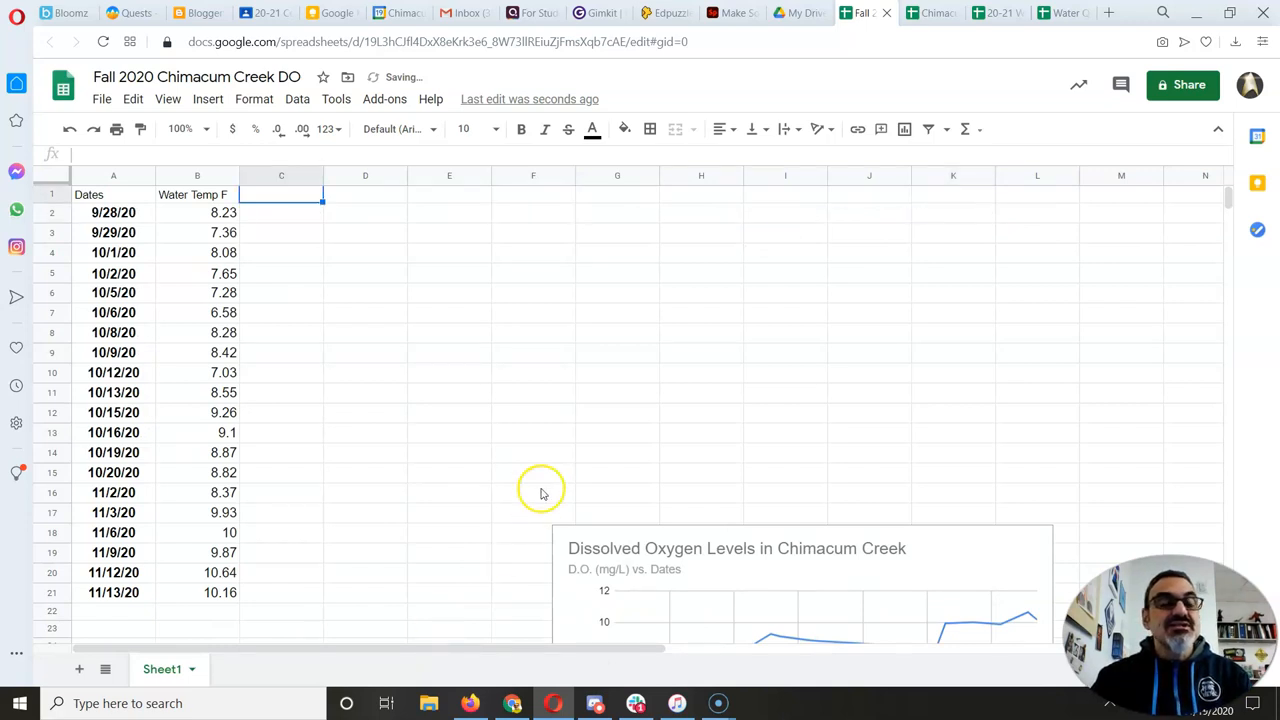
# Restore the B1 heading to DO (mg/L) and switch to the Water Quality Data averages.
pyautogui.click(197, 194)
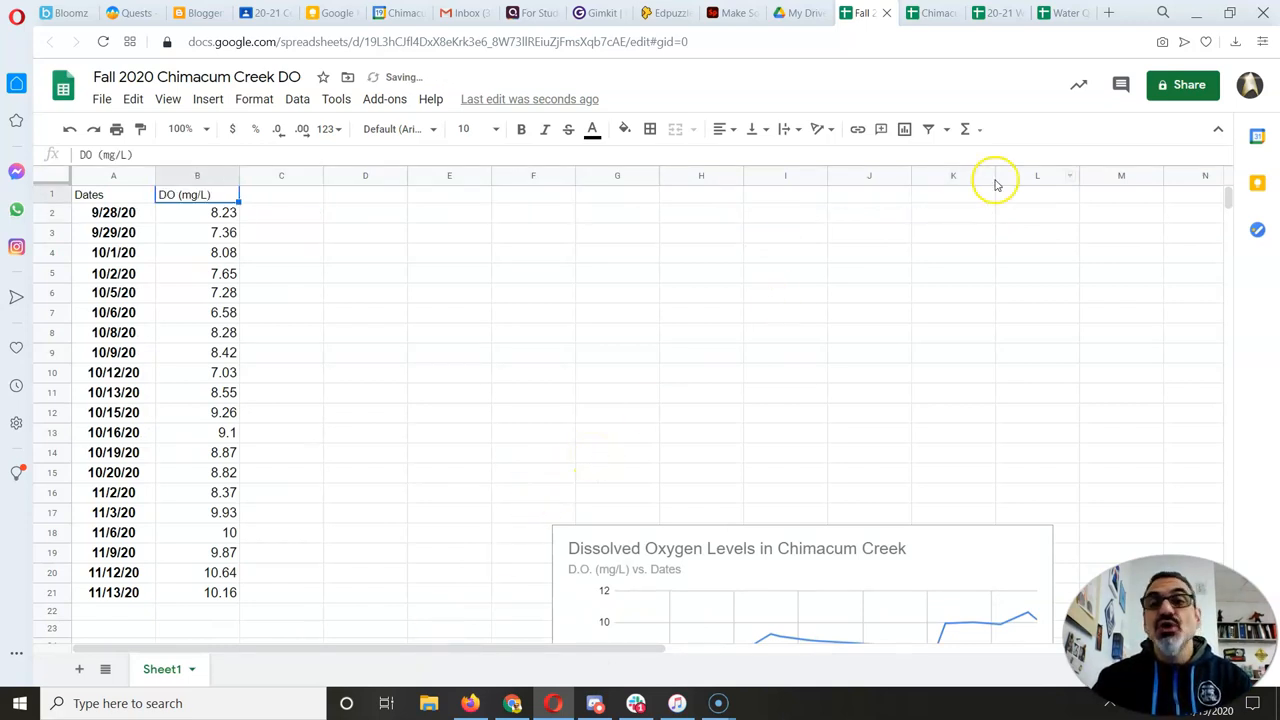
pyautogui.click(998, 12)
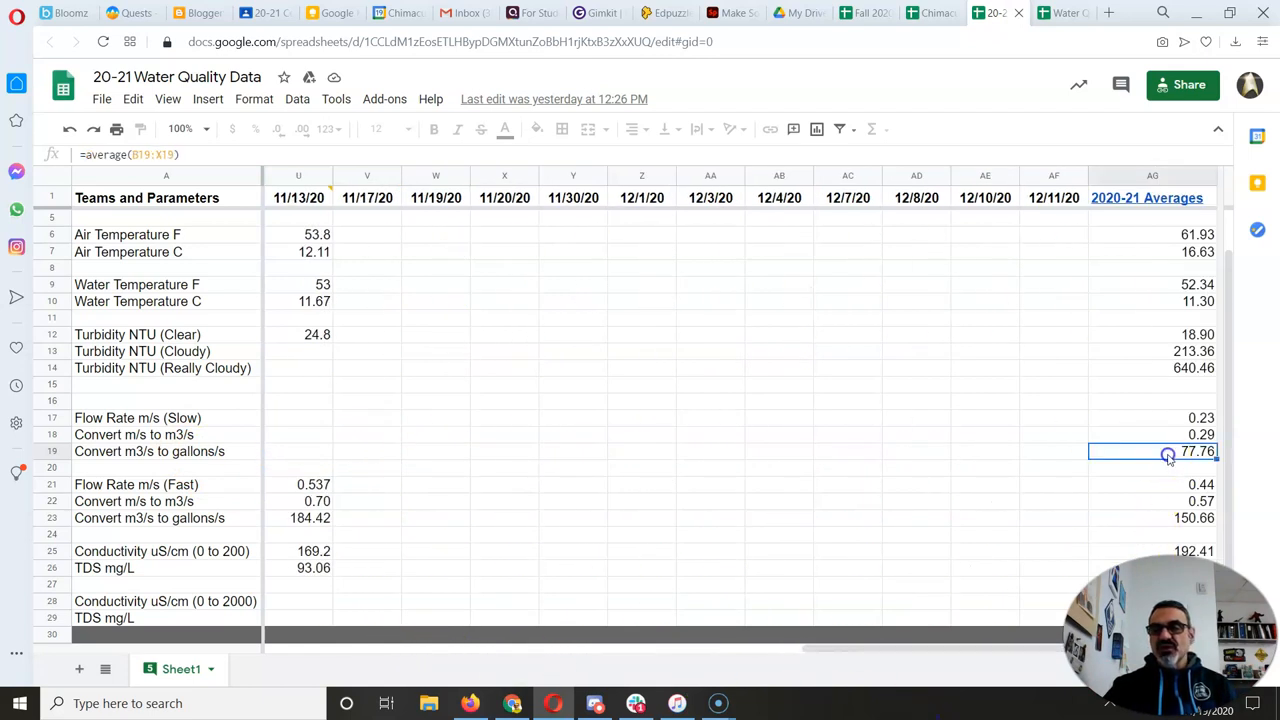
pyautogui.moveTo(1168, 454)
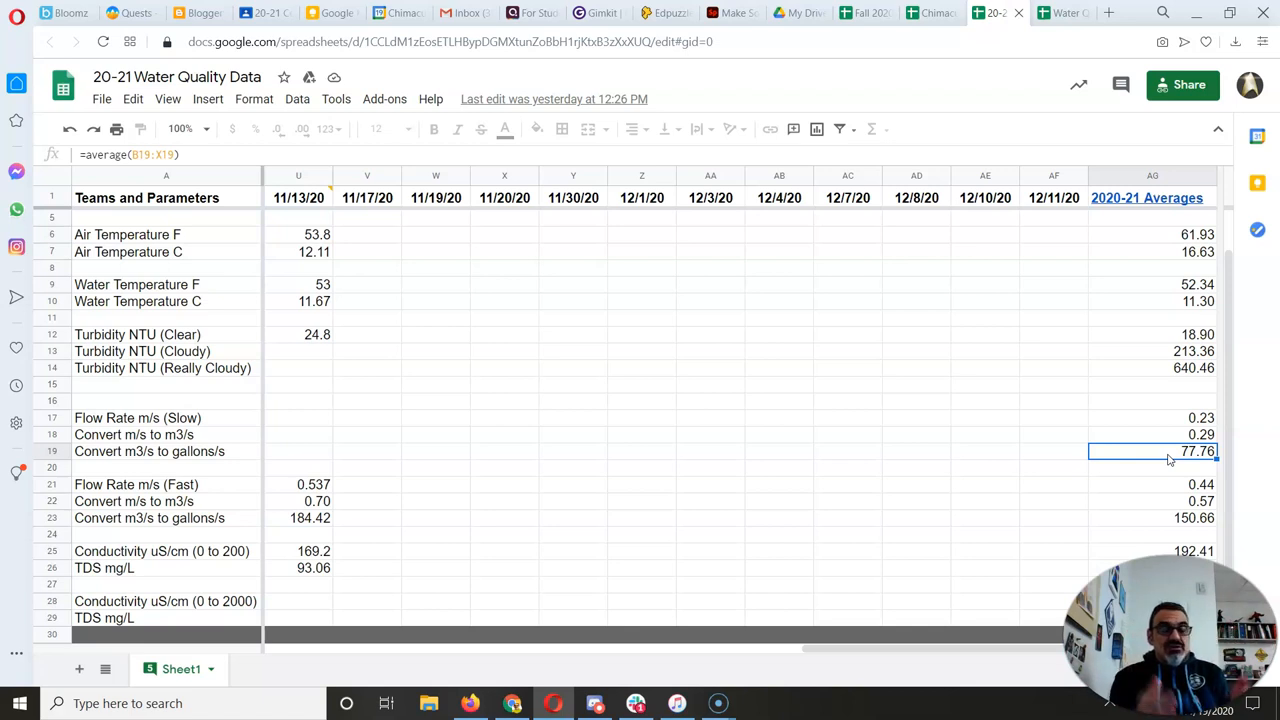
pyautogui.moveTo(1185, 452)
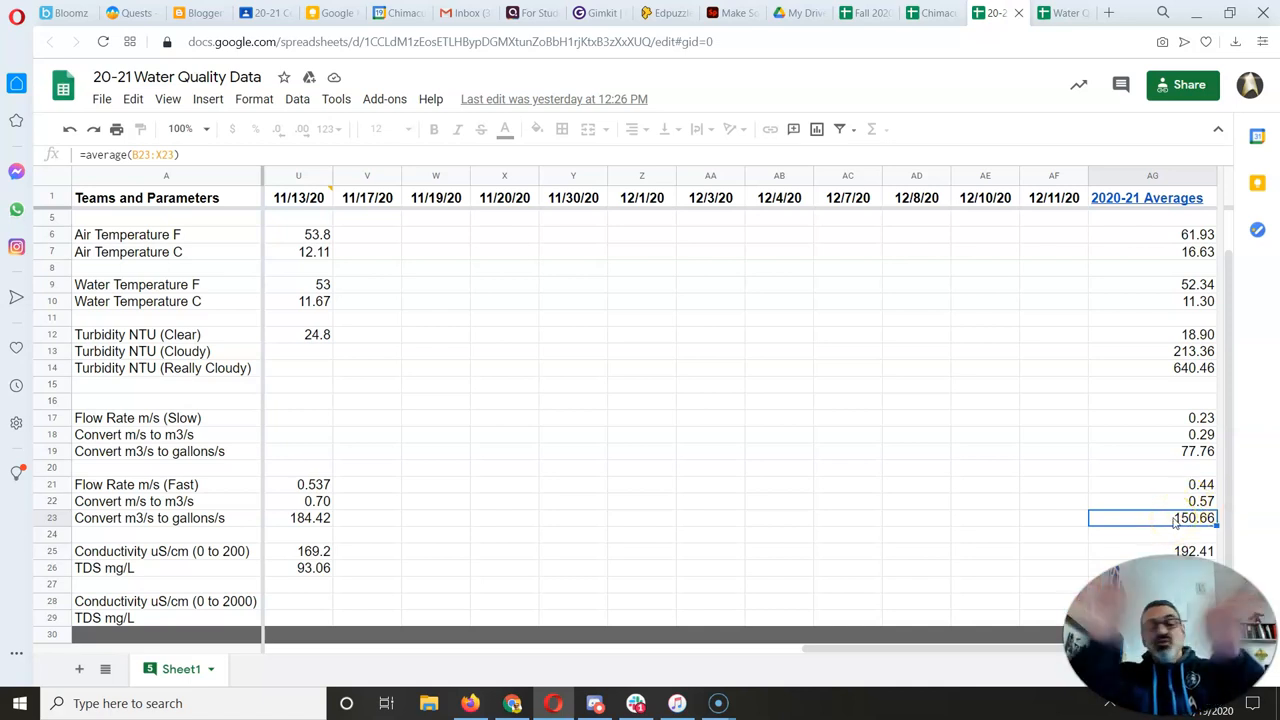
pyautogui.moveTo(1190, 418)
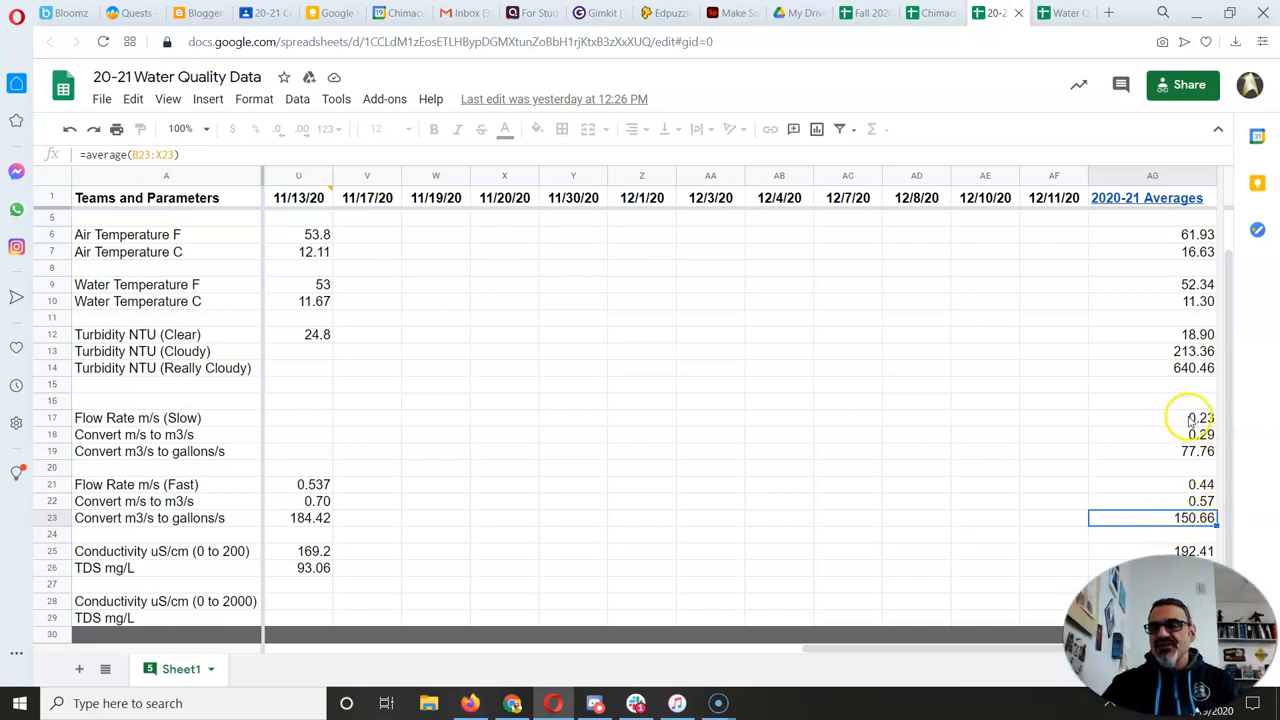
# Inspect the slow flow average formula in the 20-21 Water Quality Data sheet.
pyautogui.click(1152, 451)
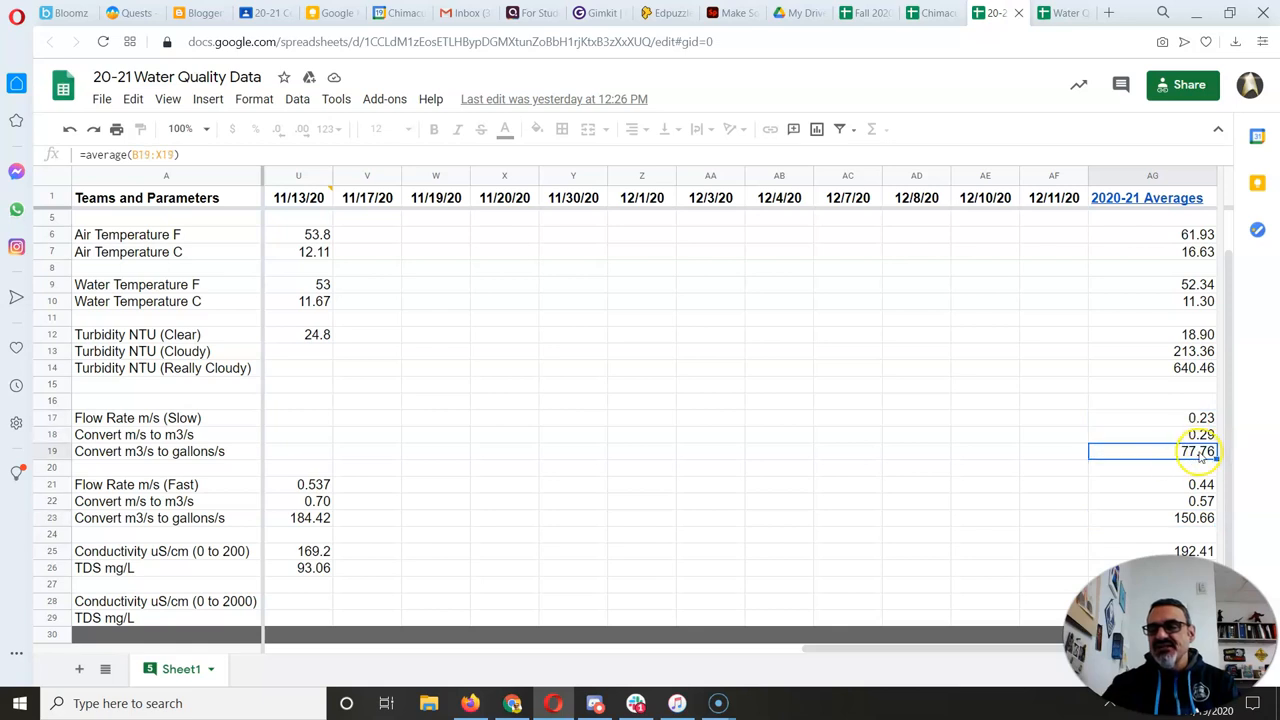
pyautogui.scroll(-3)
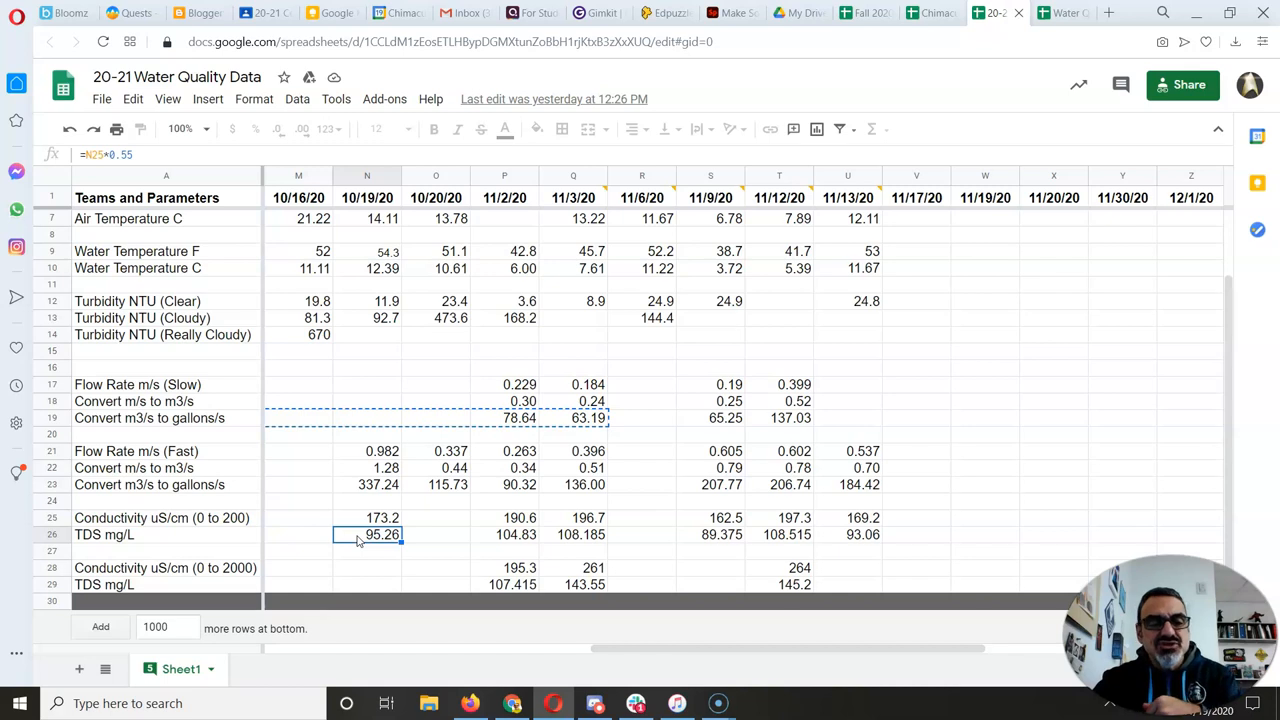
pyautogui.click(382, 517)
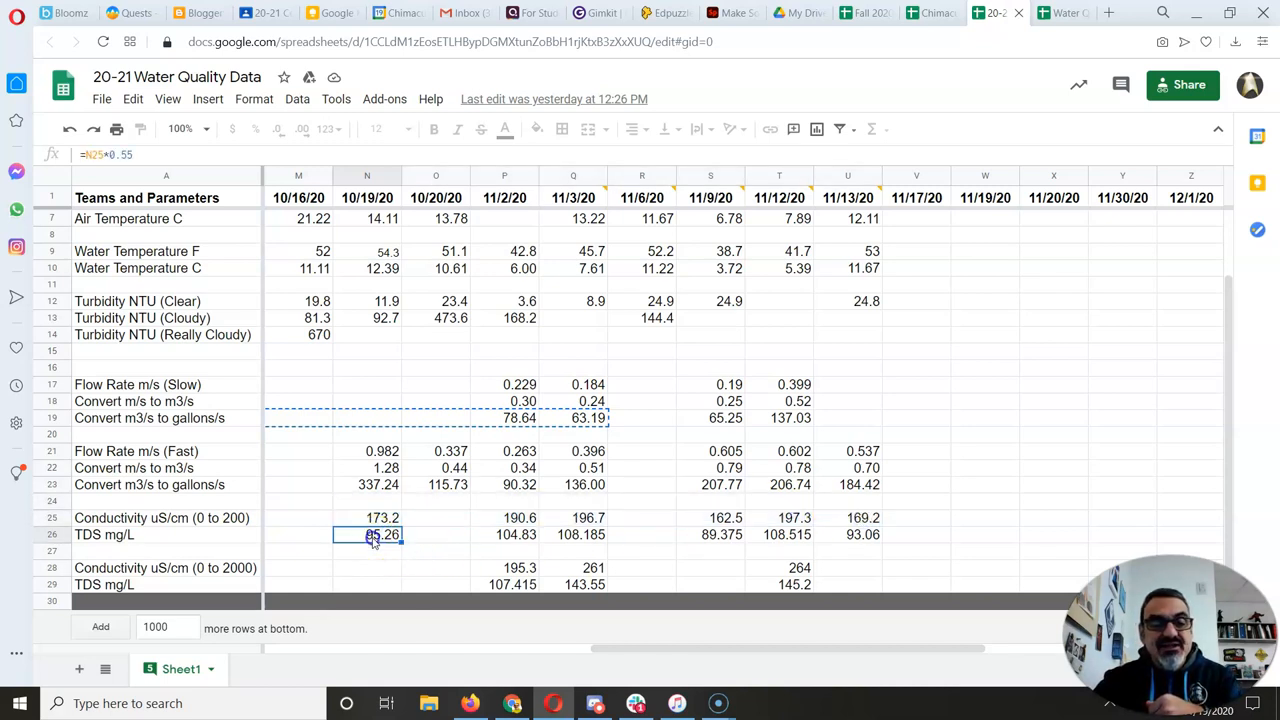
pyautogui.click(504, 534)
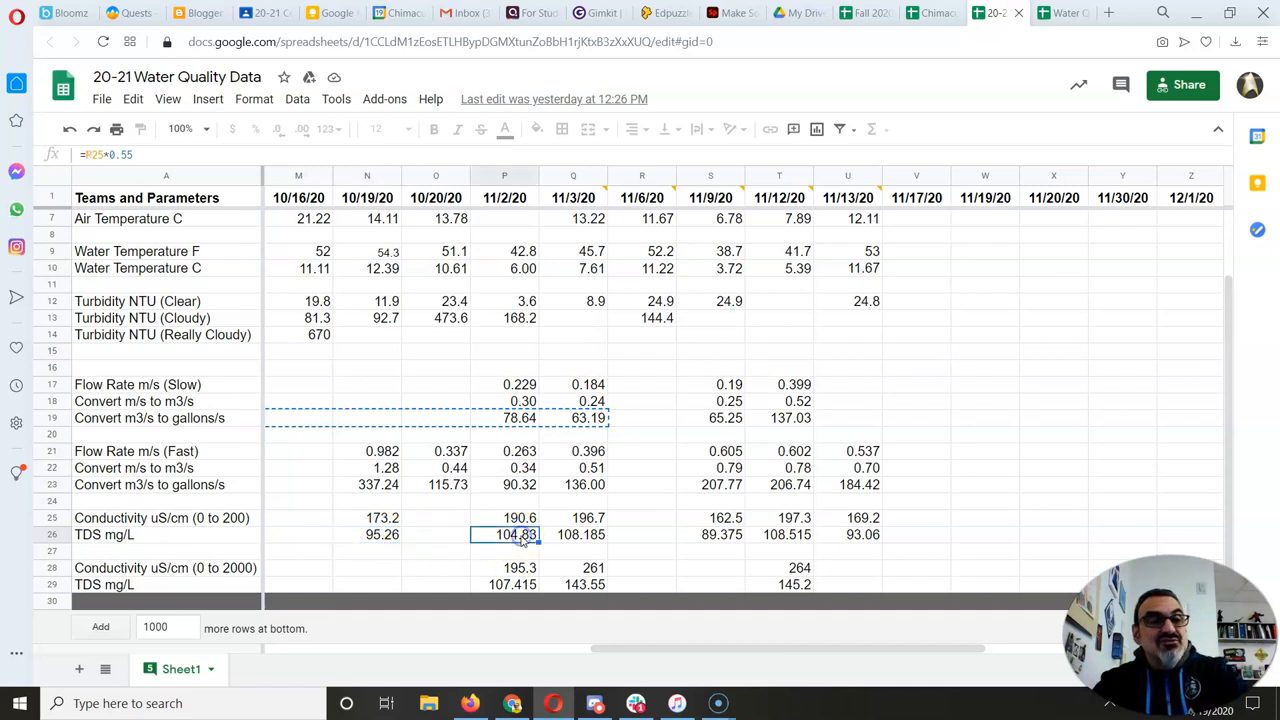
pyautogui.click(381, 534)
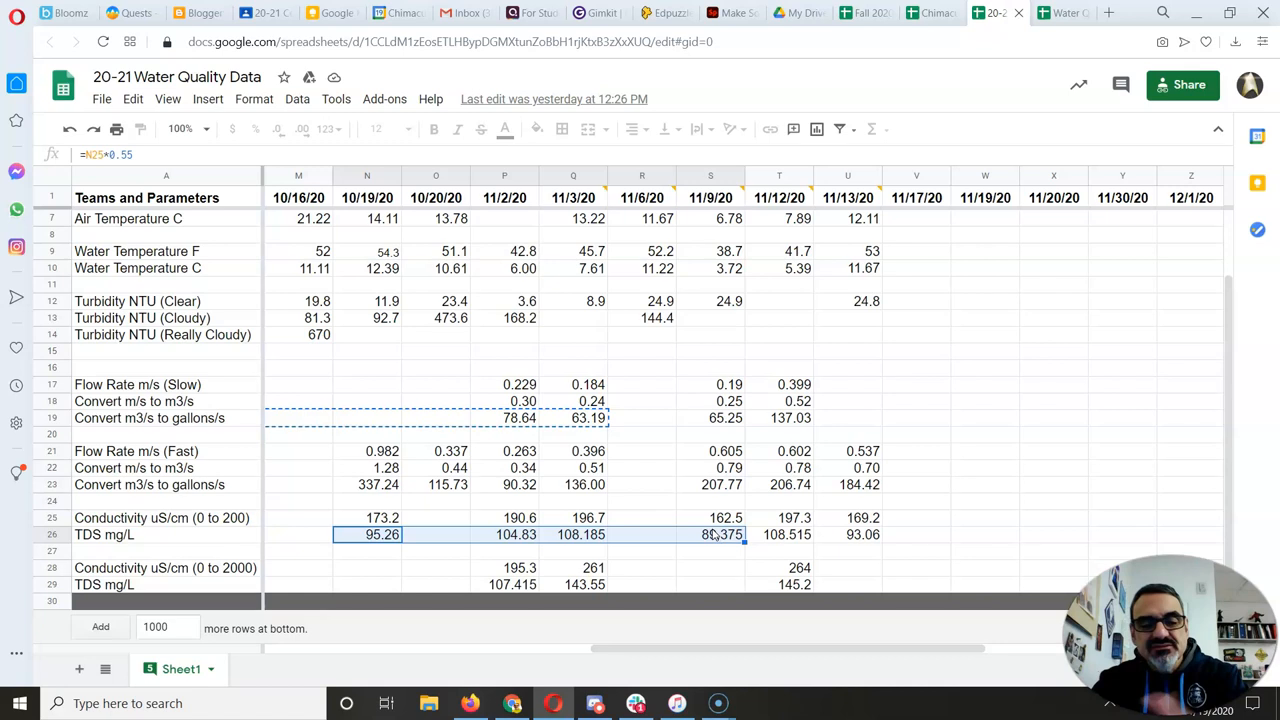
pyautogui.click(848, 517)
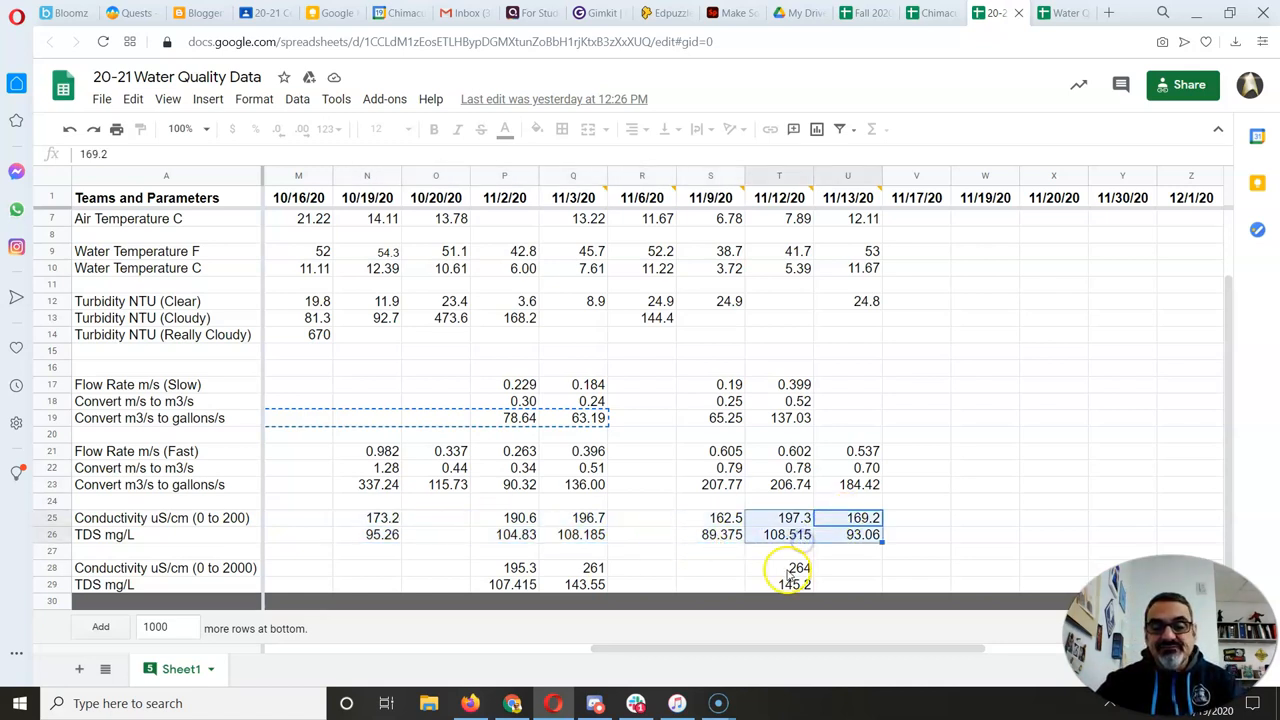
pyautogui.click(779, 568)
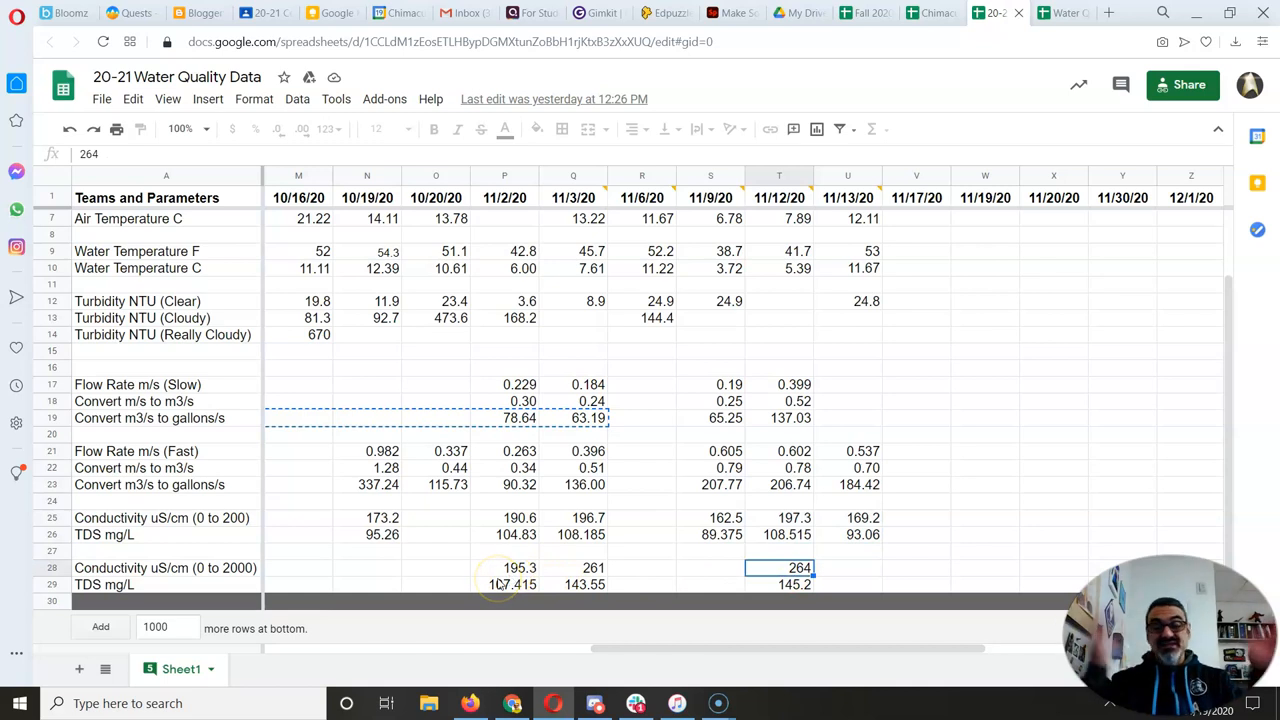
pyautogui.moveTo(653, 660)
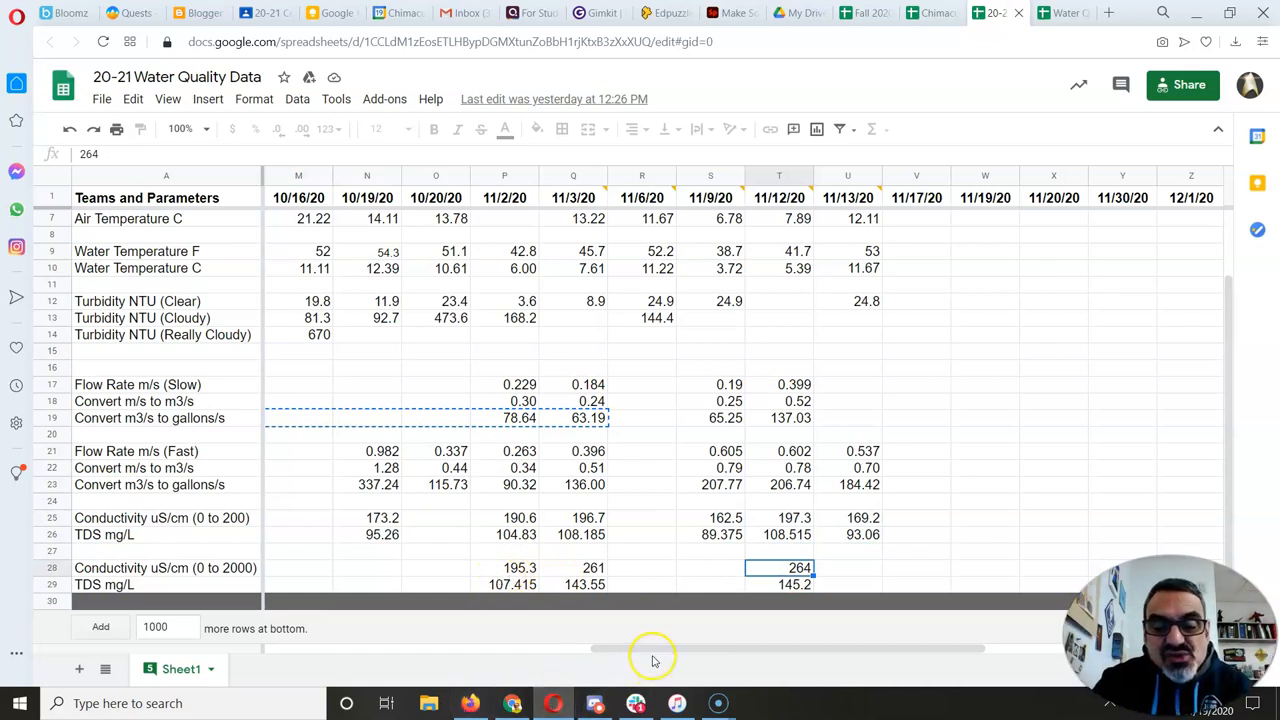
pyautogui.hscroll(-3)
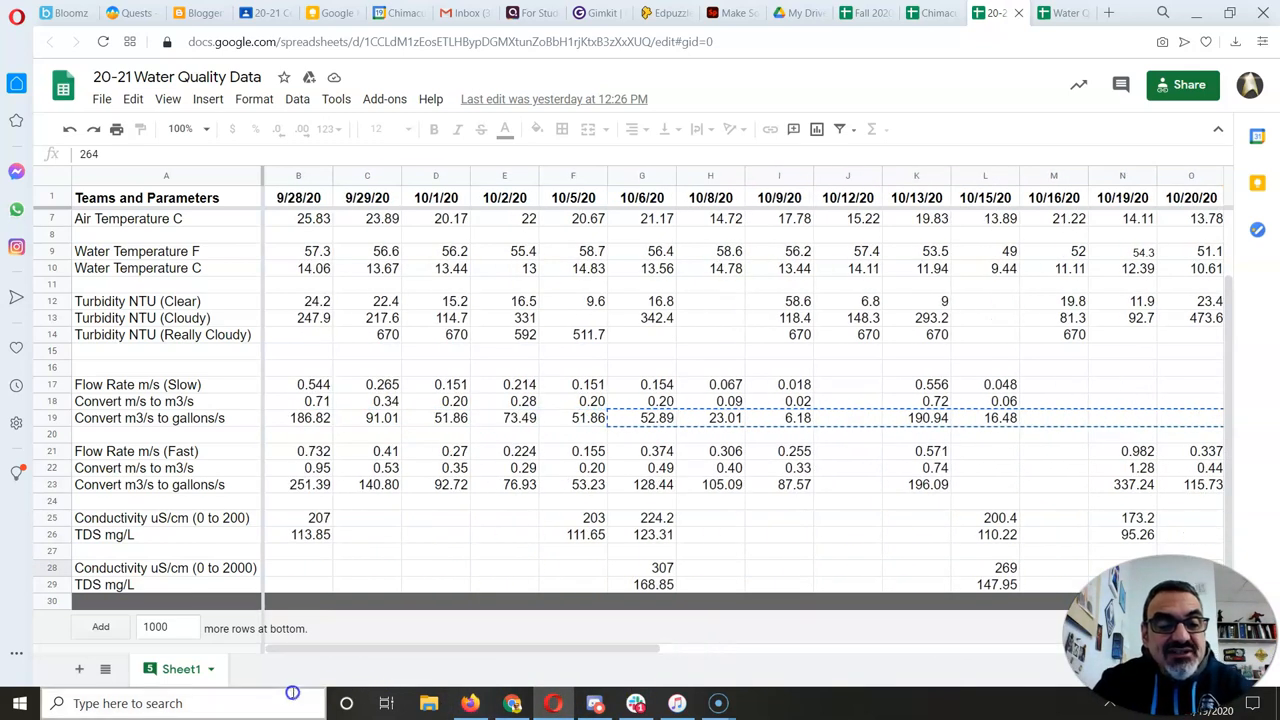
pyautogui.click(298, 517)
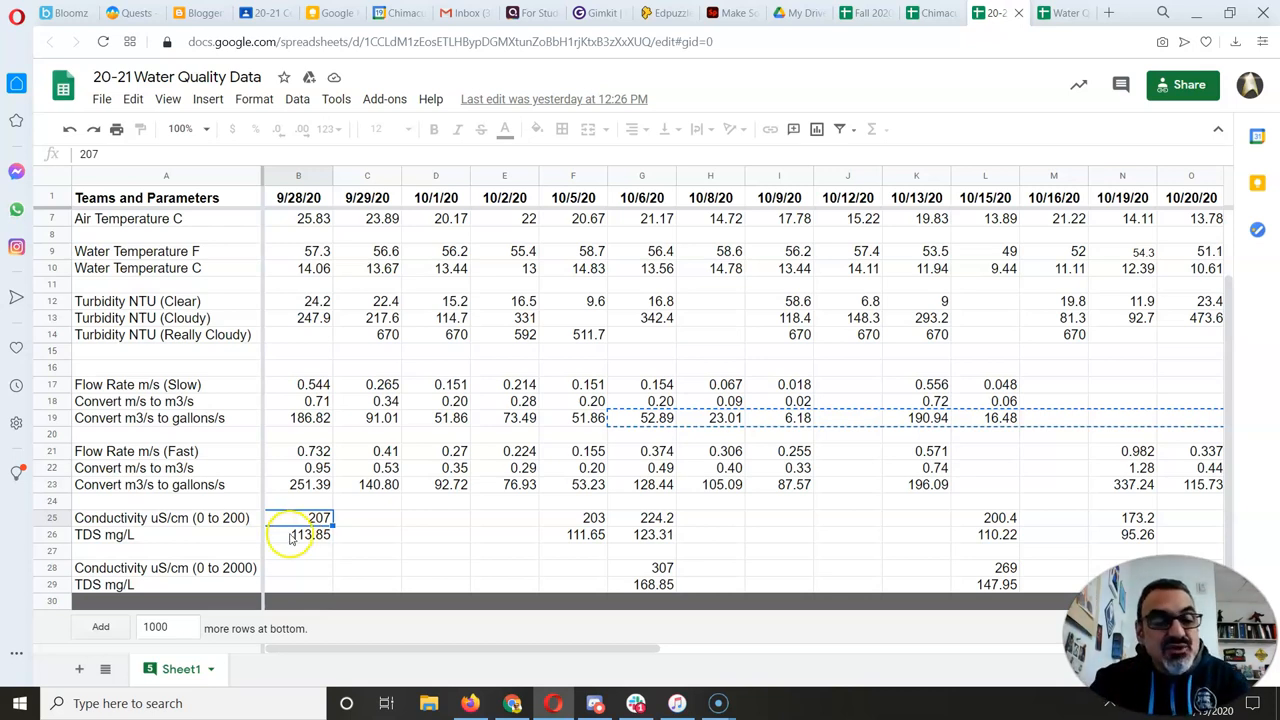
pyautogui.click(166, 567)
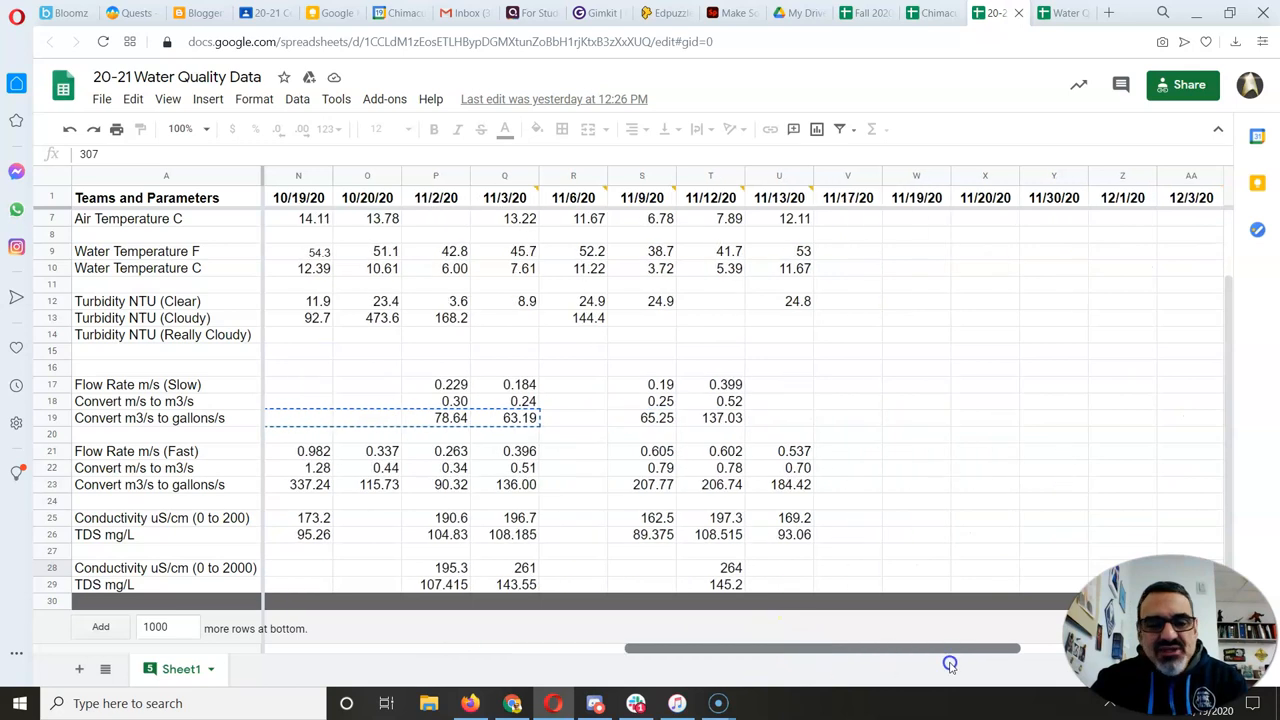
pyautogui.click(524, 567)
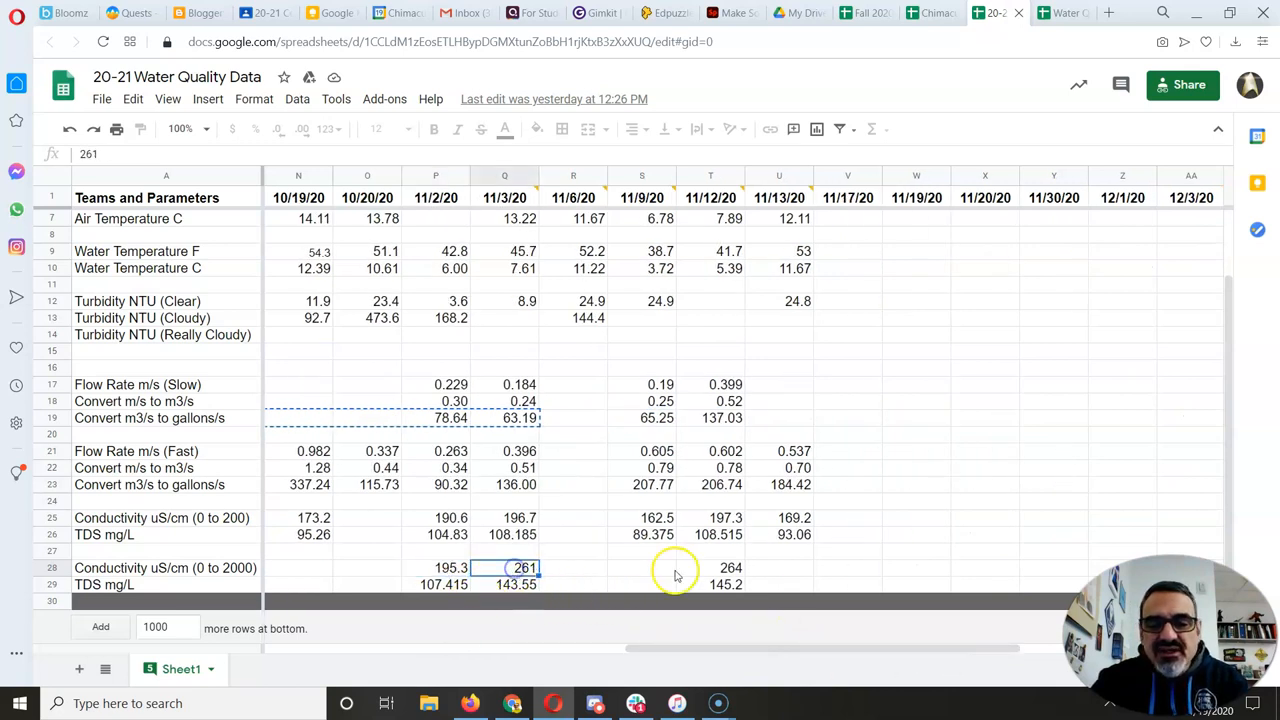
pyautogui.click(435, 500)
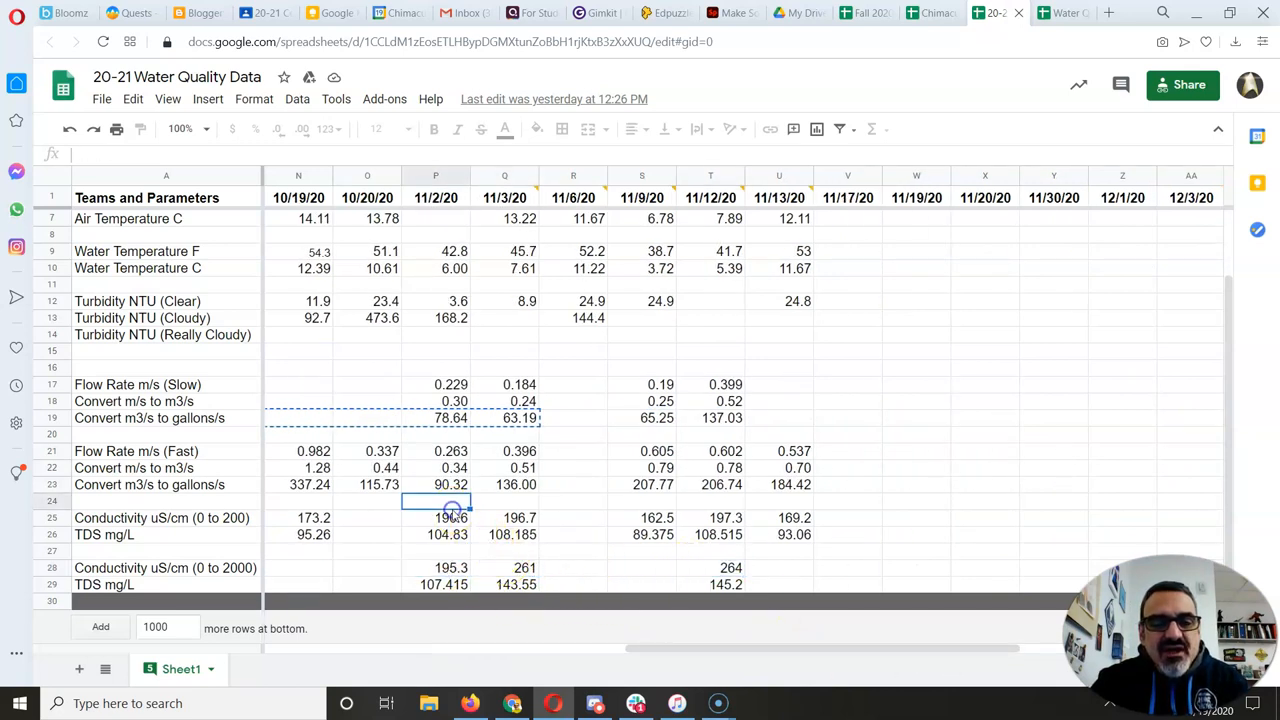
pyautogui.click(435, 517)
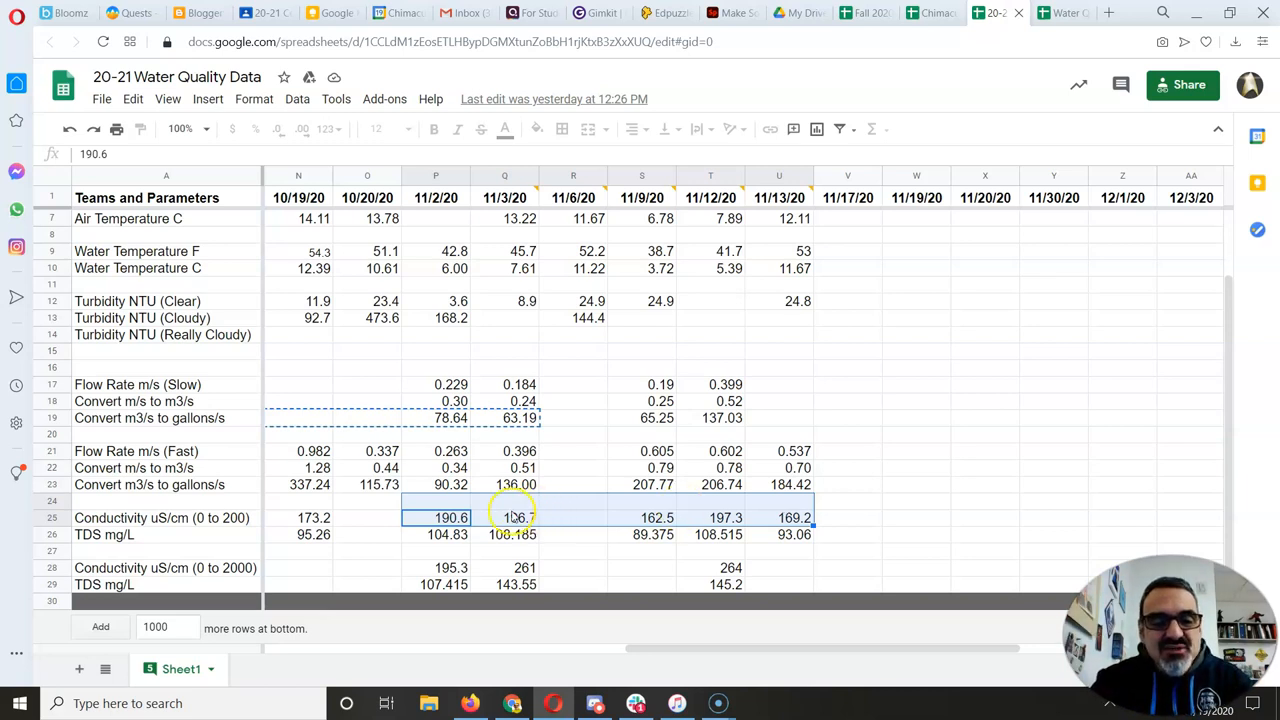
pyautogui.click(367, 517)
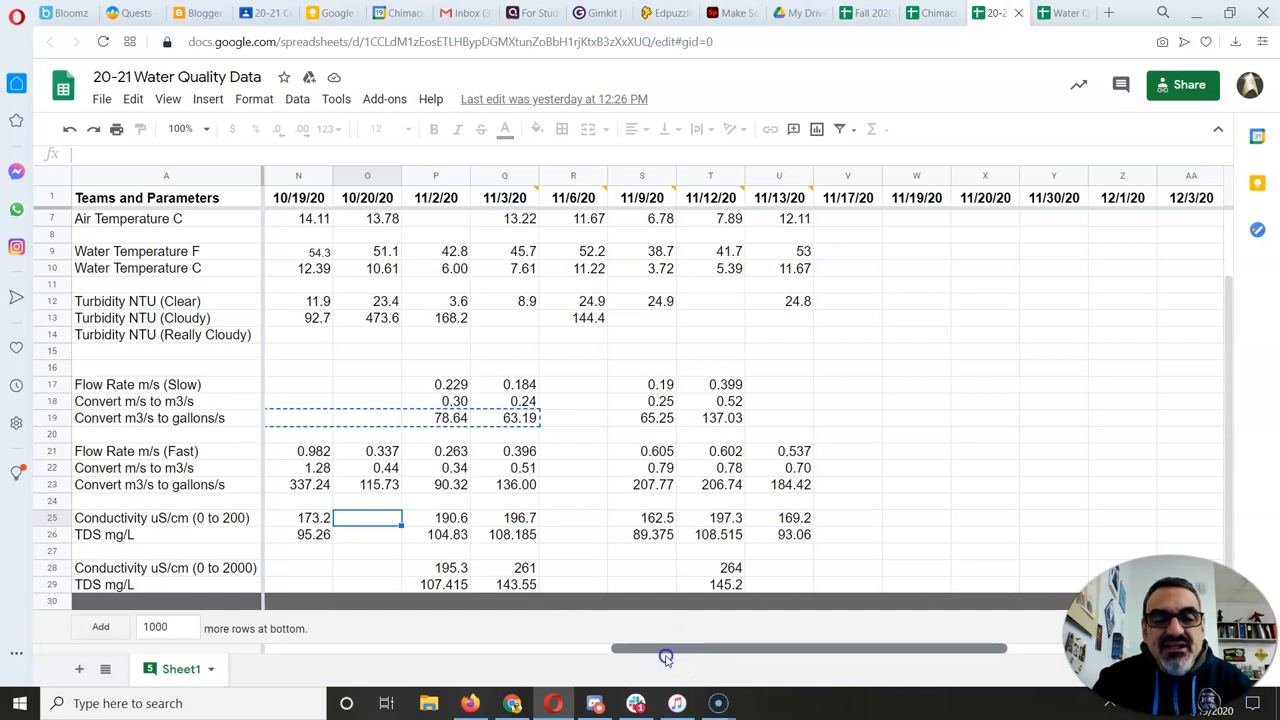
pyautogui.hscroll(-3)
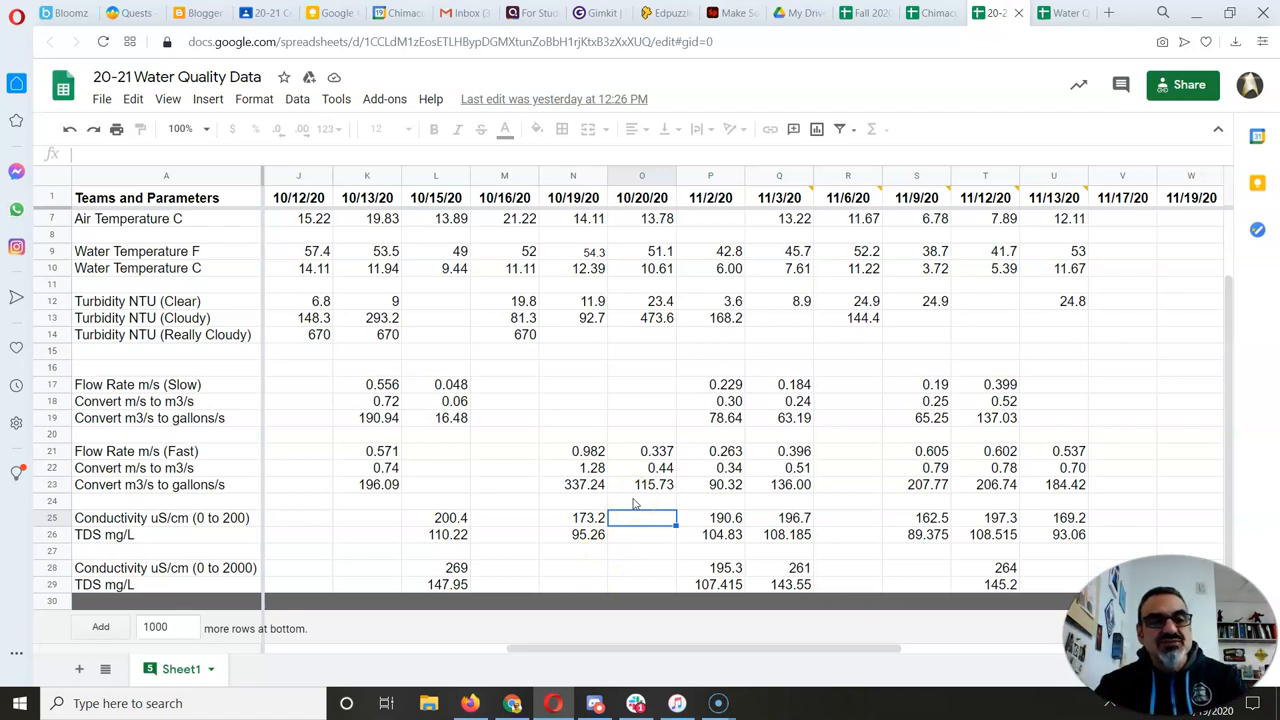
pyautogui.scroll(3)
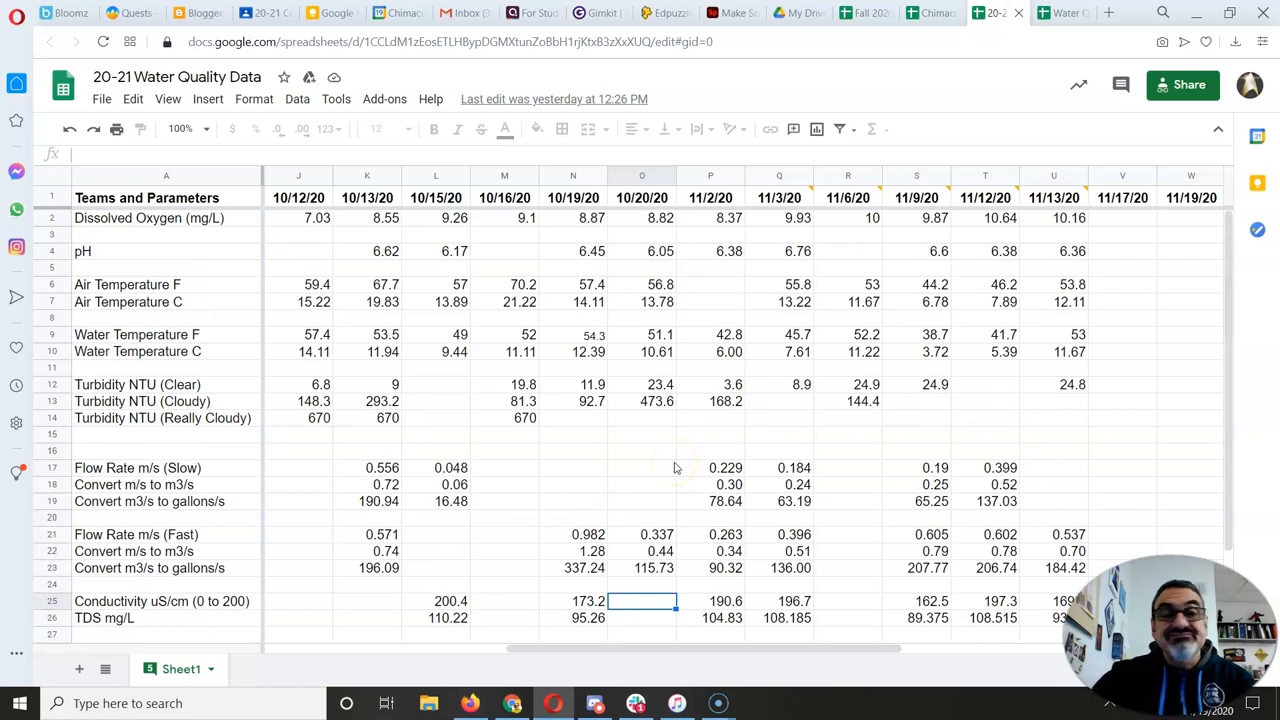